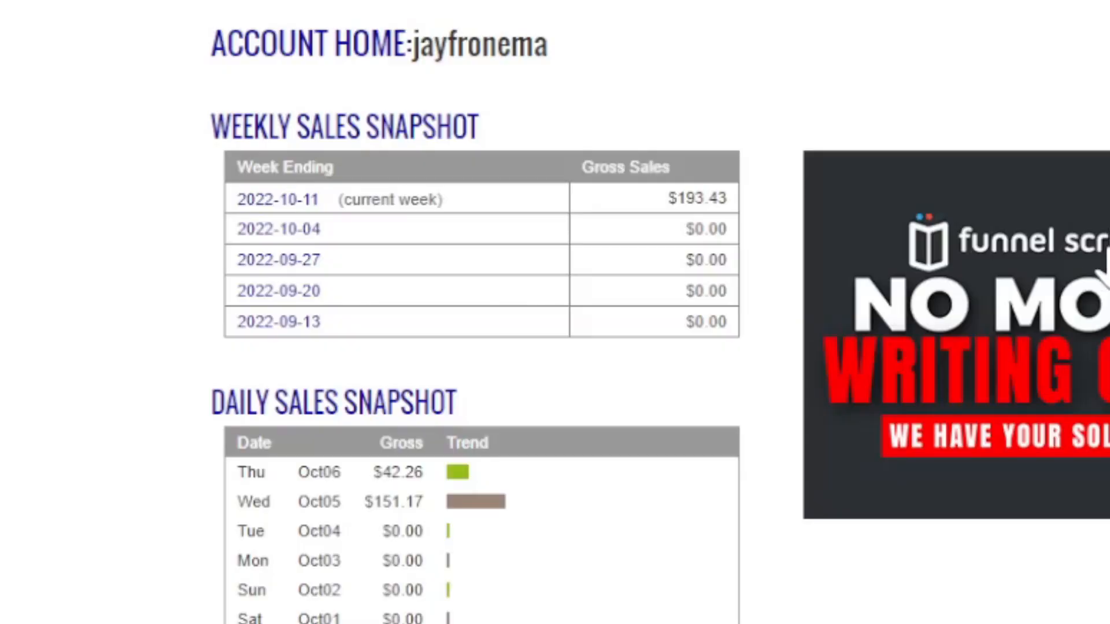
pyautogui.moveTo(742, 259)
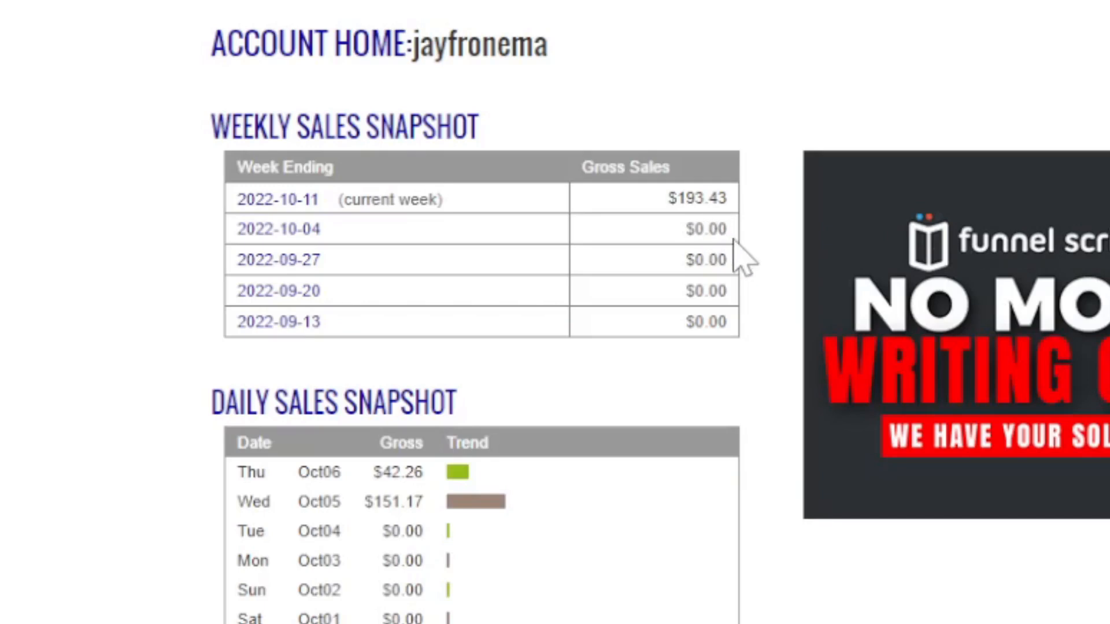
pyautogui.moveTo(518, 576)
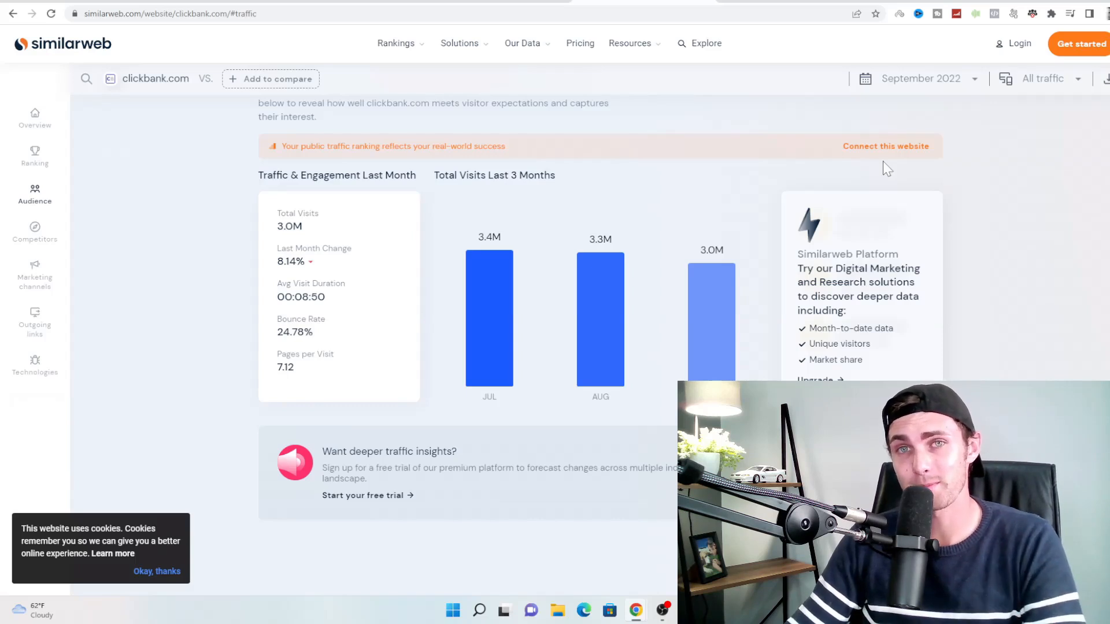
pyautogui.moveTo(706, 264)
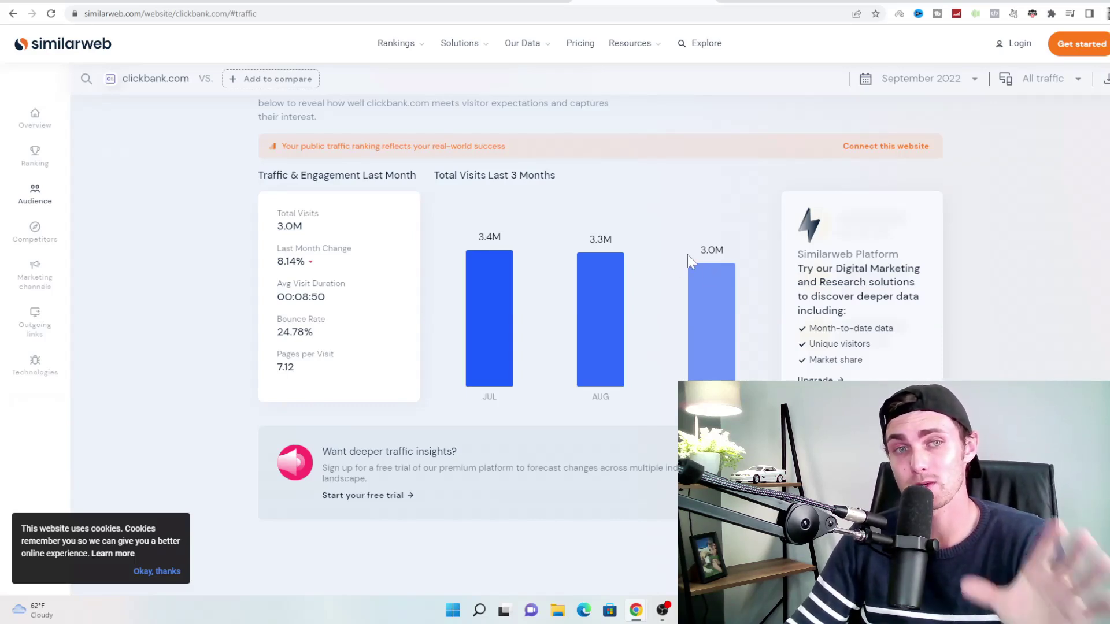
pyautogui.moveTo(682, 254)
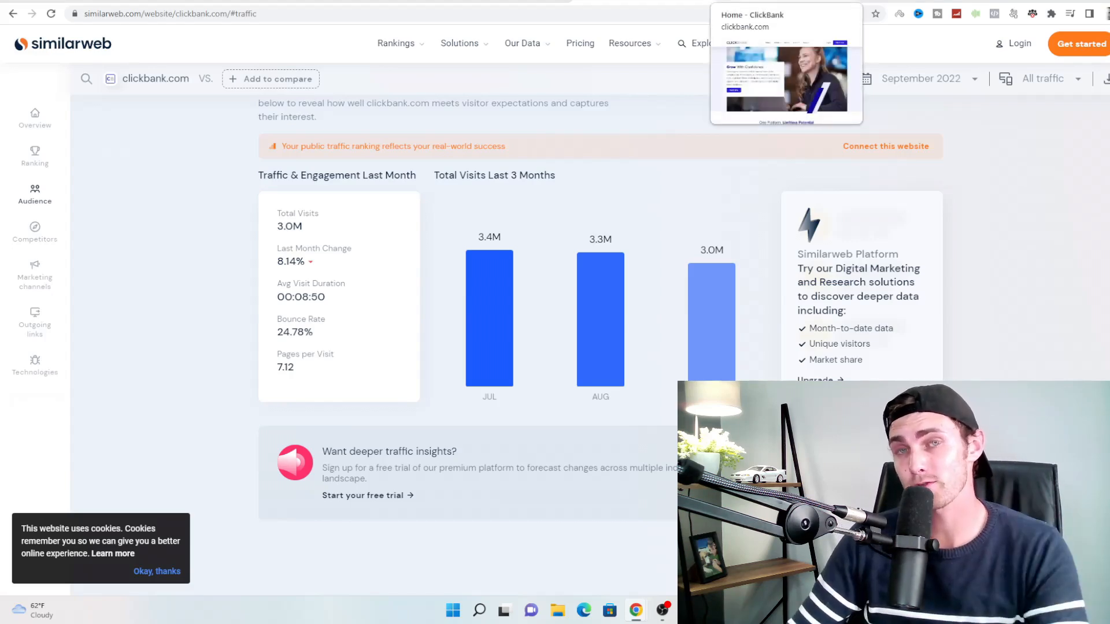
# - Switch to the ClickBank tab and dismiss the 'Not Sure Where to Start?' popup
pyautogui.click(786, 63)
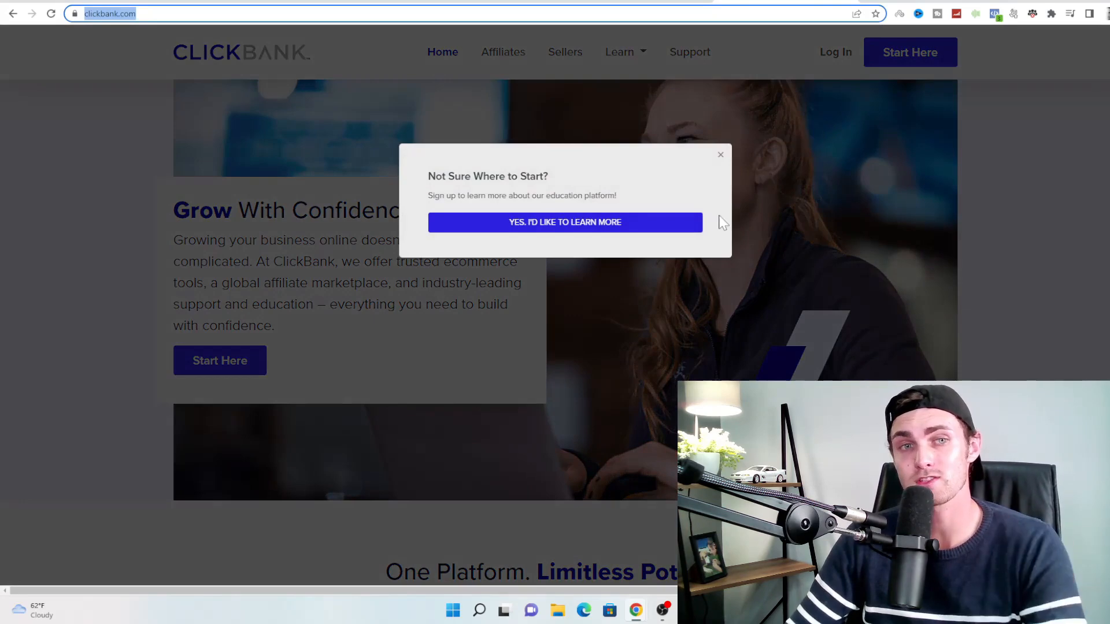
pyautogui.click(720, 154)
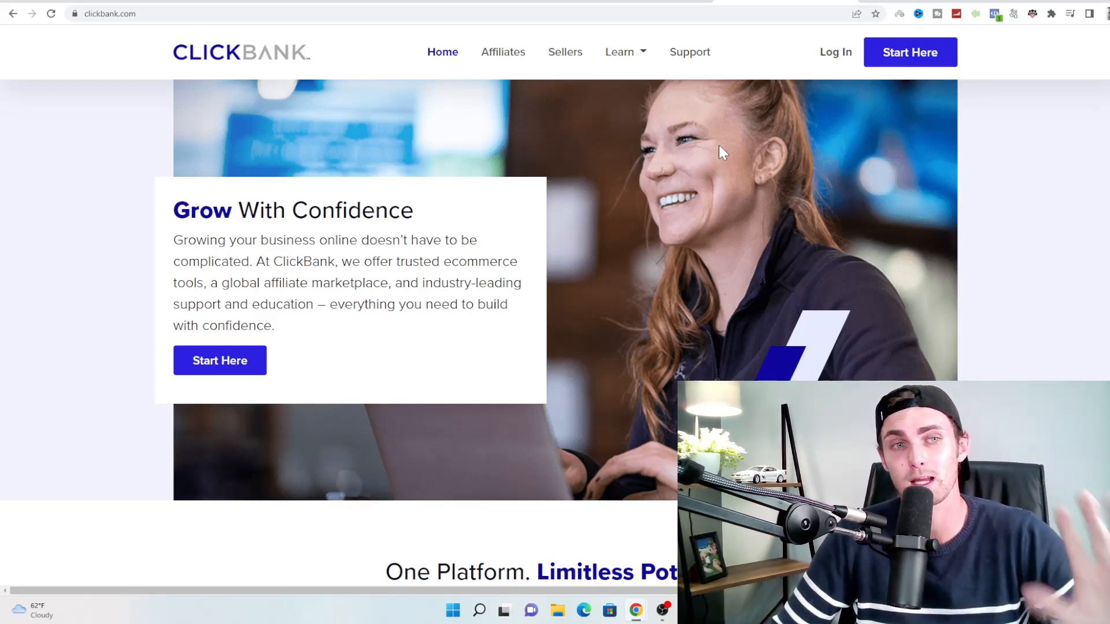
pyautogui.moveTo(906, 97)
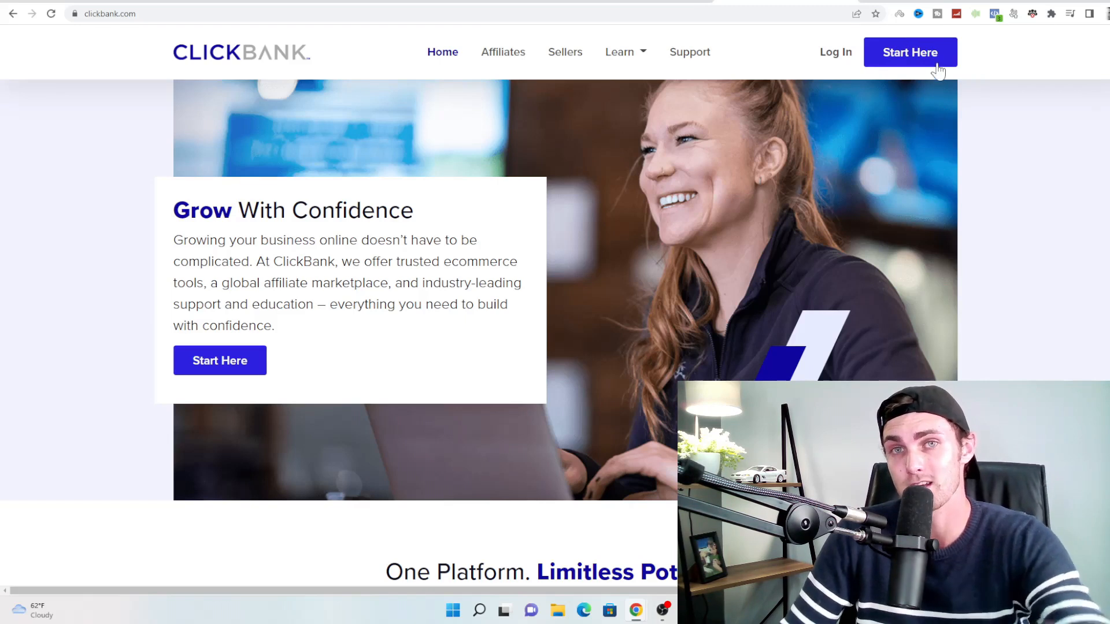
pyautogui.moveTo(848, 62)
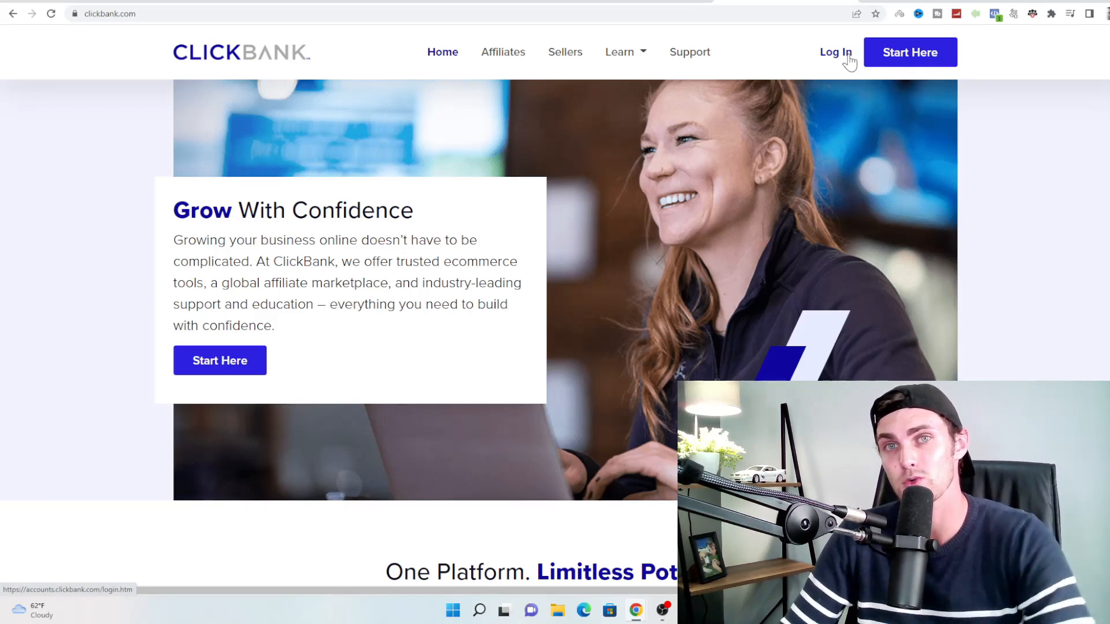
# - Go to the ClickBank account sign-in page via Log In
pyautogui.click(836, 52)
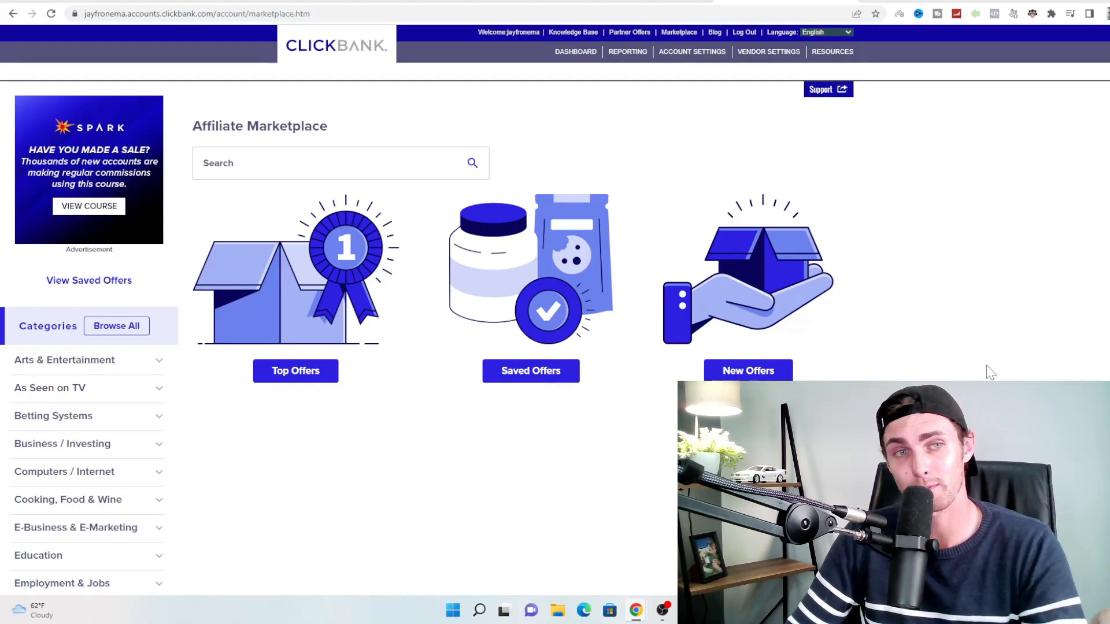
# - Expand Computers / Internet in the Categories sidebar and choose Health & Fitness
pyautogui.scroll(-3)
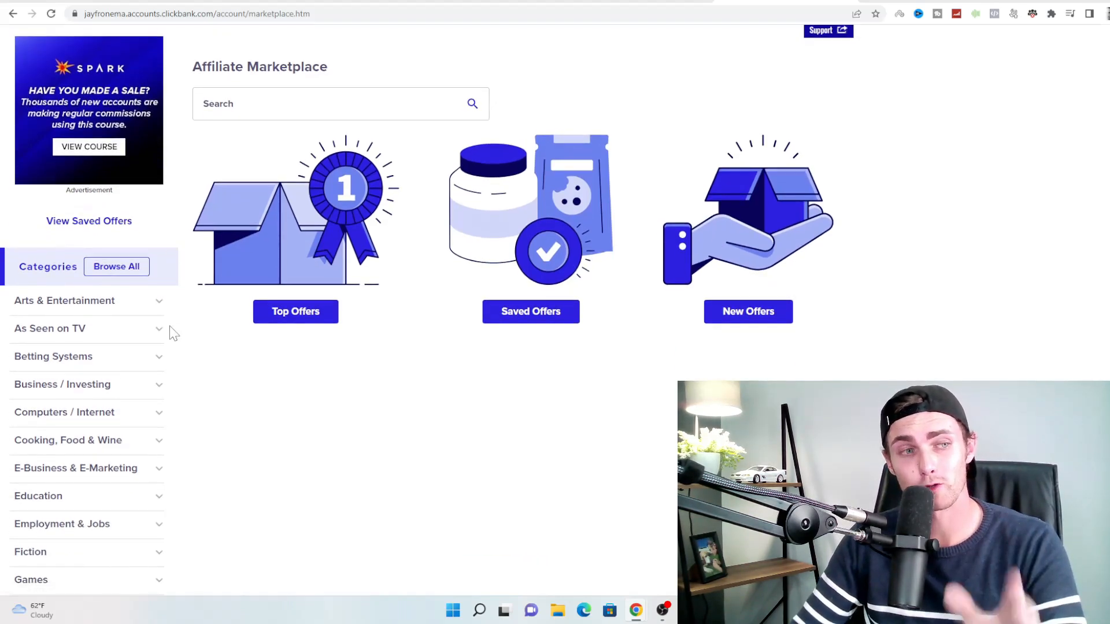
pyautogui.scroll(-3)
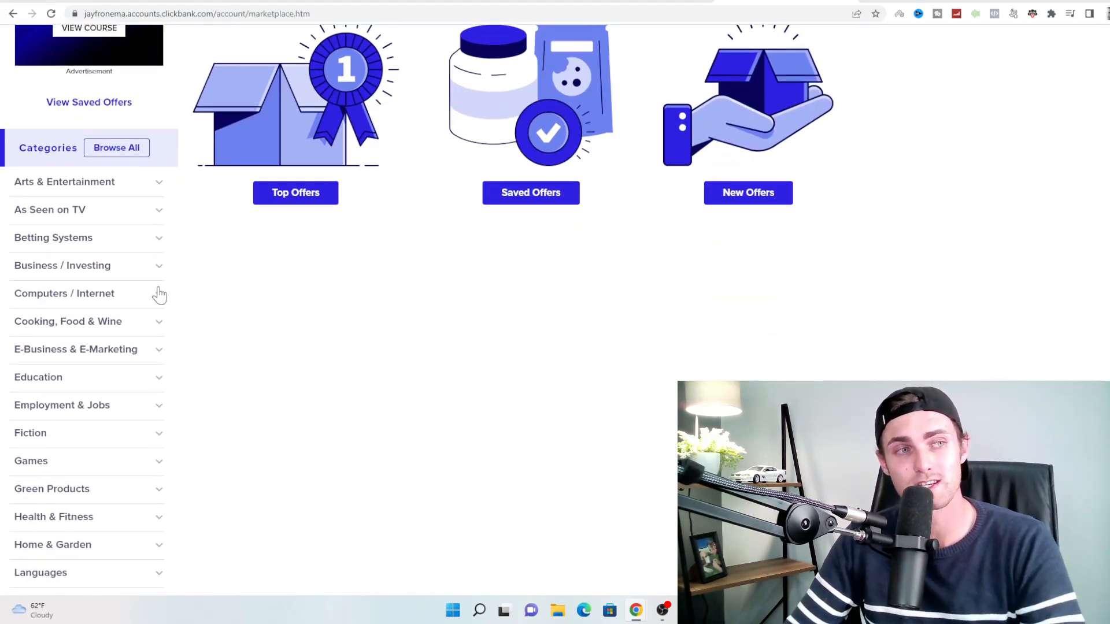
pyautogui.moveTo(165, 287)
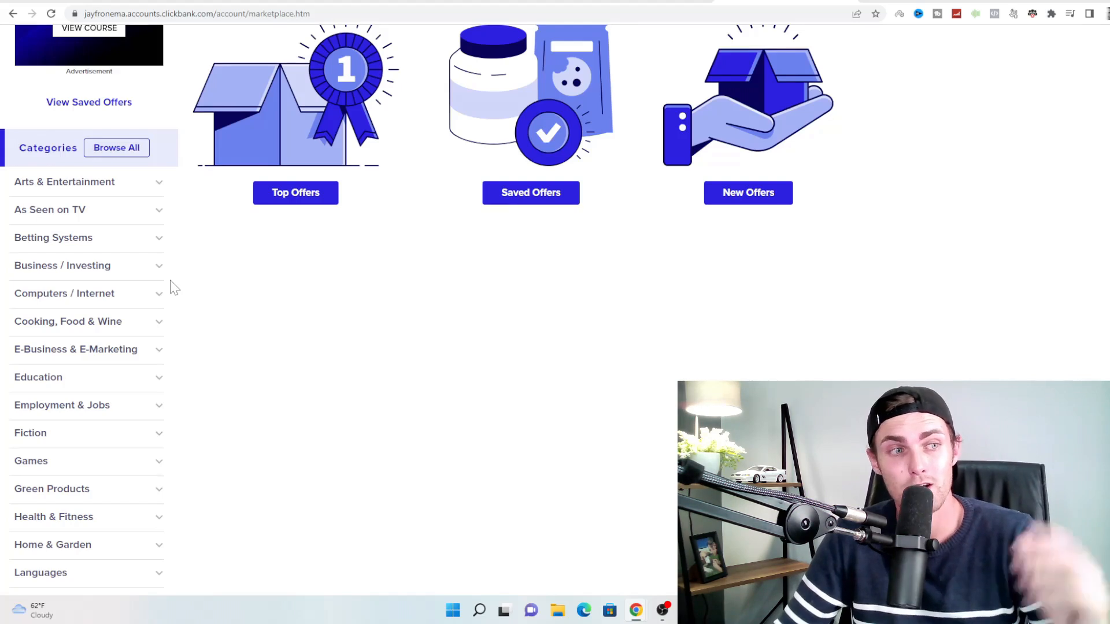
pyautogui.moveTo(160, 329)
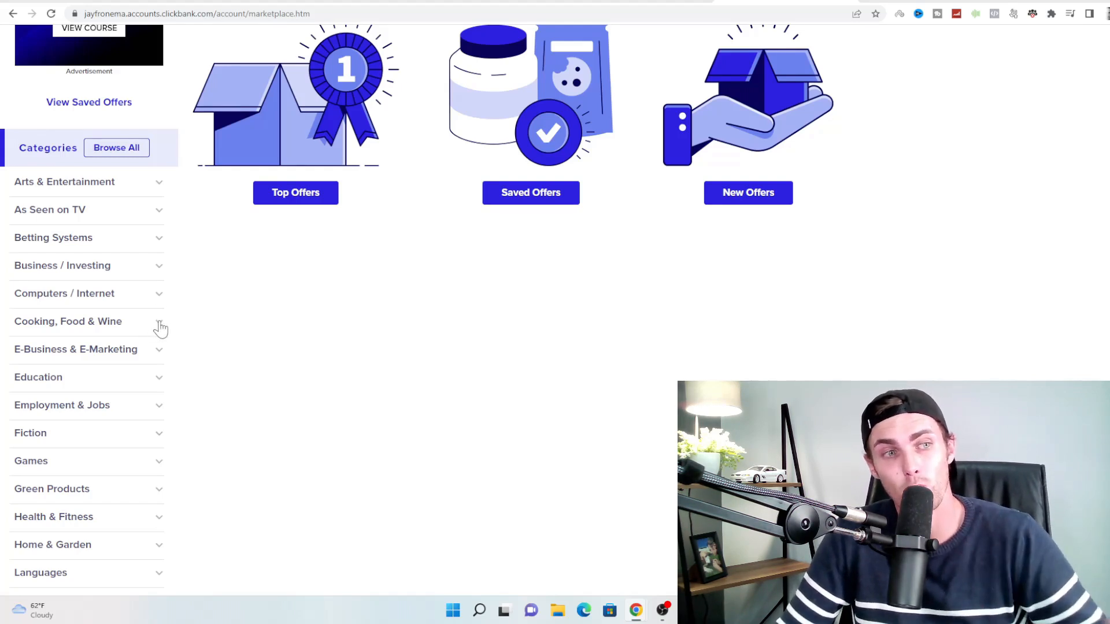
pyautogui.click(67, 322)
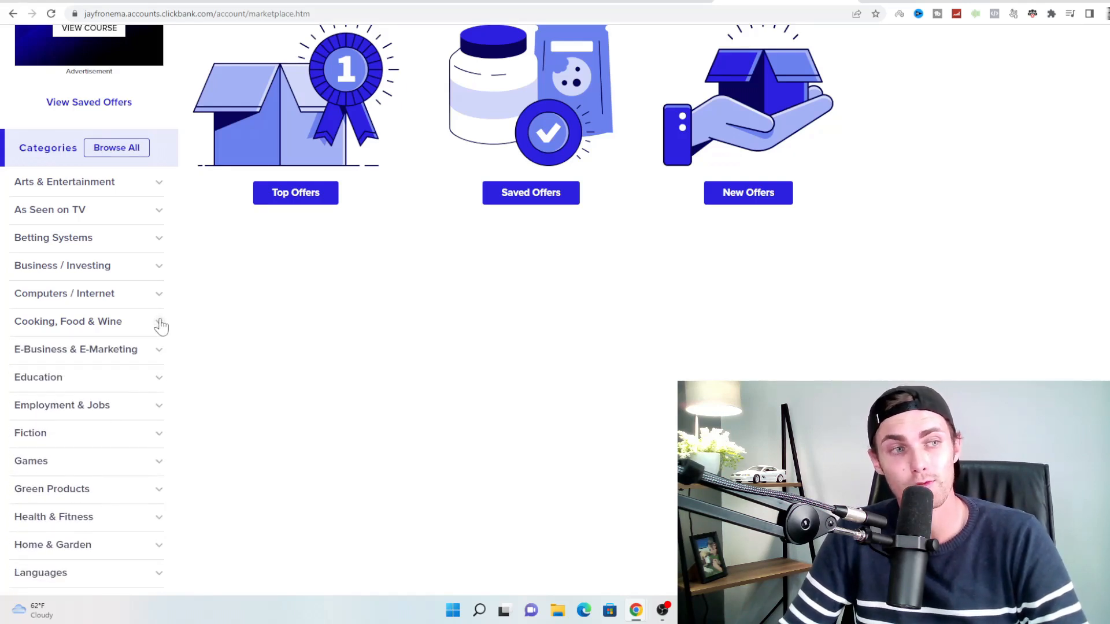
pyautogui.click(63, 293)
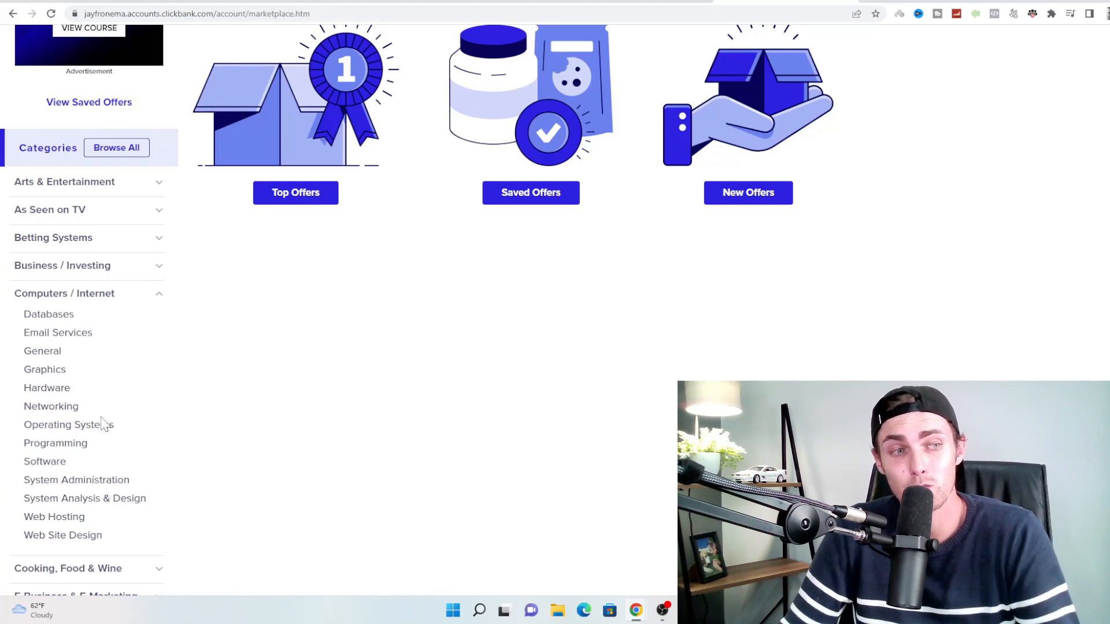
pyautogui.moveTo(199, 354)
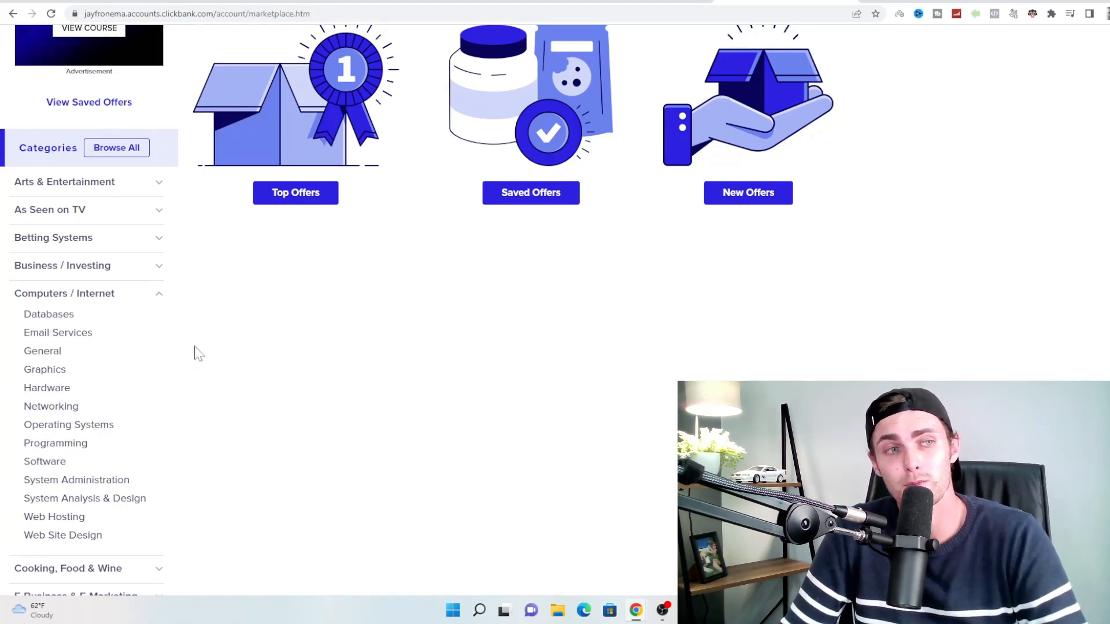
pyautogui.click(64, 294)
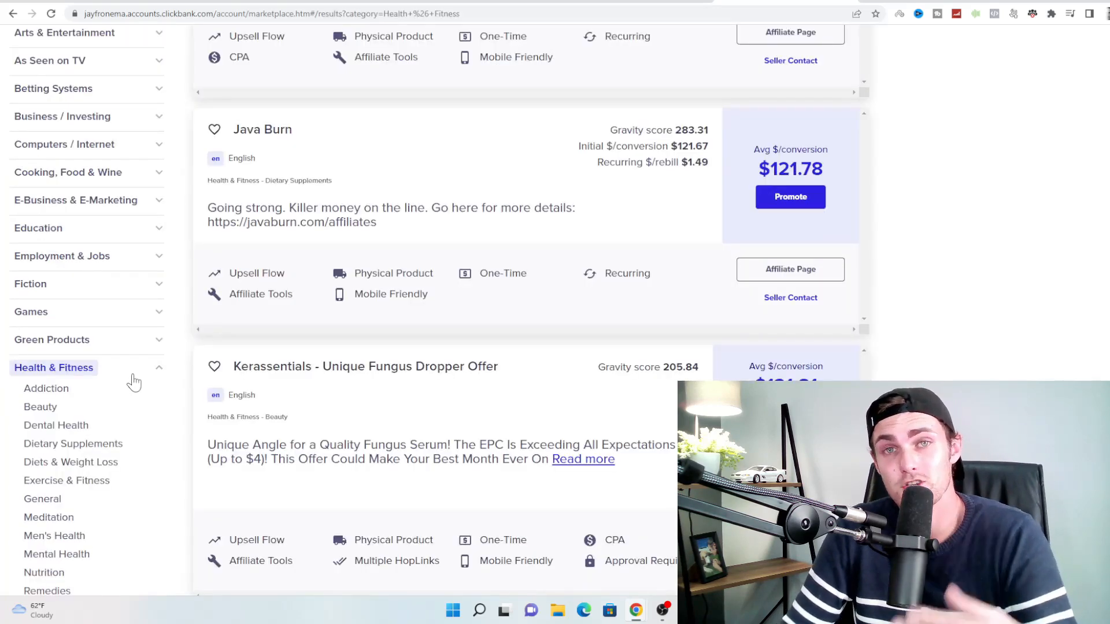
# - Browse the Health & Fitness results and filter them to Diets & Weight Loss
pyautogui.scroll(-3)
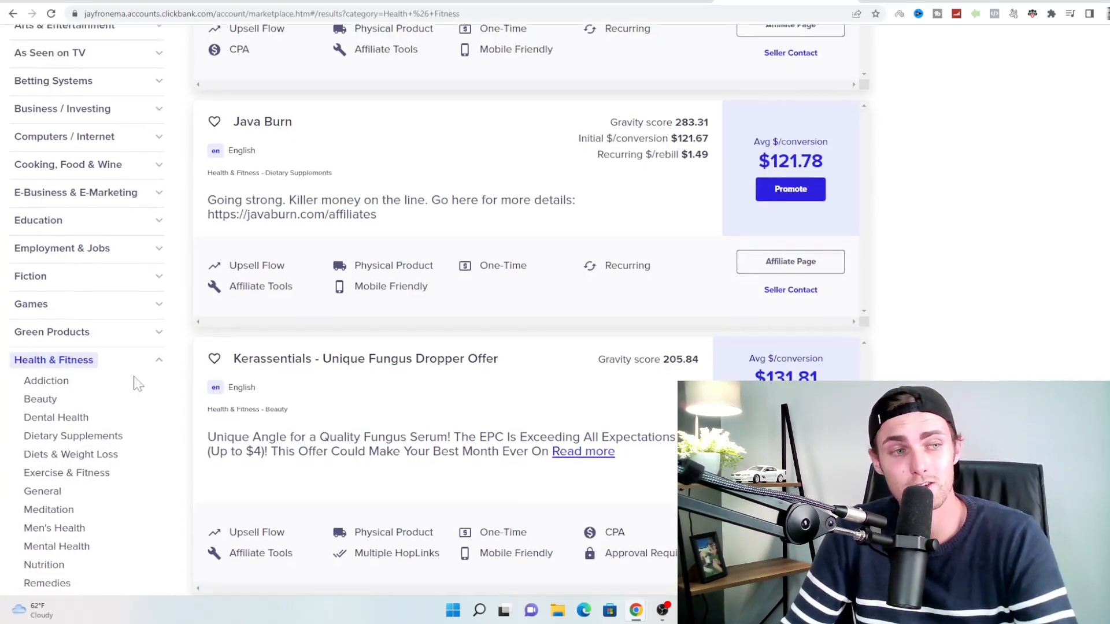
pyautogui.scroll(-3)
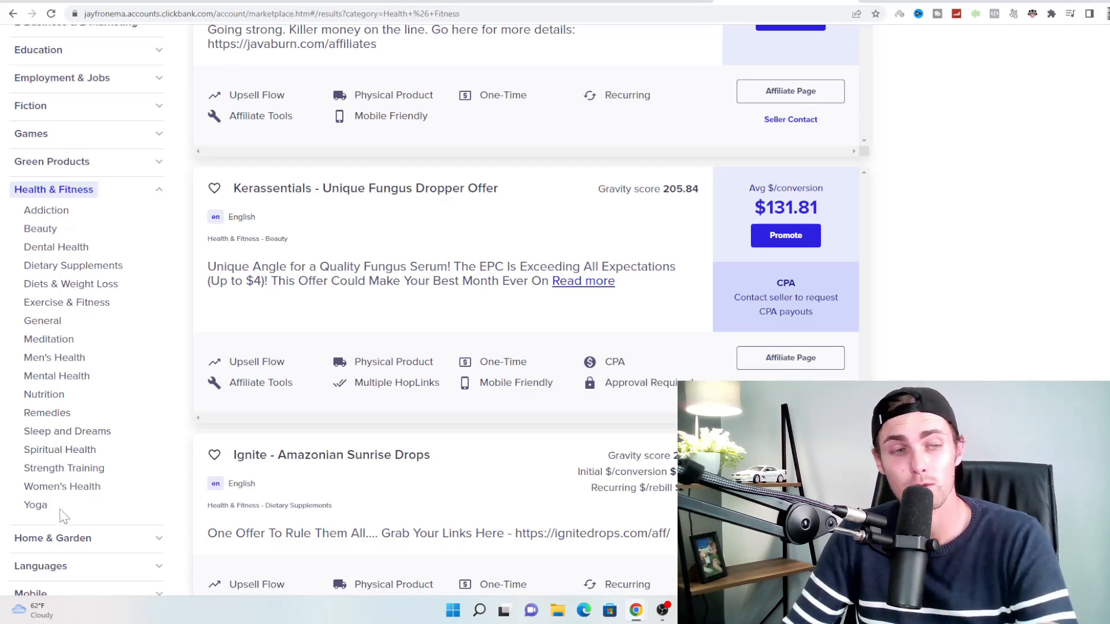
pyautogui.scroll(-3)
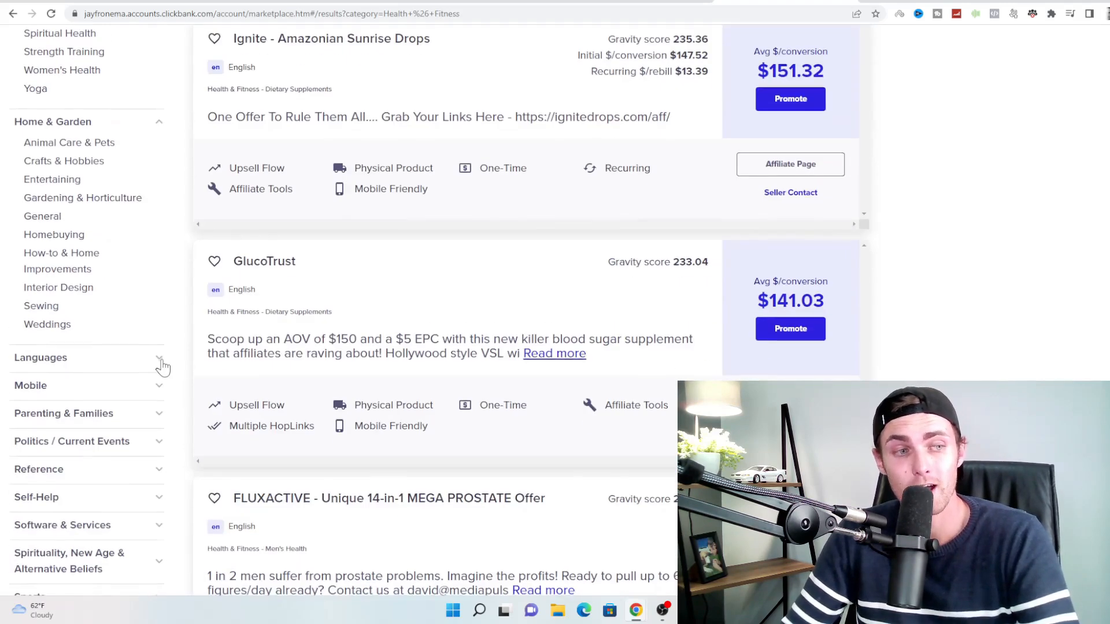
pyautogui.scroll(-3)
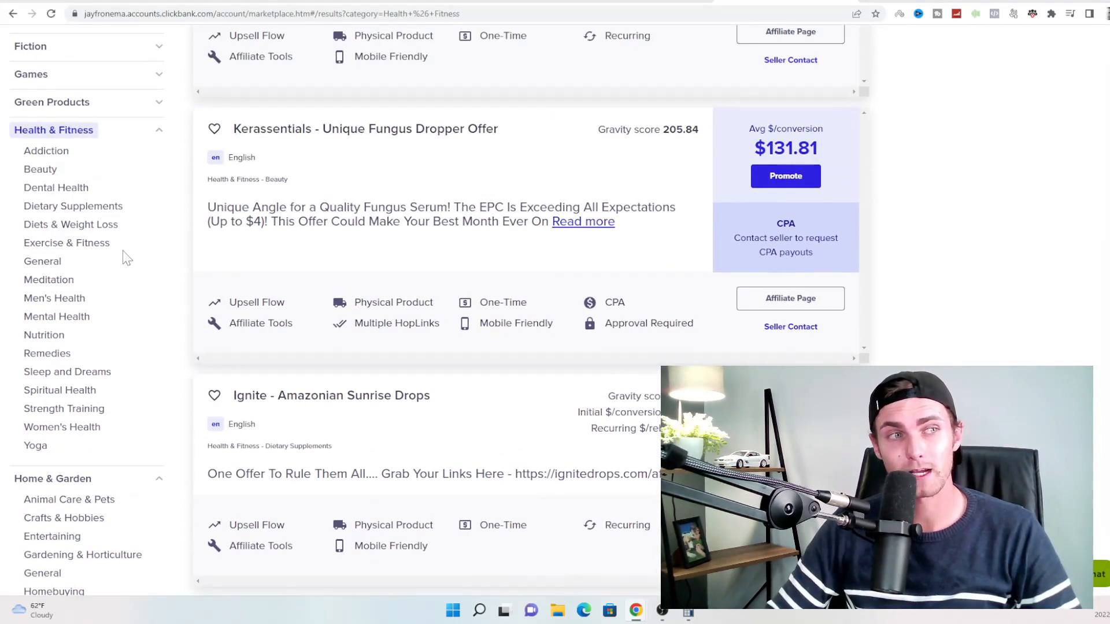
pyautogui.click(69, 224)
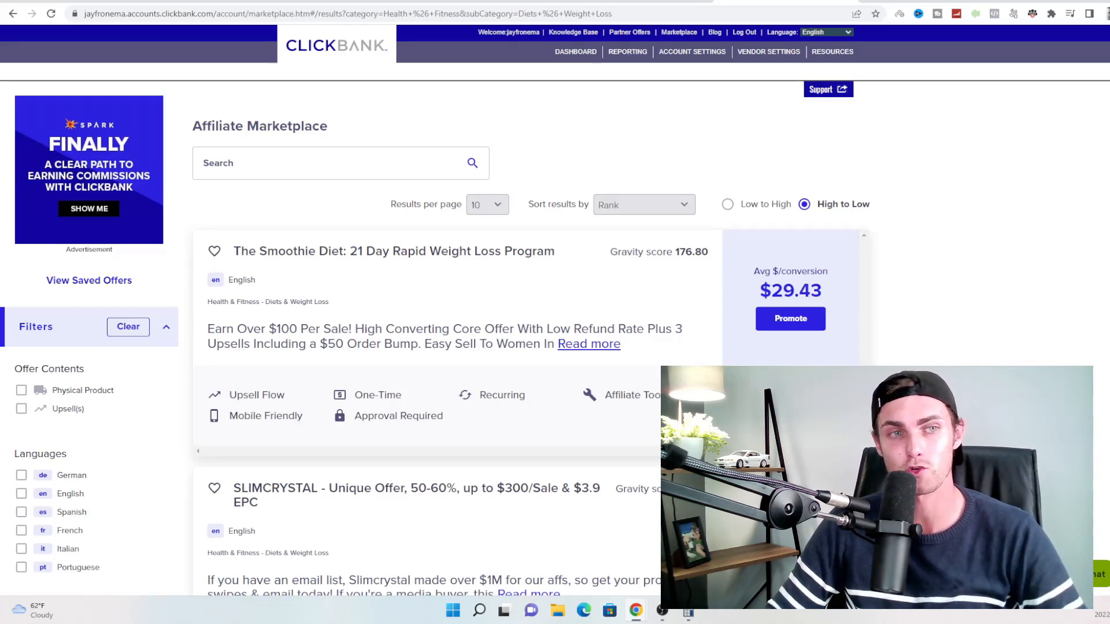
pyautogui.scroll(-3)
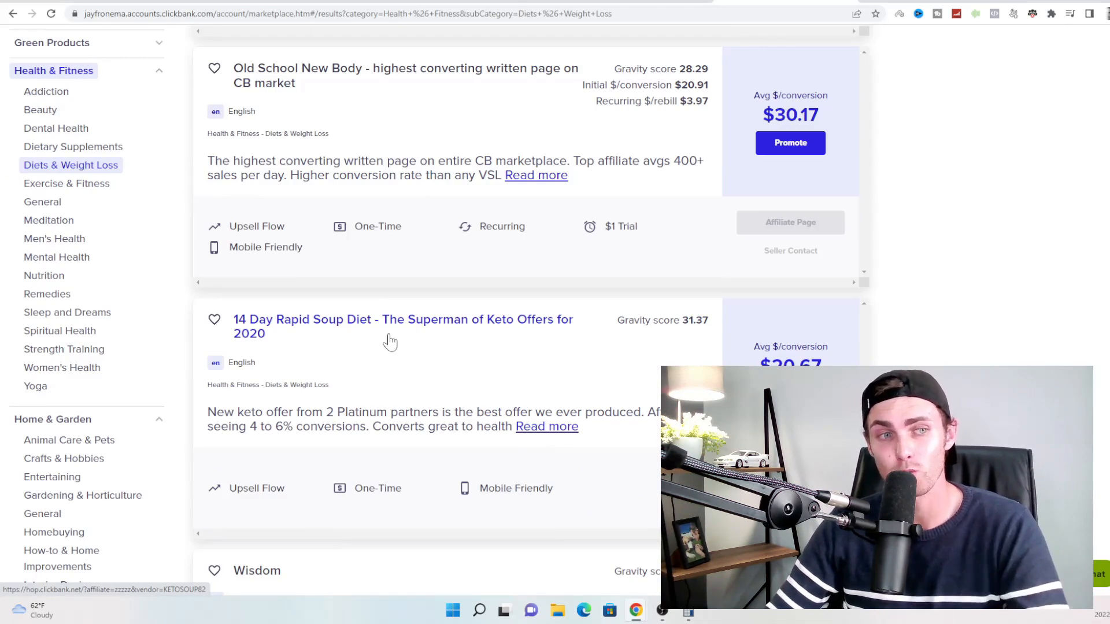
pyautogui.moveTo(888, 51)
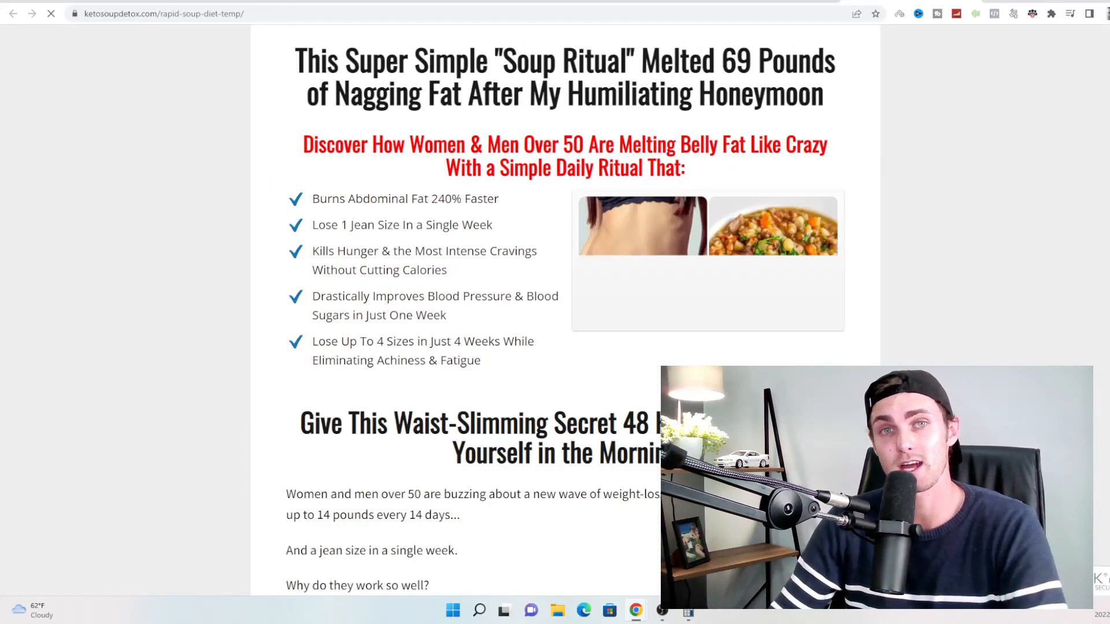
# - Scroll down through the Diets & Weight Loss offer listings
pyautogui.scroll(-3)
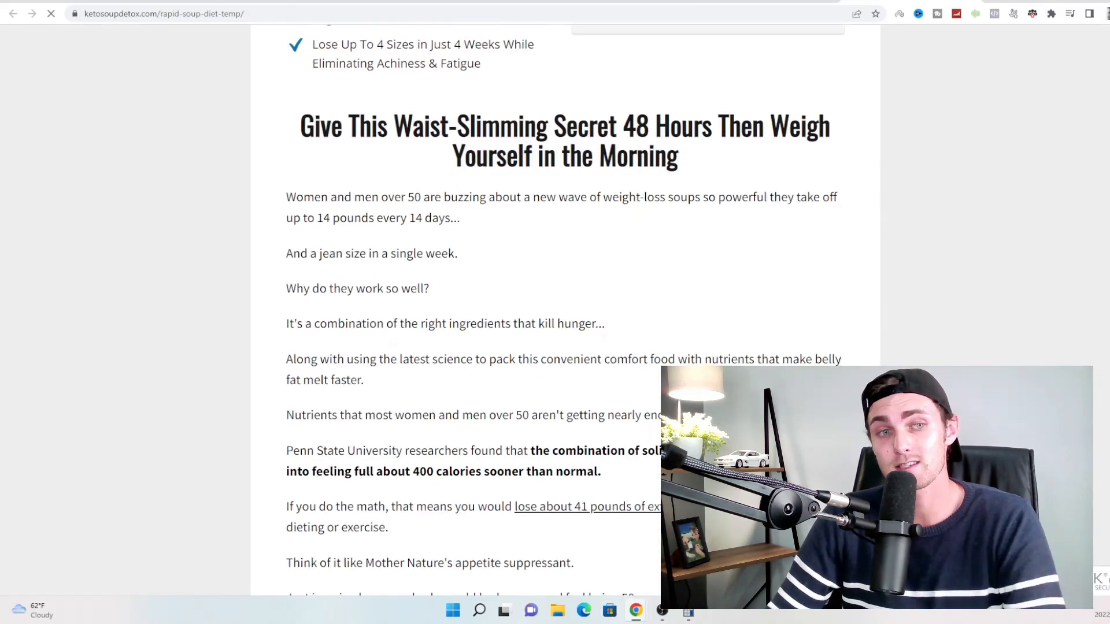
pyautogui.scroll(-3)
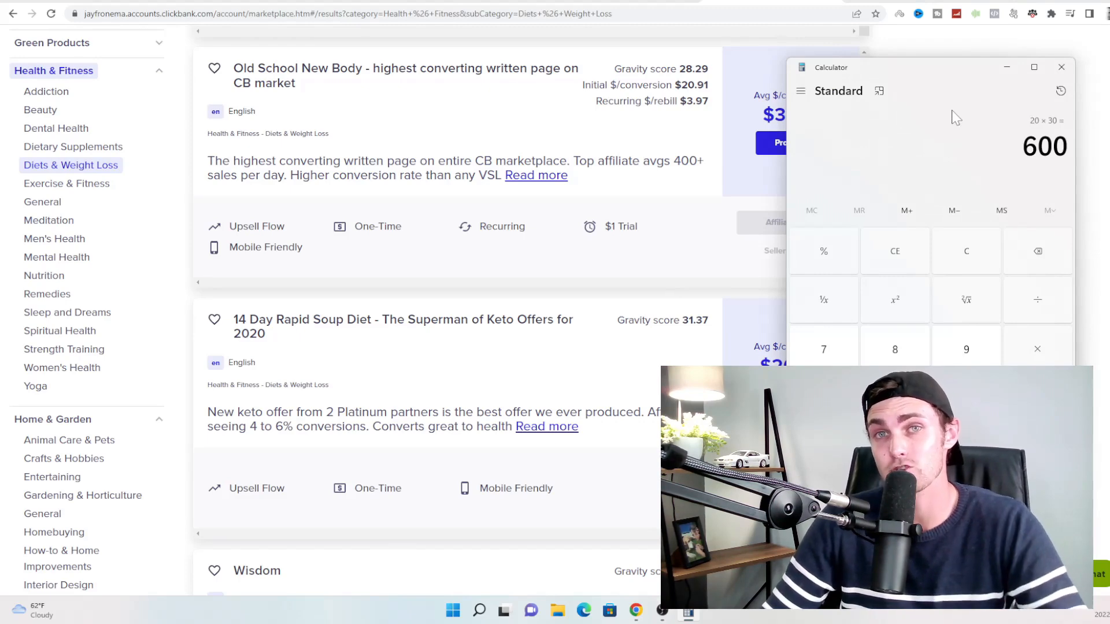
pyautogui.moveTo(941, 107)
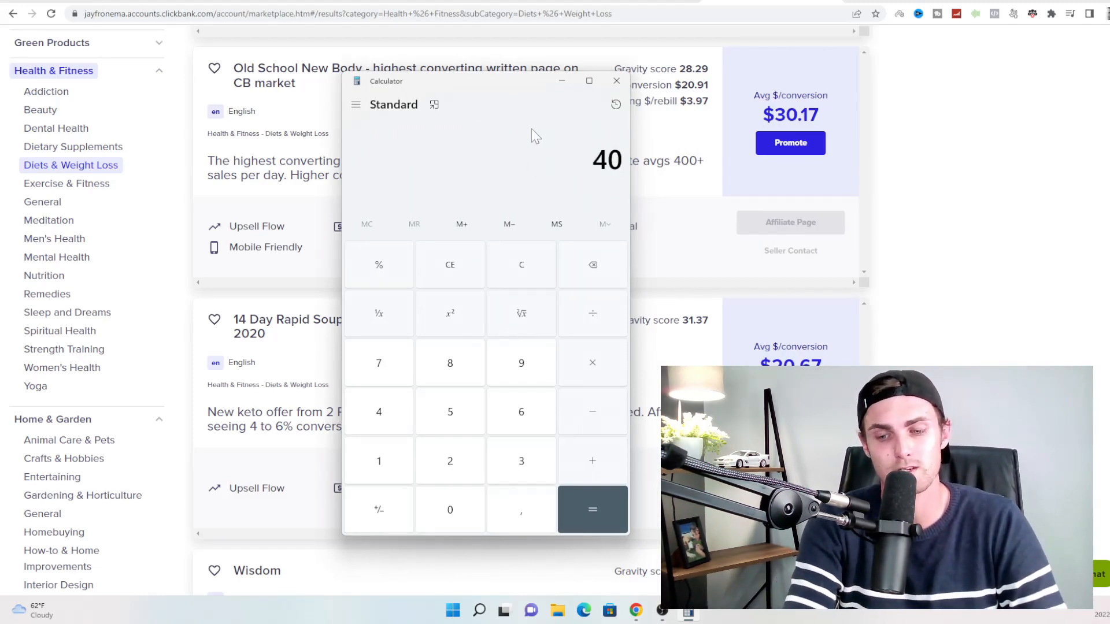
# - Compute 40 × 30 = 1,200 in Calculator and return to the ClickBank listings
pyautogui.click(593, 510)
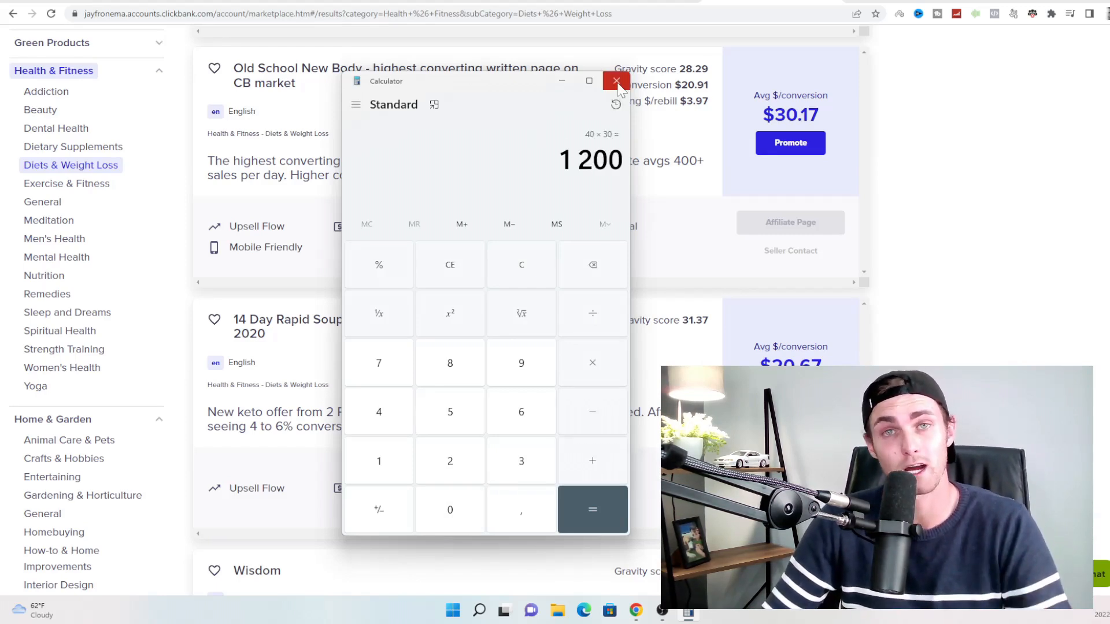
pyautogui.click(617, 80)
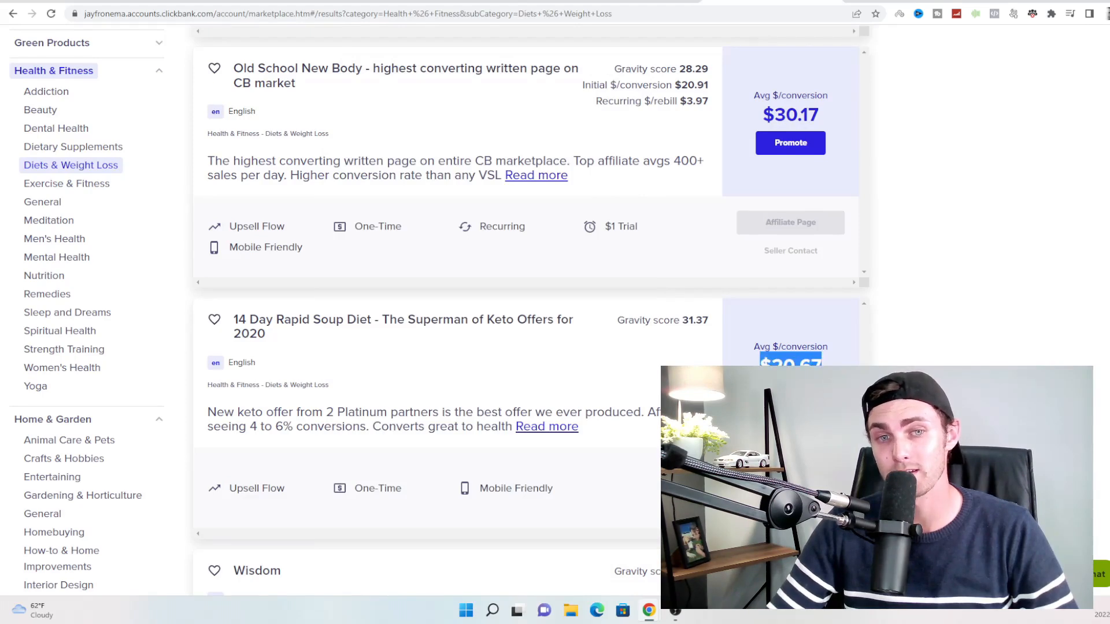
# - Create an encrypted HopLink for the 14 Day Rapid Soup Diet and select it
pyautogui.click(790, 143)
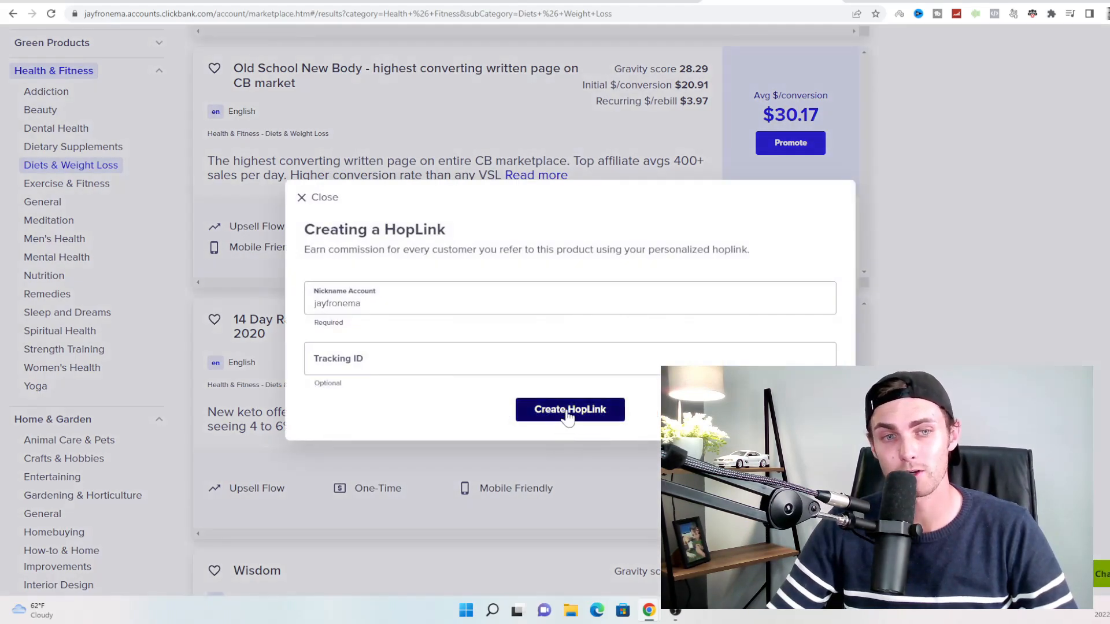
pyautogui.click(570, 410)
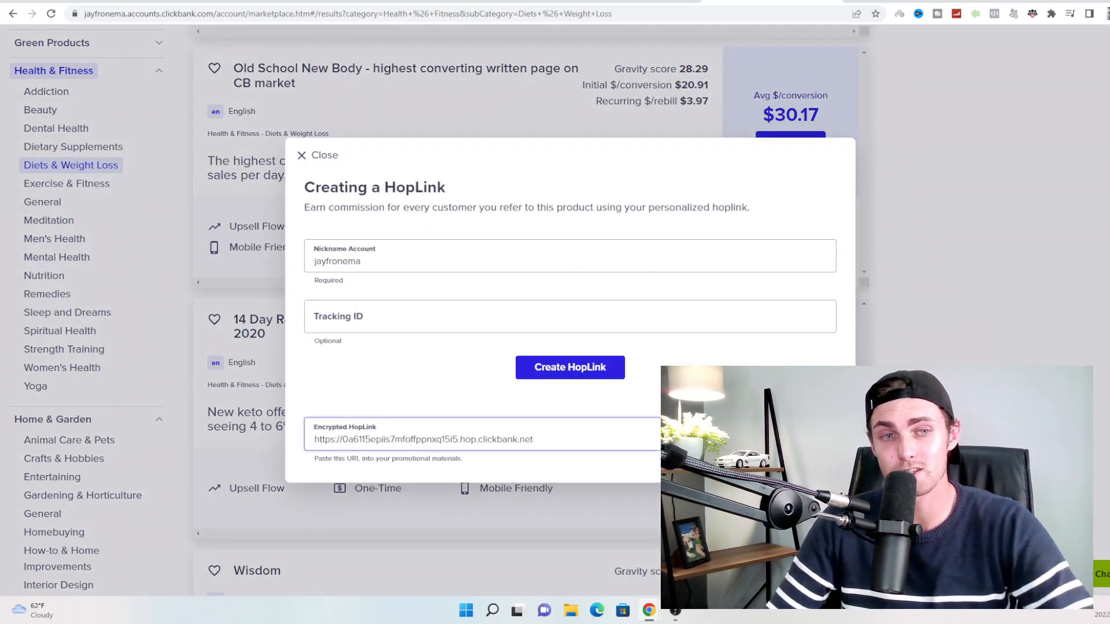
pyautogui.tripleClick(423, 439)
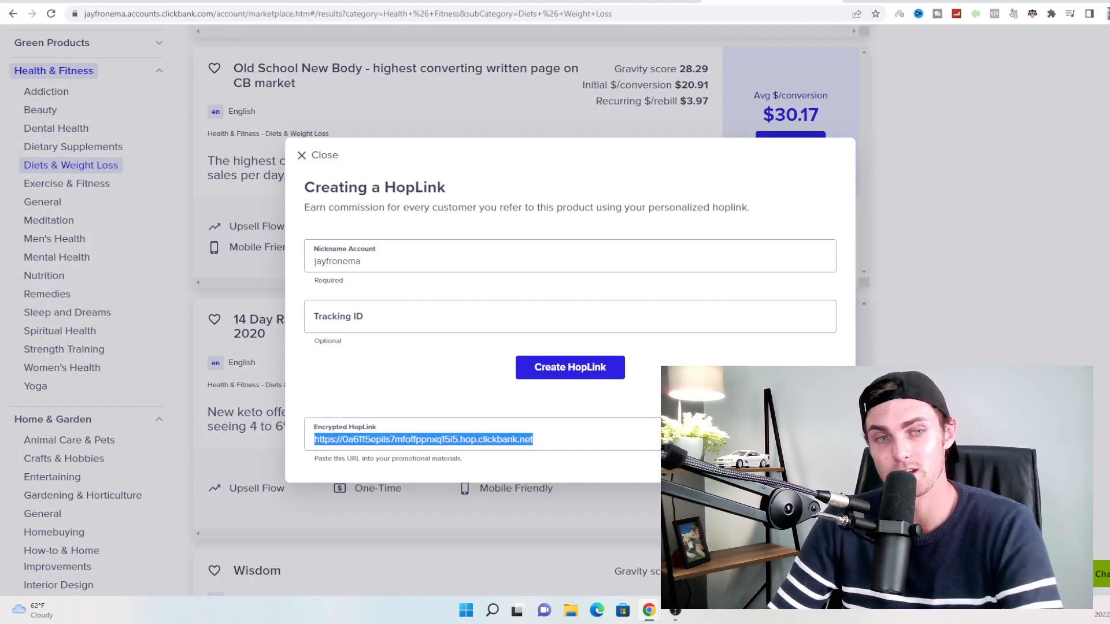
pyautogui.moveTo(513, 469)
pyautogui.write('n')
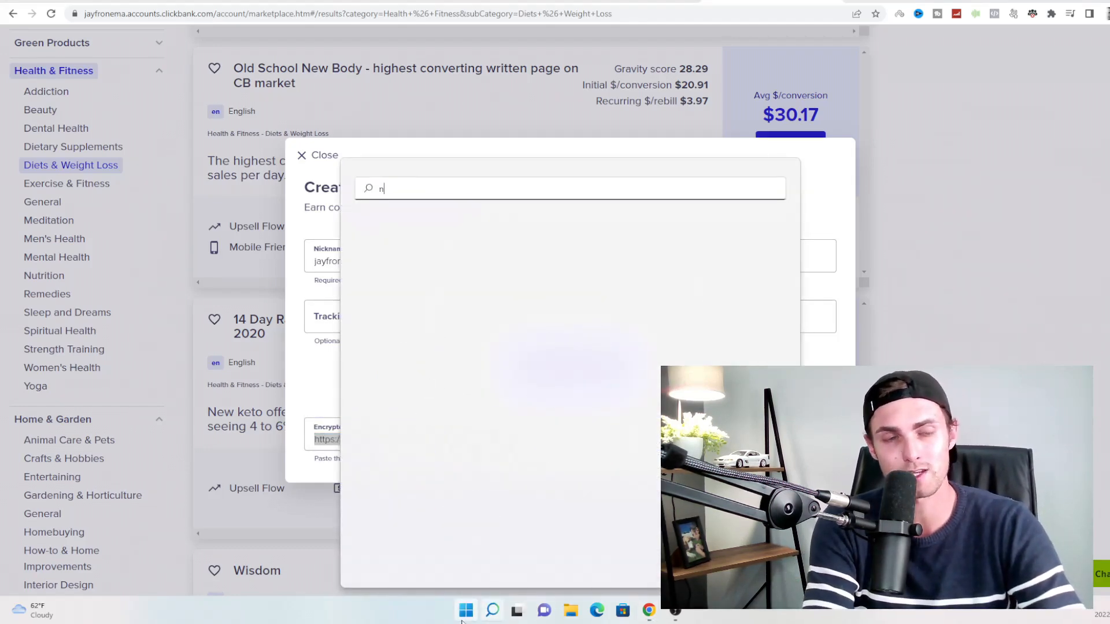
pyautogui.write('otepad')
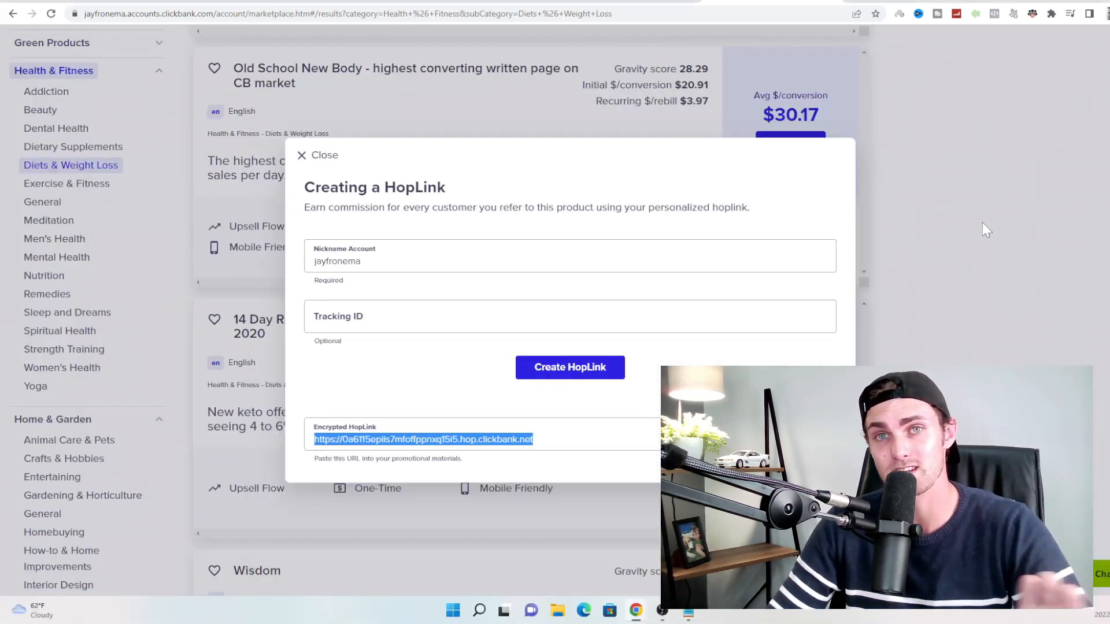
# - Open the 14 Day Rapid Soup Diet sales page on ketosoupdetox.com
pyautogui.click(318, 155)
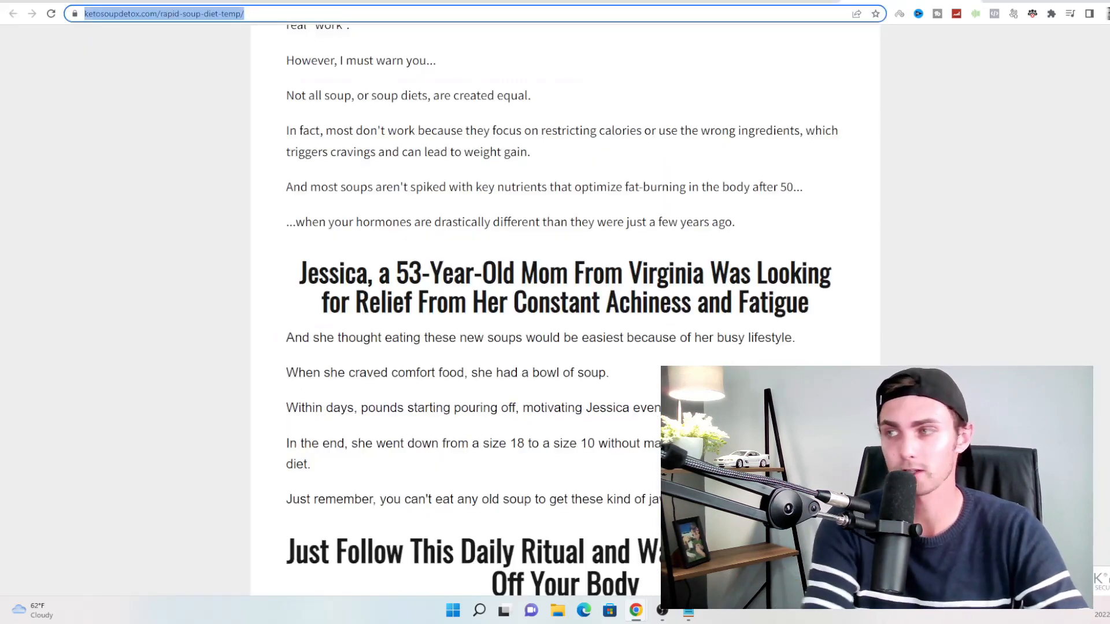
# - Search Google for 'top ways to lose weight' and scroll the results
pyautogui.write('top ways to lose wight')
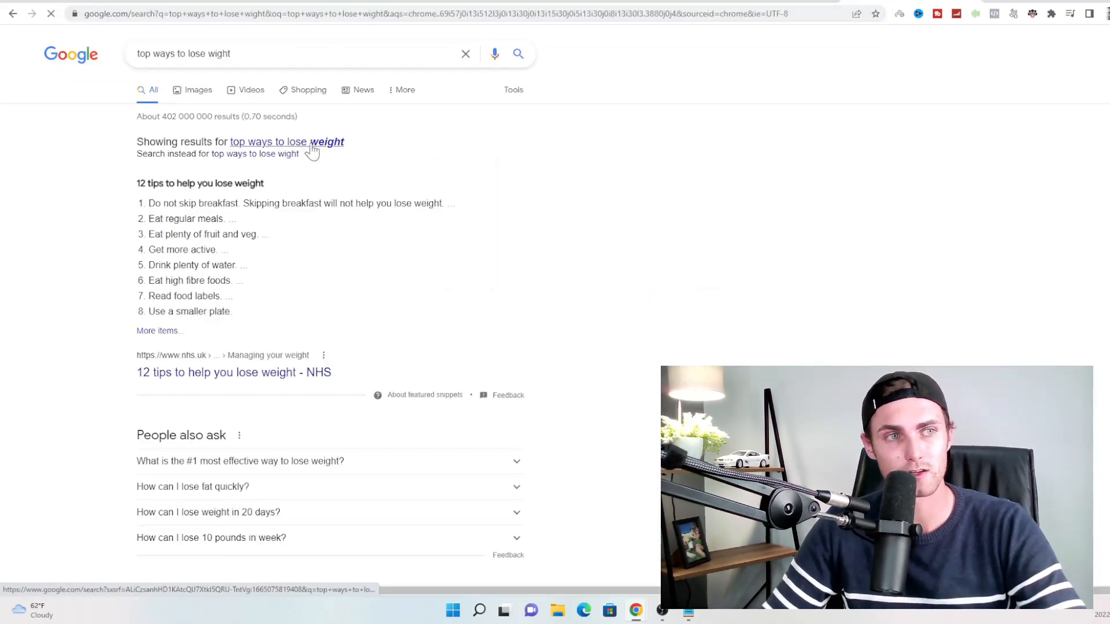
pyautogui.scroll(-3)
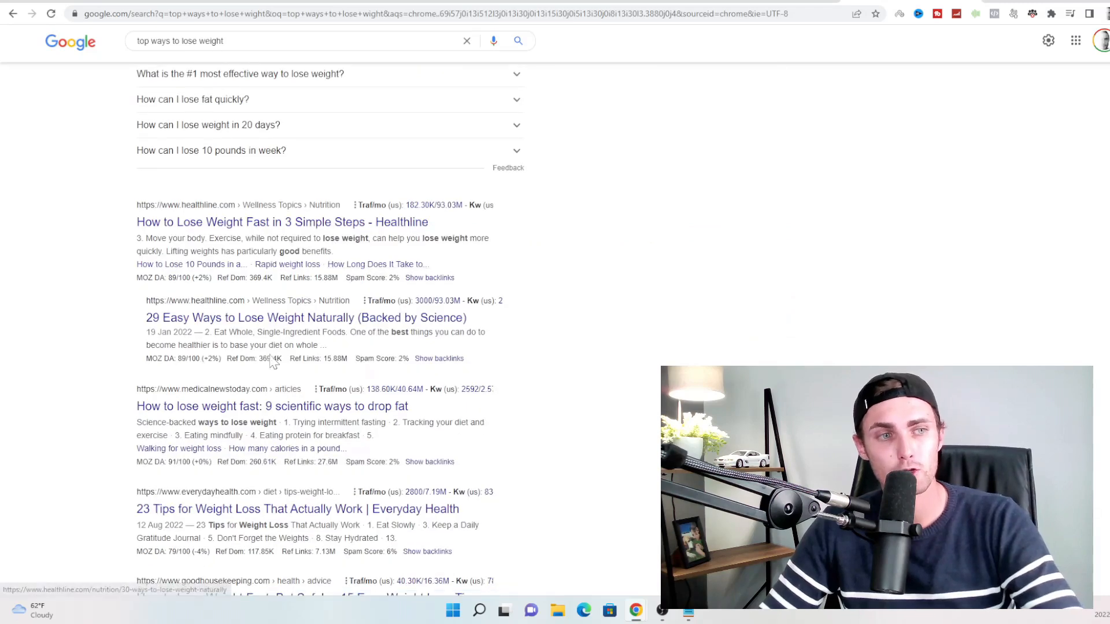
pyautogui.scroll(-3)
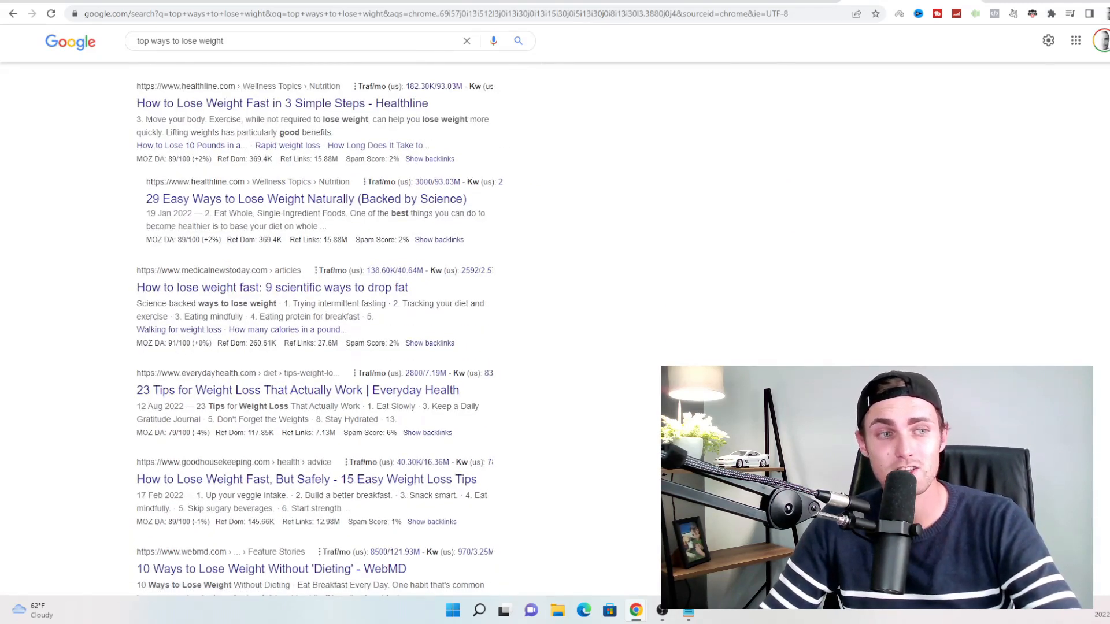
pyautogui.moveTo(321, 400)
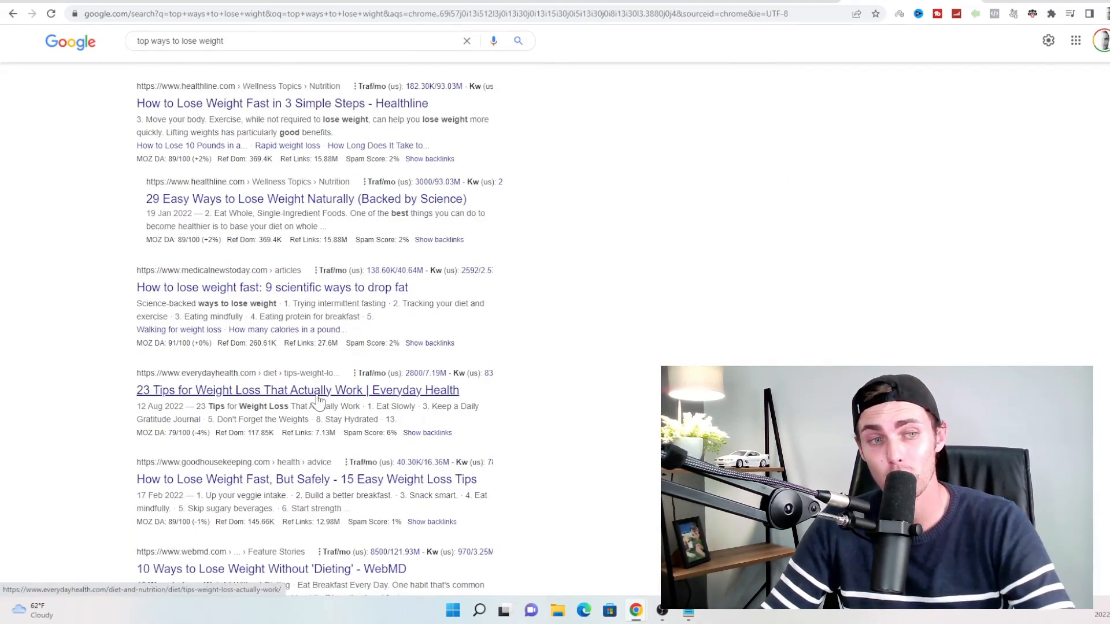
# - Open Everyday Health's '23 Tips for Weight Loss That Actually Work' and scroll to Stay Hydrated
pyautogui.click(297, 390)
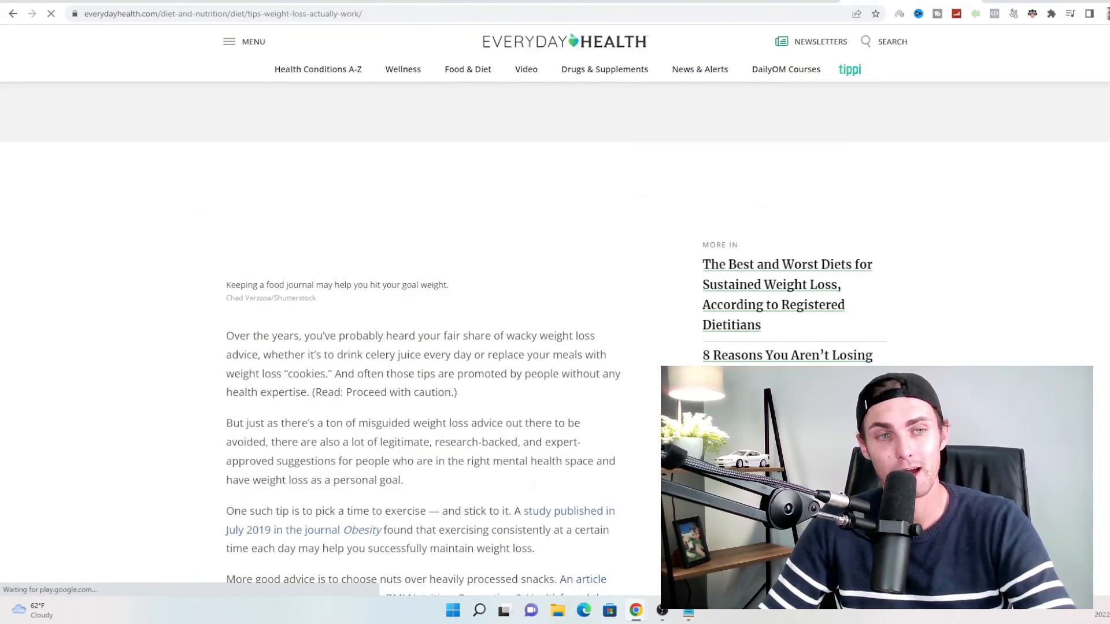
pyautogui.scroll(-3)
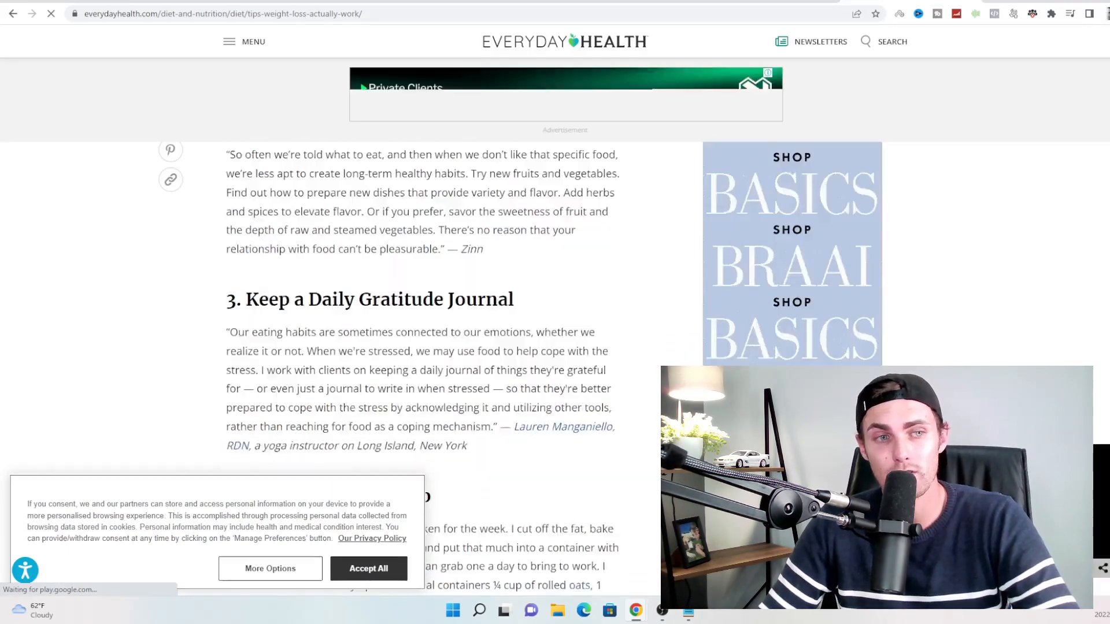
pyautogui.scroll(-3)
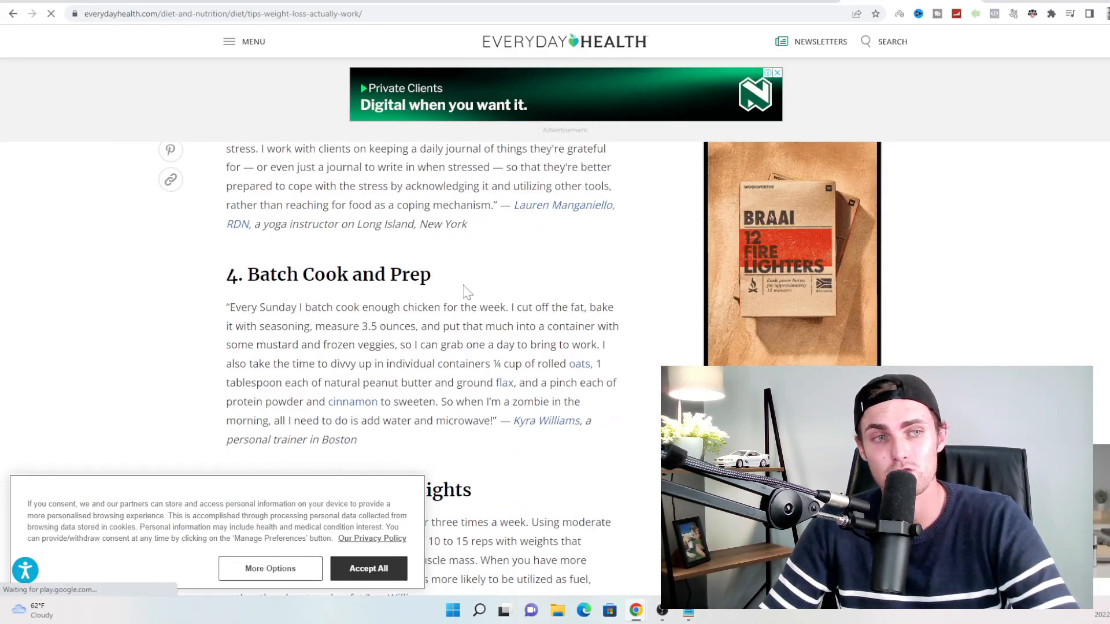
pyautogui.scroll(-3)
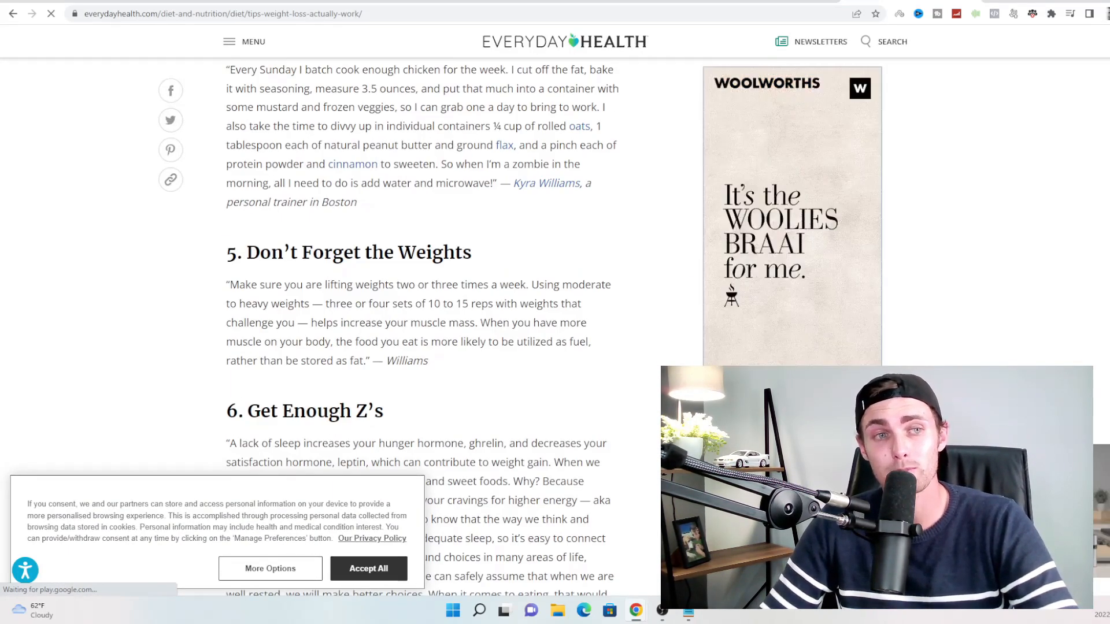
pyautogui.scroll(-3)
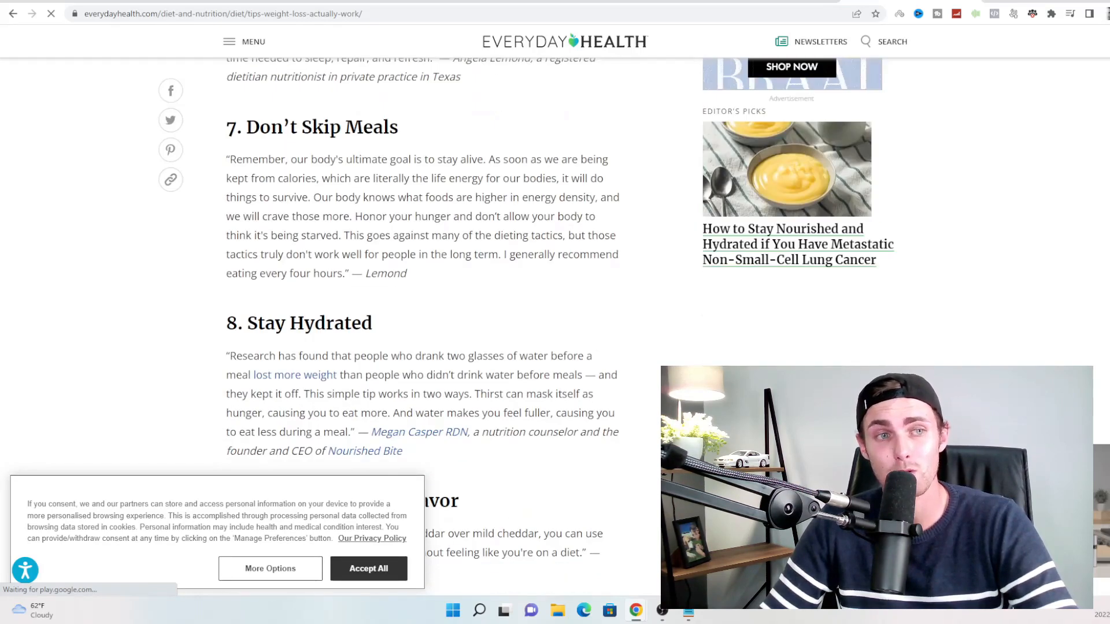
pyautogui.scroll(-3)
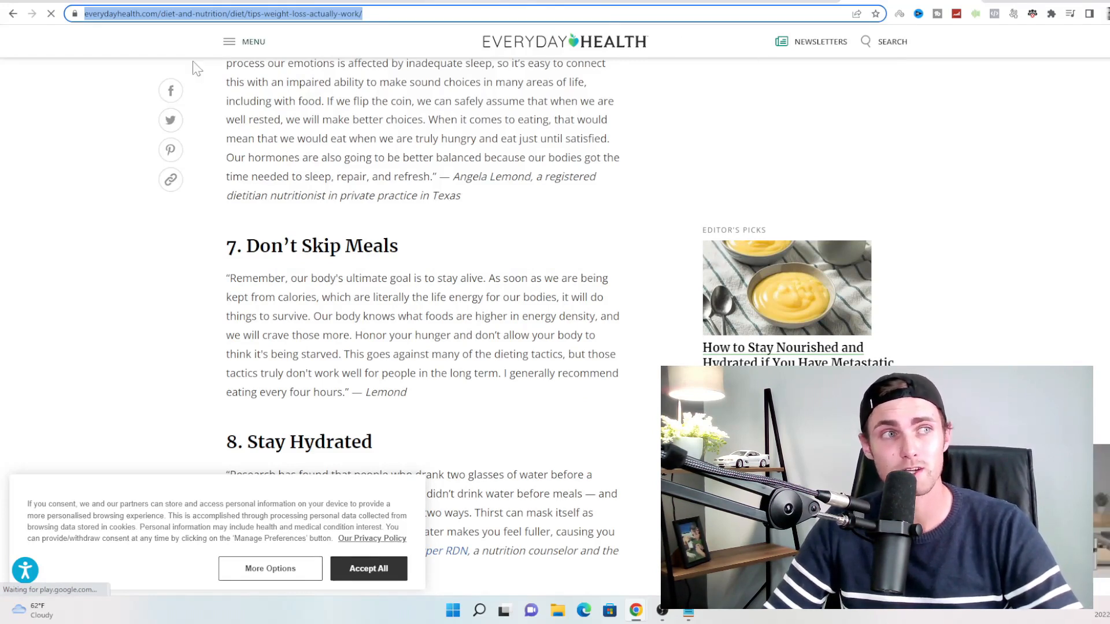
# - Convert the Everyday Health weight-loss tips article URL to PDF on web2pdfconvert.com and download it
pyautogui.write('web2pdfconvert.com')
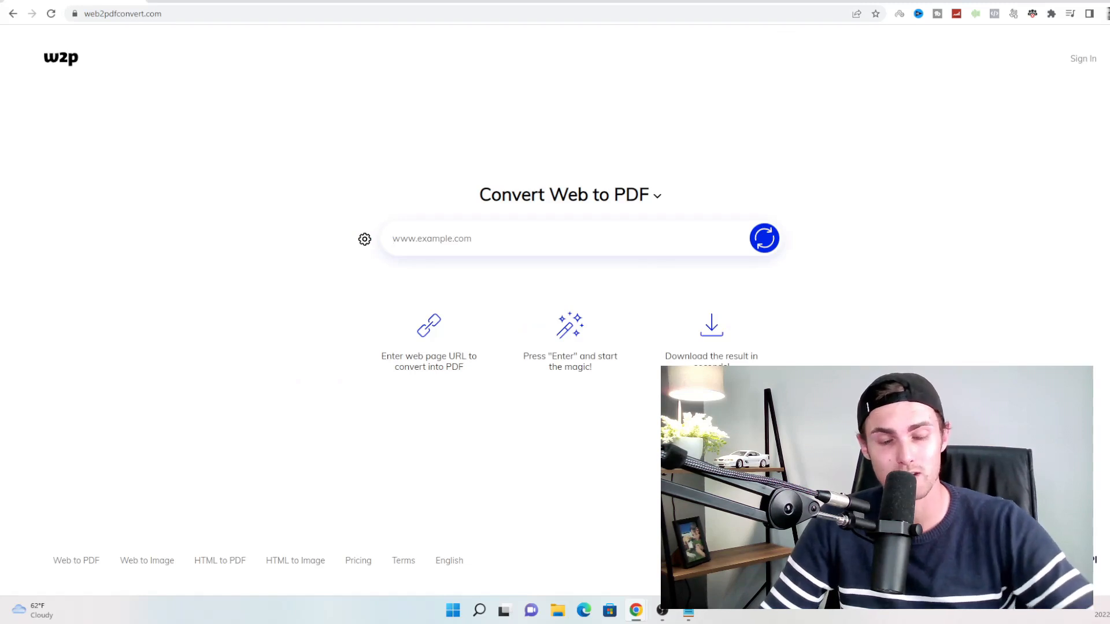
pyautogui.write('https://www.everydayhealth.com/diet-and-nutrition/diet/tips-weight-loss-actually-work')
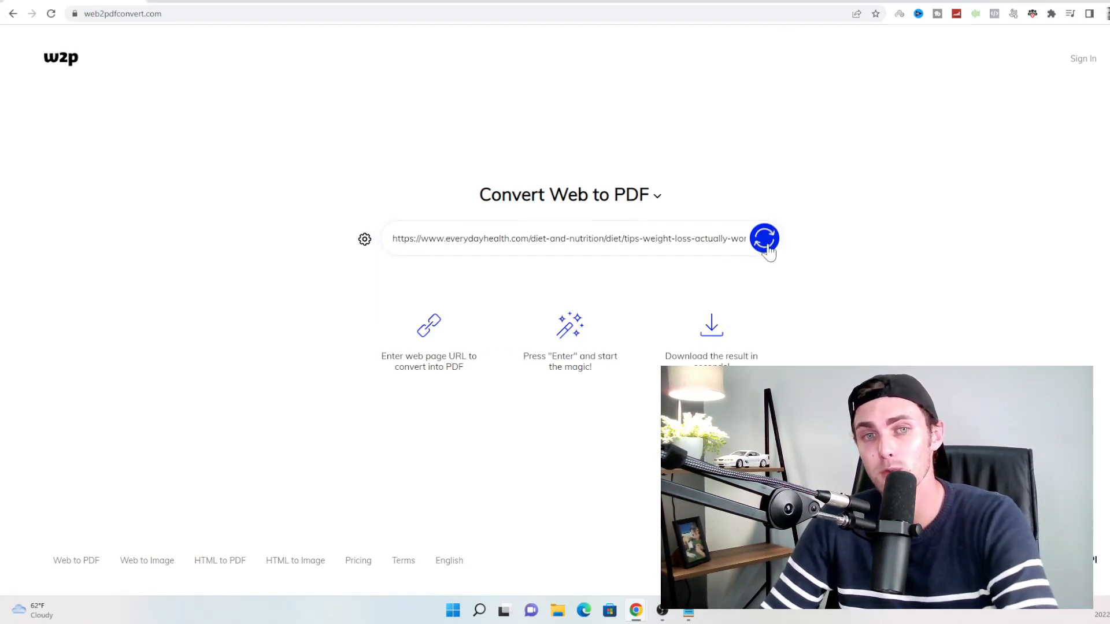
pyautogui.click(764, 239)
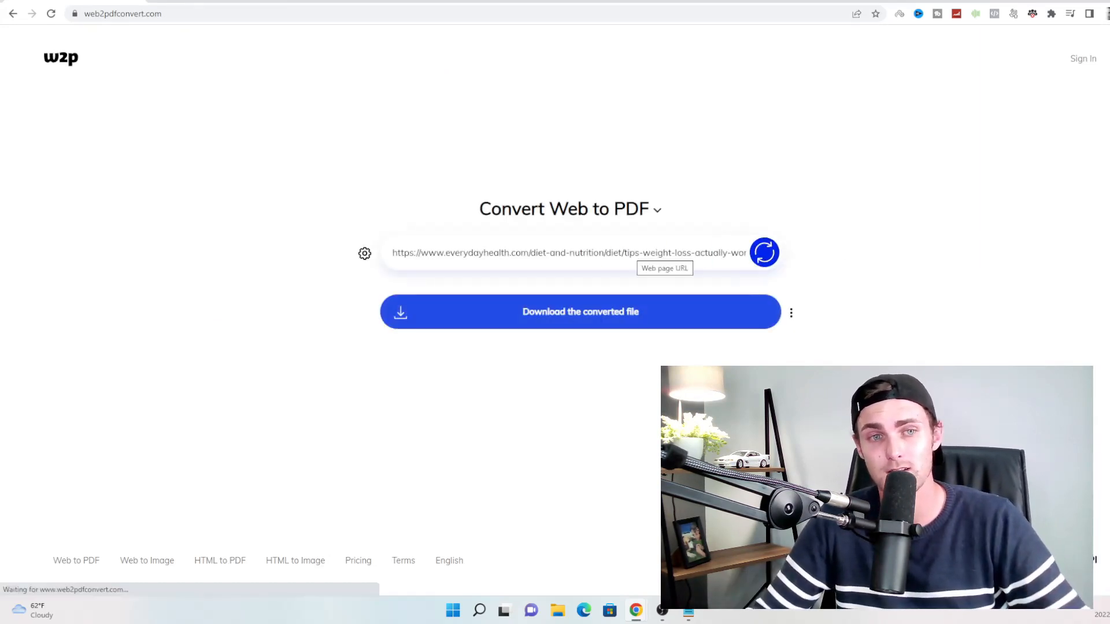
pyautogui.click(571, 312)
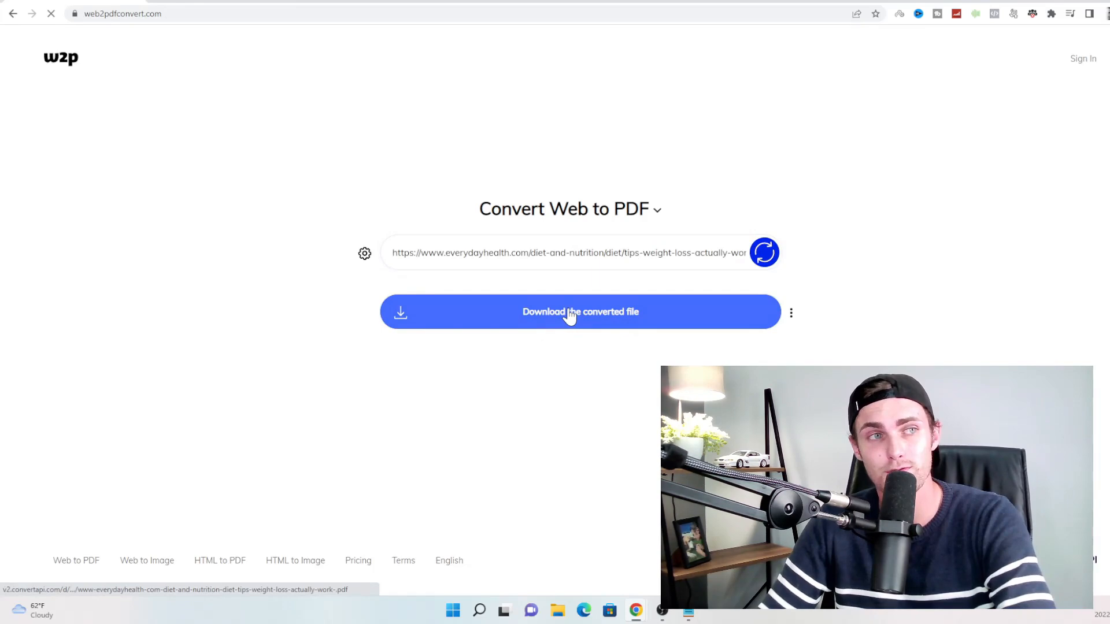
pyautogui.click(581, 311)
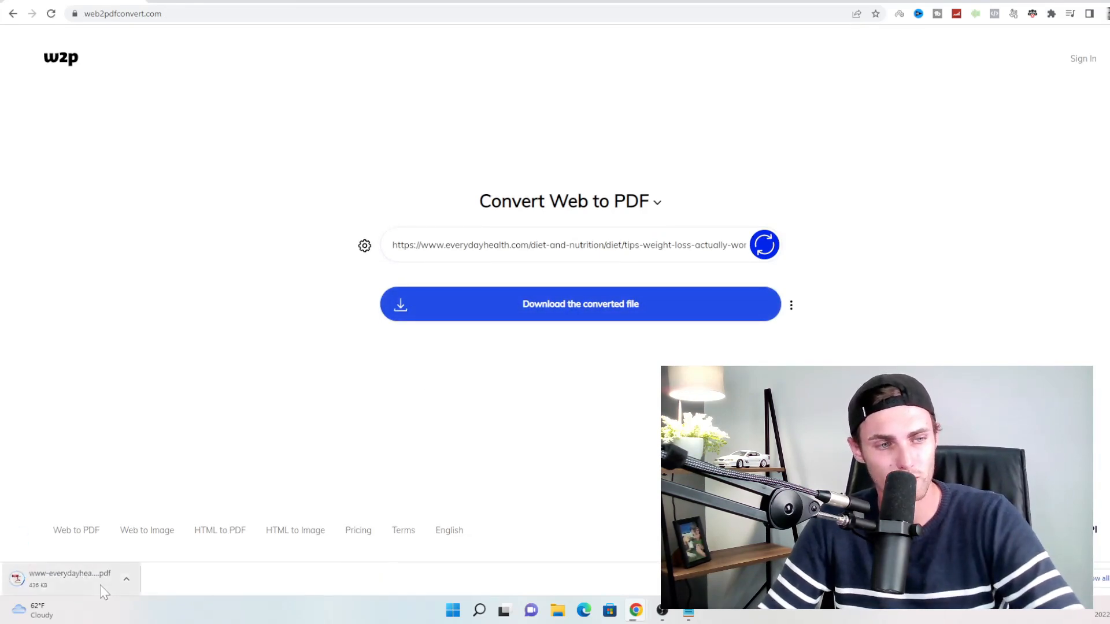
pyautogui.click(69, 578)
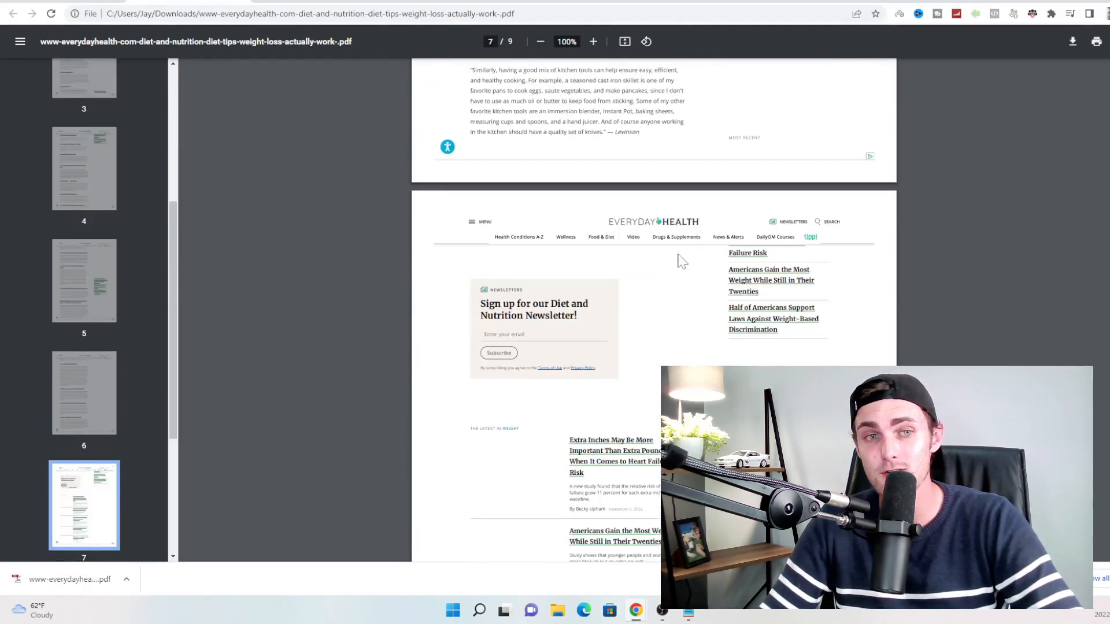
# - Scroll through the downloaded nine-page article PDF in Chrome's viewer
pyautogui.scroll(-3)
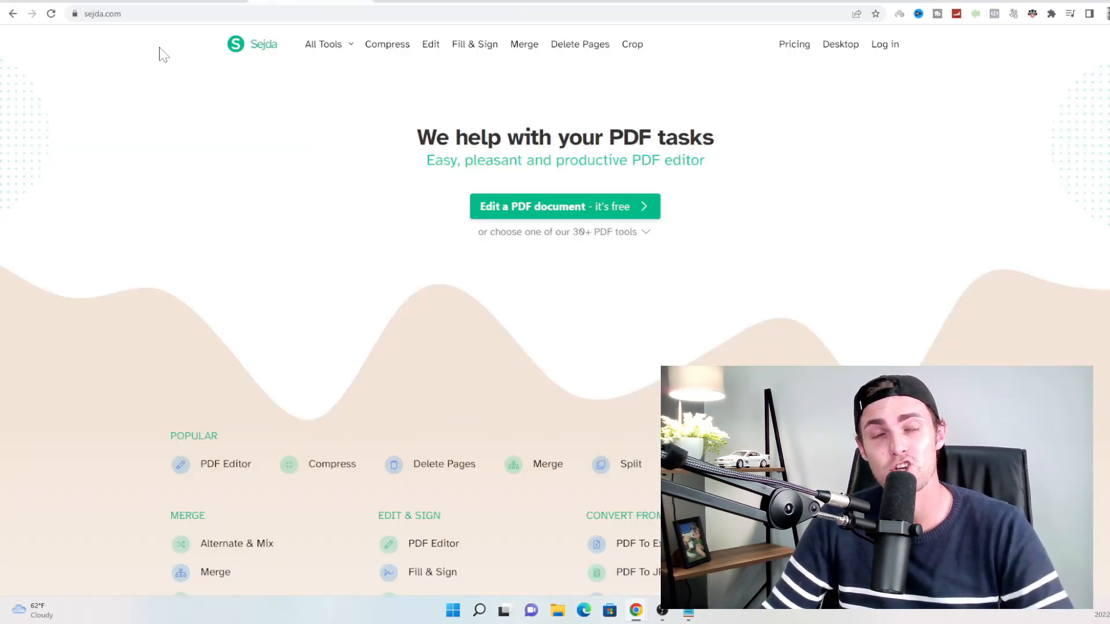
pyautogui.moveTo(251, 158)
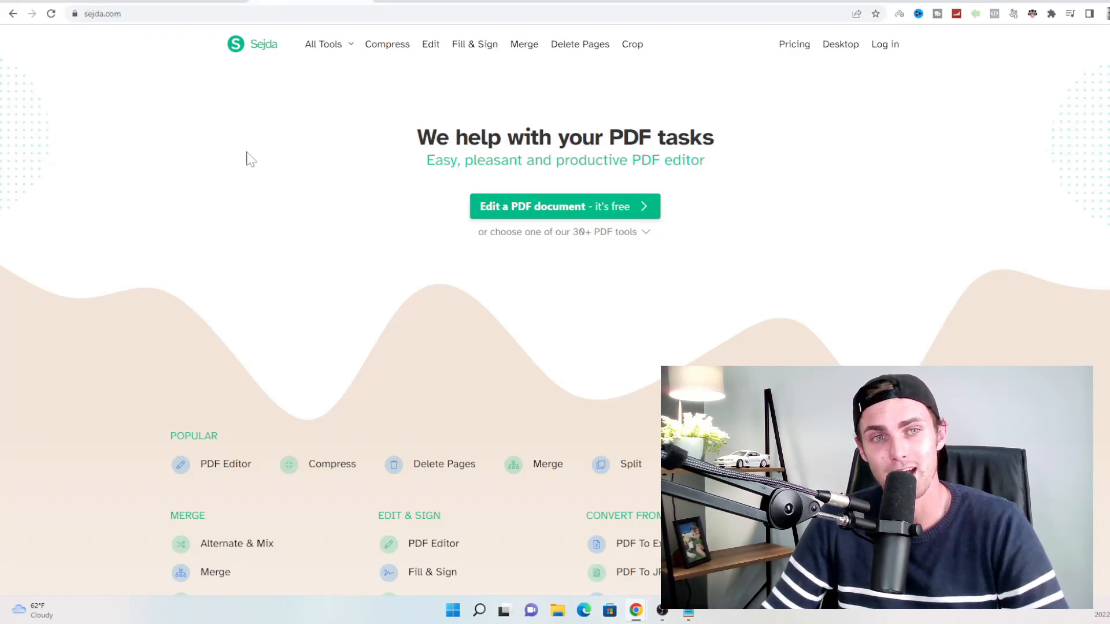
pyautogui.moveTo(567, 223)
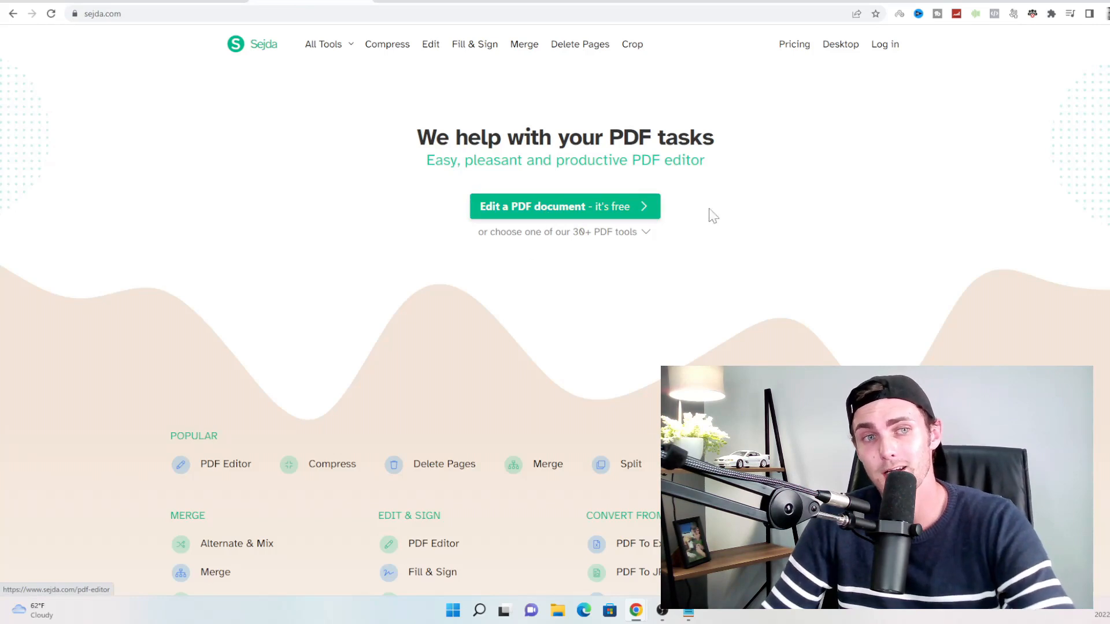
# - Load the article PDF into Sejda's online editor and check the More menu commands like Undo
pyautogui.click(565, 207)
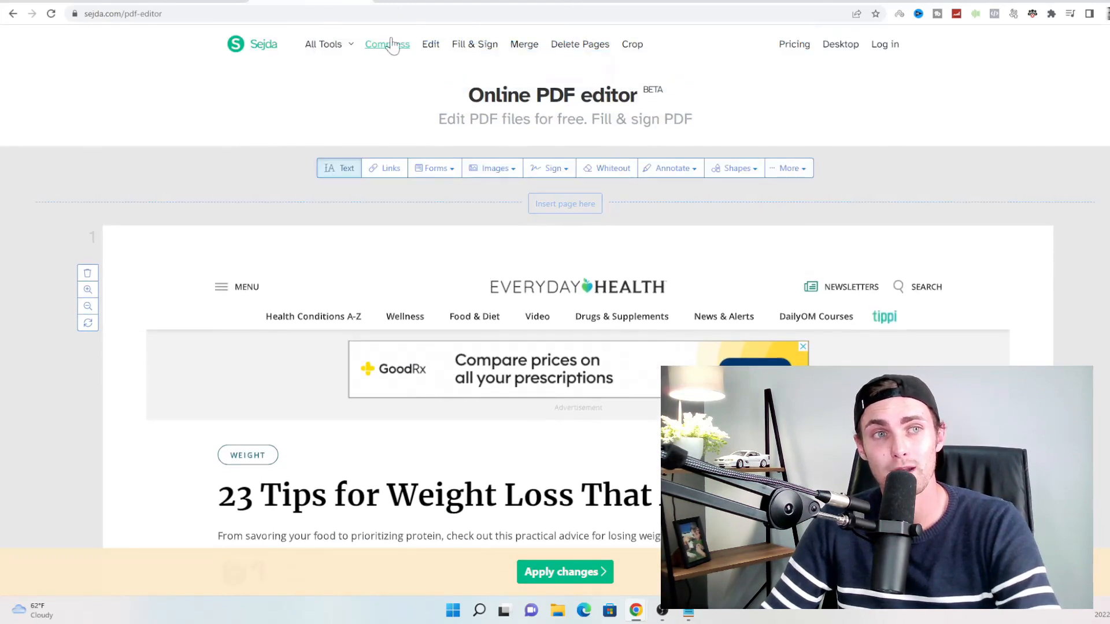
pyautogui.moveTo(508, 168)
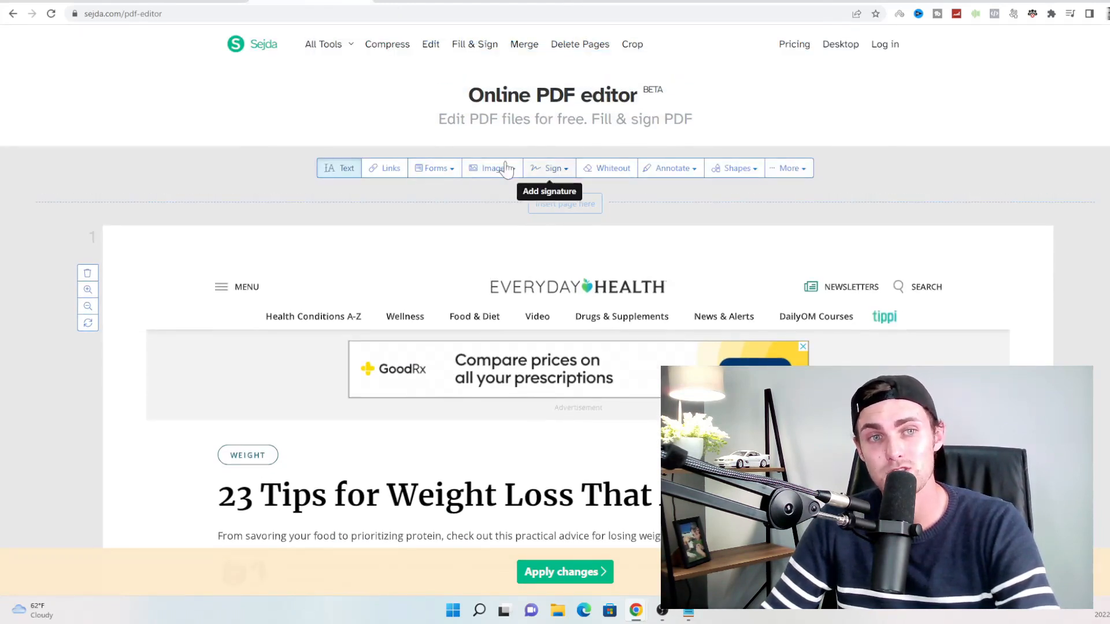
pyautogui.moveTo(749, 173)
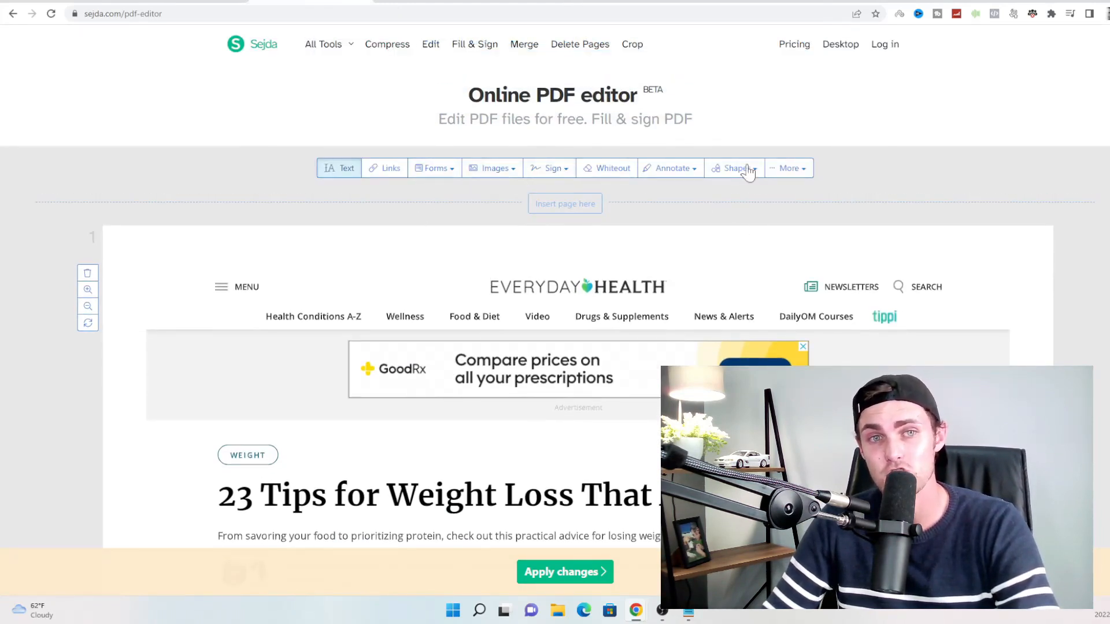
pyautogui.click(789, 169)
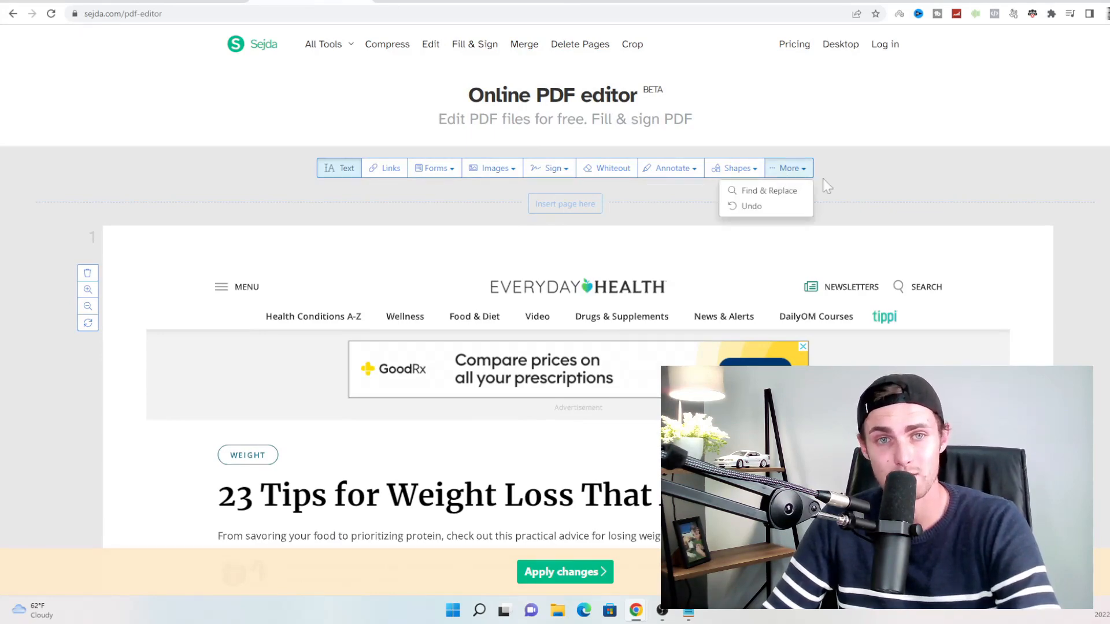
pyautogui.scroll(-3)
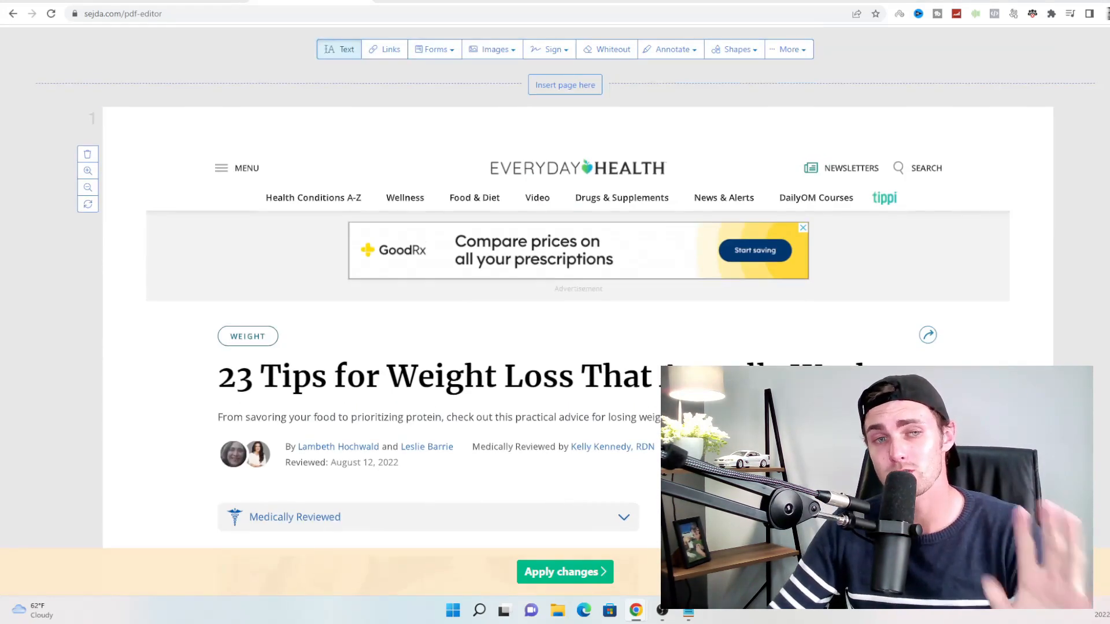
# - Scroll to the end of the article's page 1, where blank page 2 goes
pyautogui.scroll(-3)
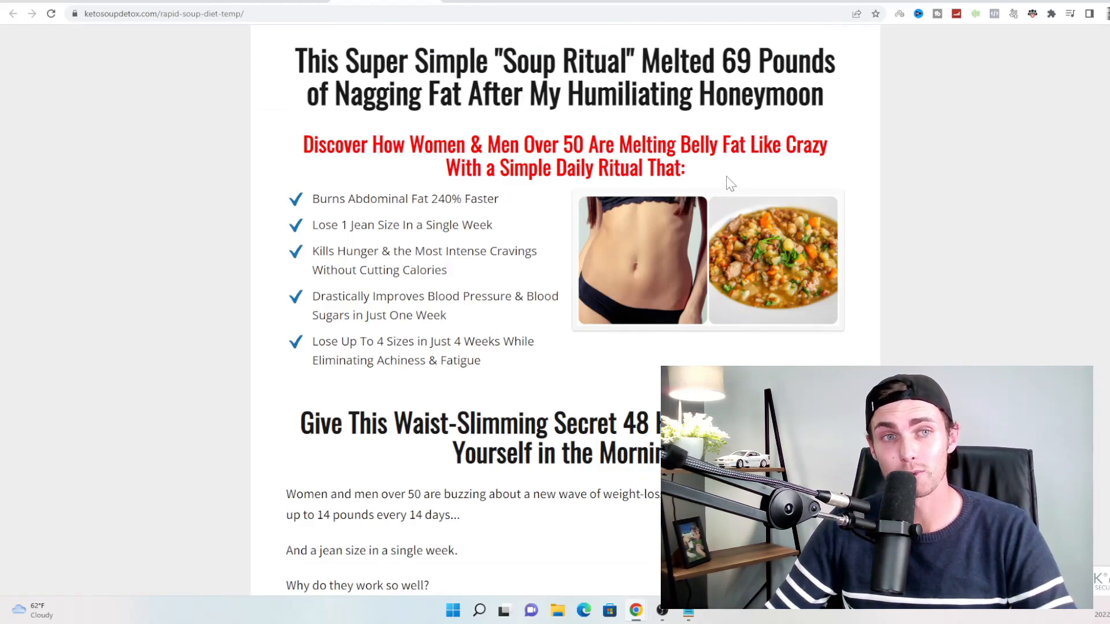
pyautogui.moveTo(499, 365)
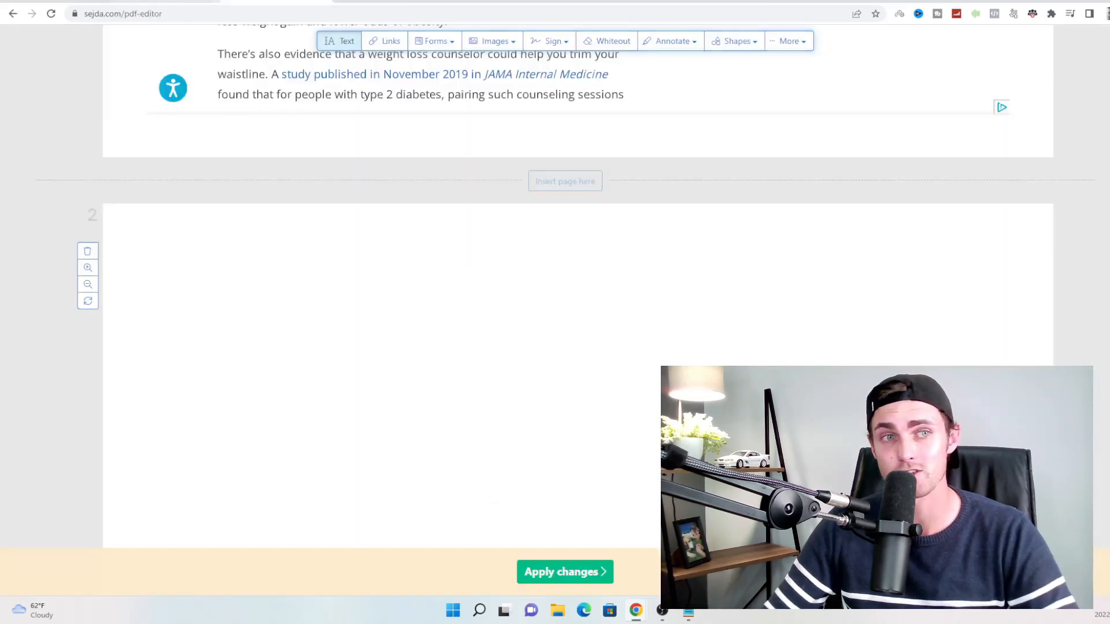
pyautogui.scroll(-3)
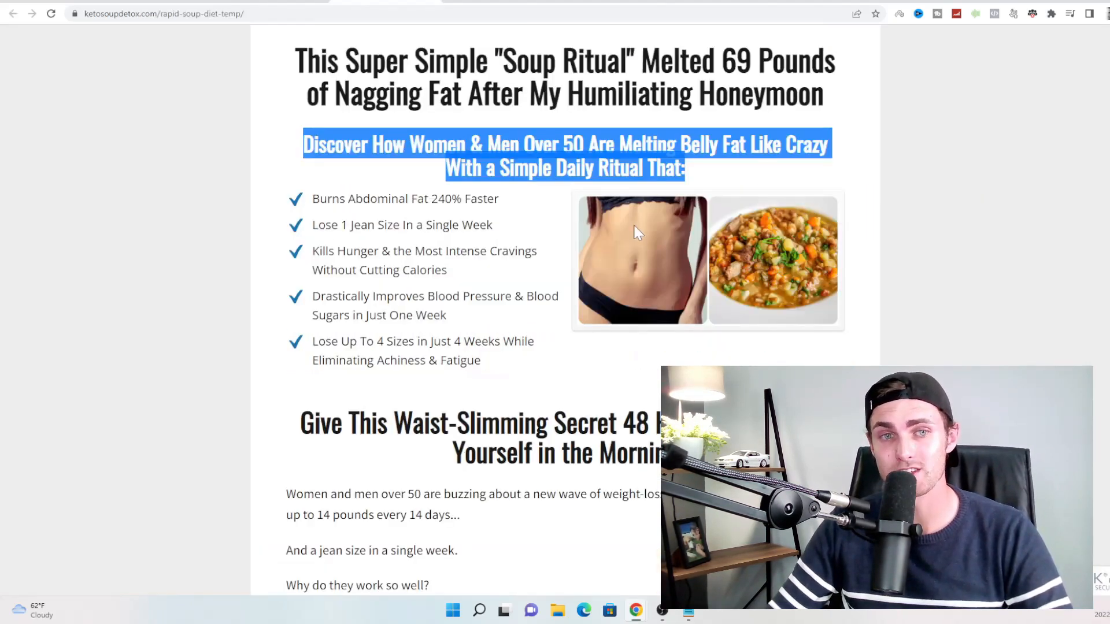
# - Save the sales page's belly-and-soup image into the Downloads folder
pyautogui.rightClick(772, 249)
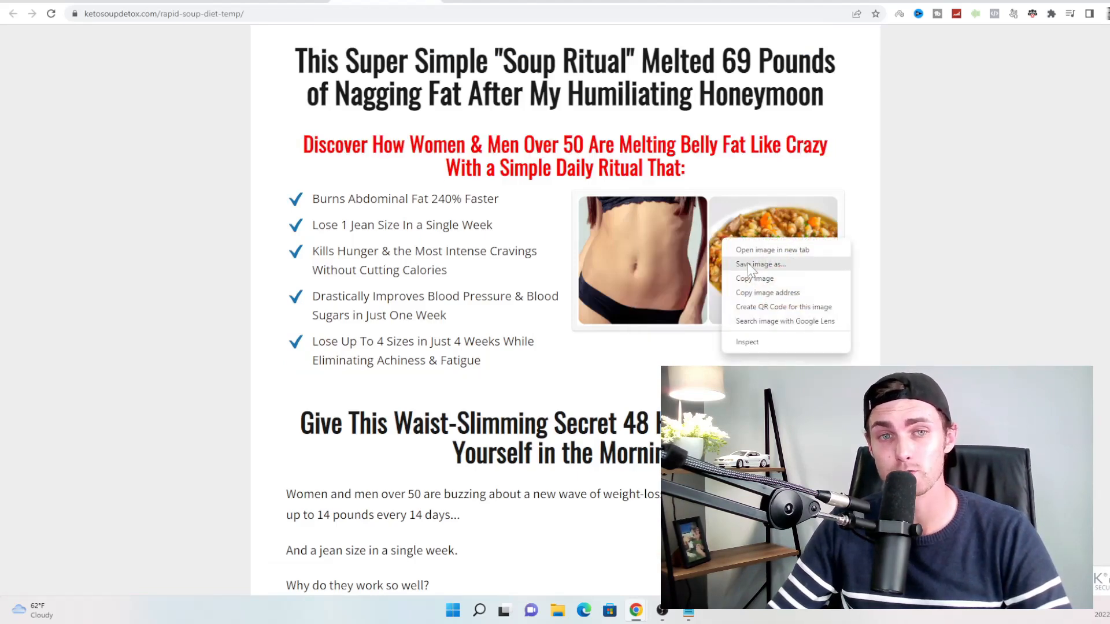
pyautogui.click(761, 265)
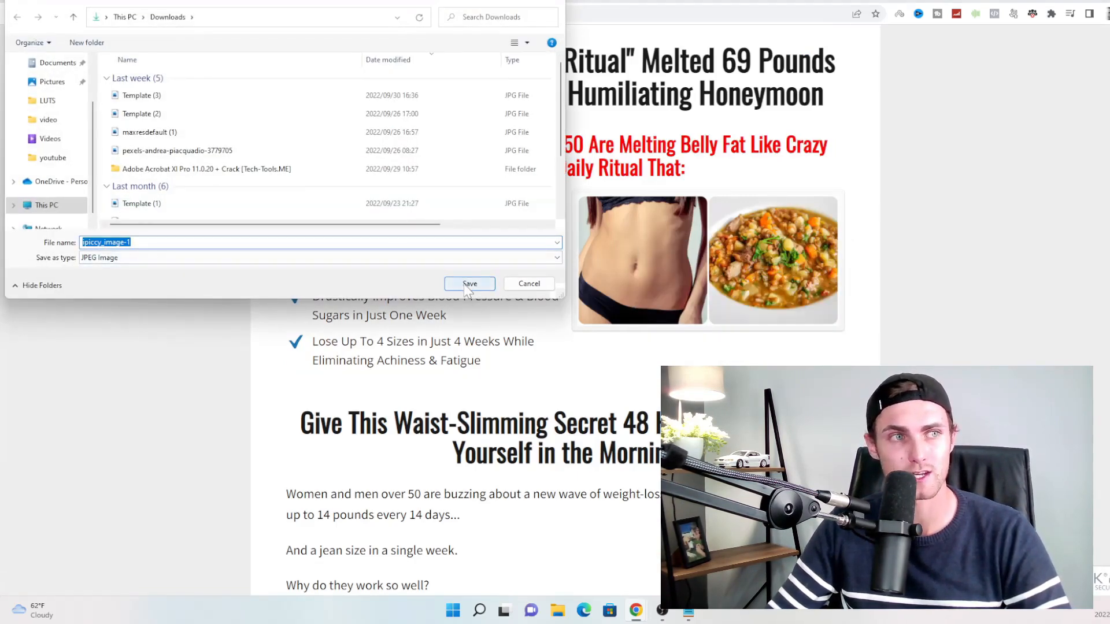
pyautogui.click(470, 283)
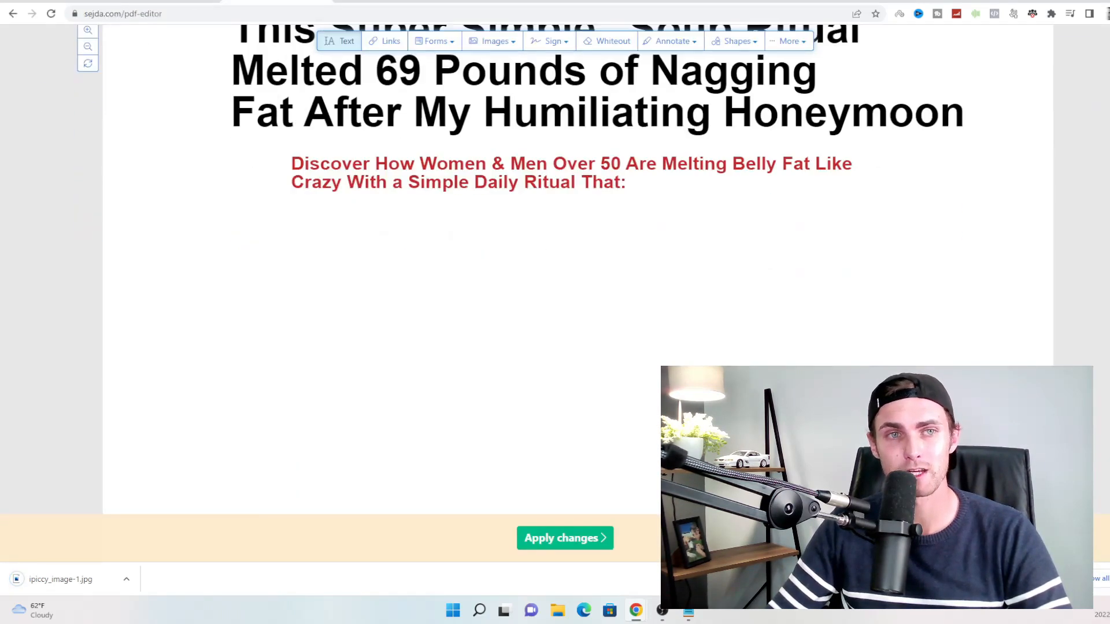
# - Add the saved belly-and-soup image onto the new page 2
pyautogui.click(491, 41)
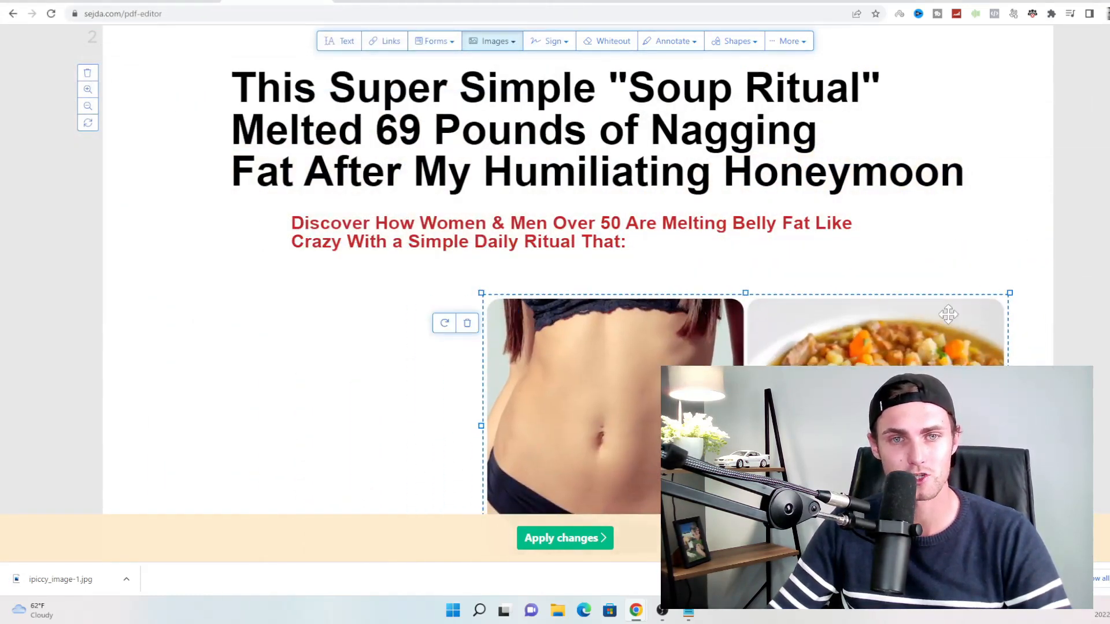
pyautogui.scroll(-3)
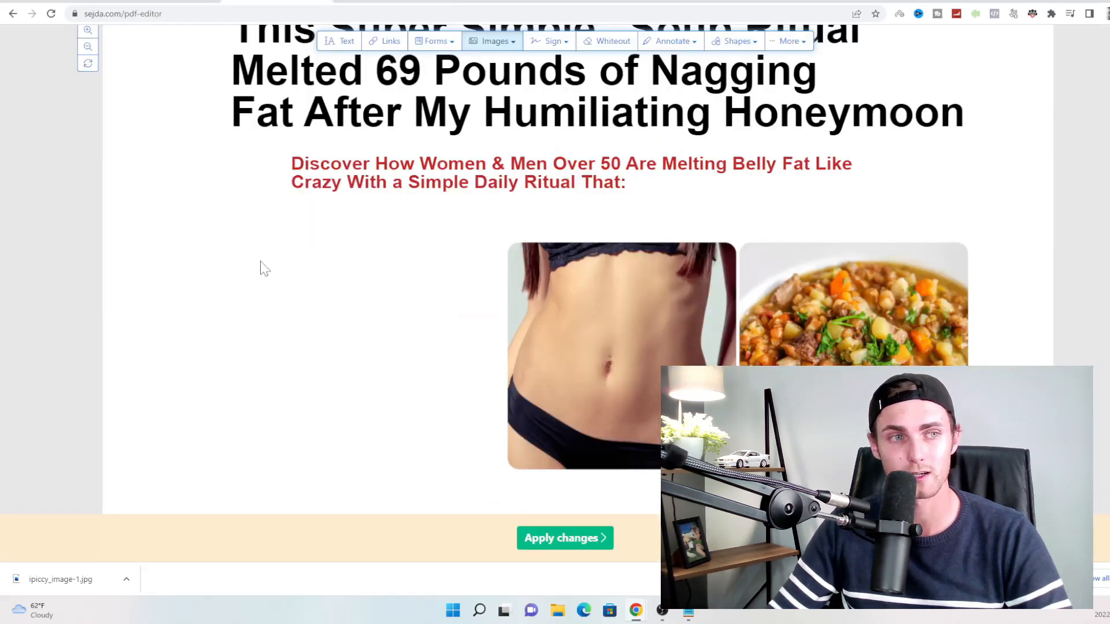
pyautogui.moveTo(392, 42)
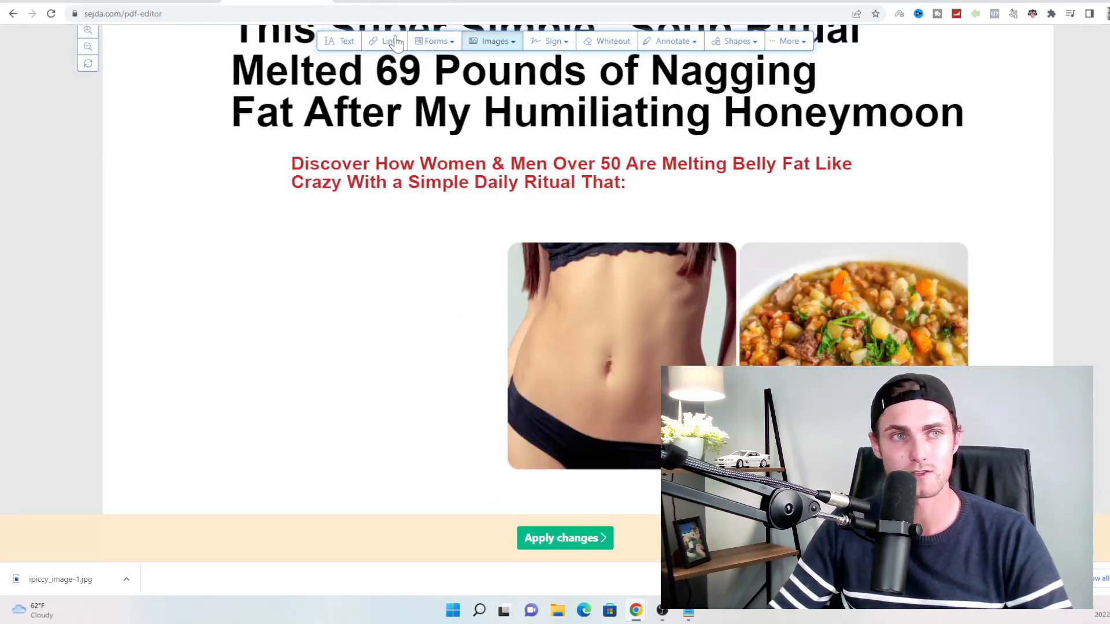
pyautogui.click(339, 40)
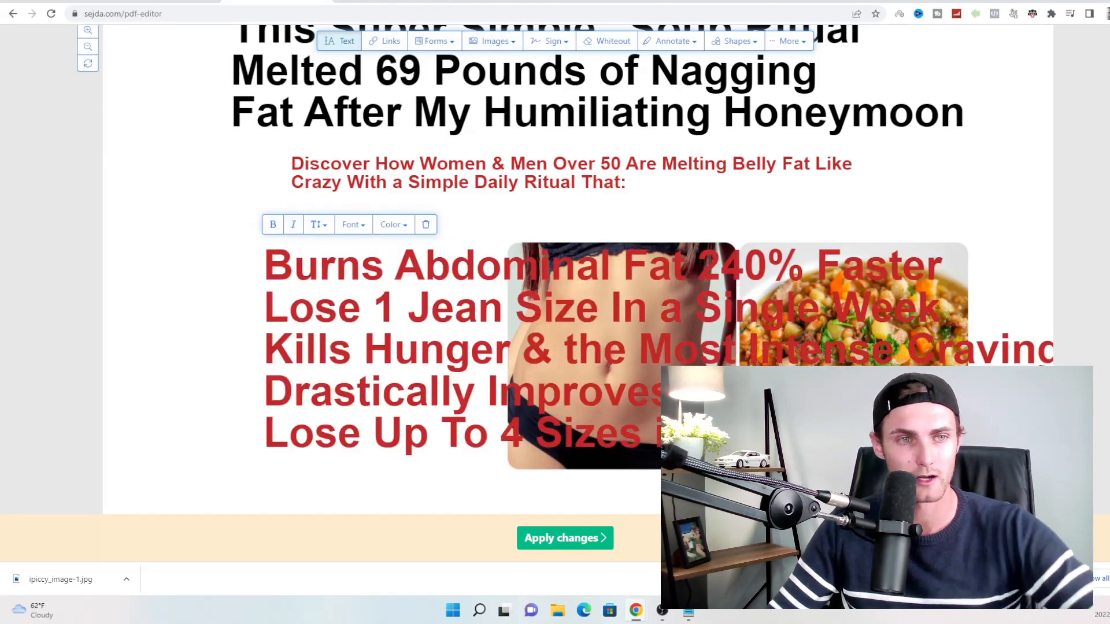
# - Shrink the pasted benefit bullet text to a smaller size with the size slider
pyautogui.click(317, 224)
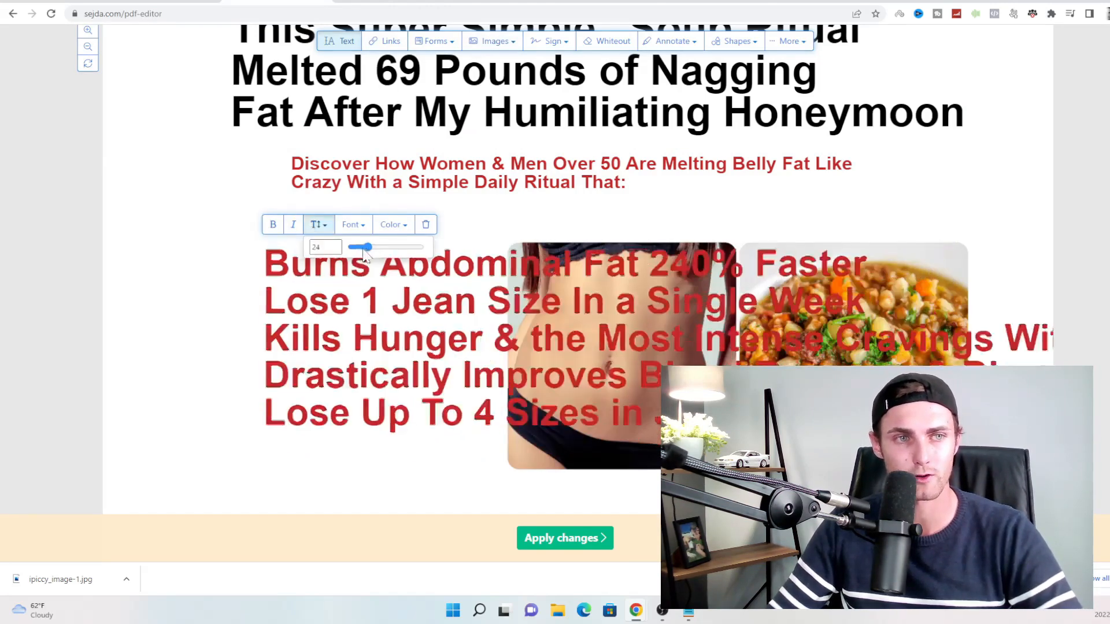
pyautogui.click(391, 224)
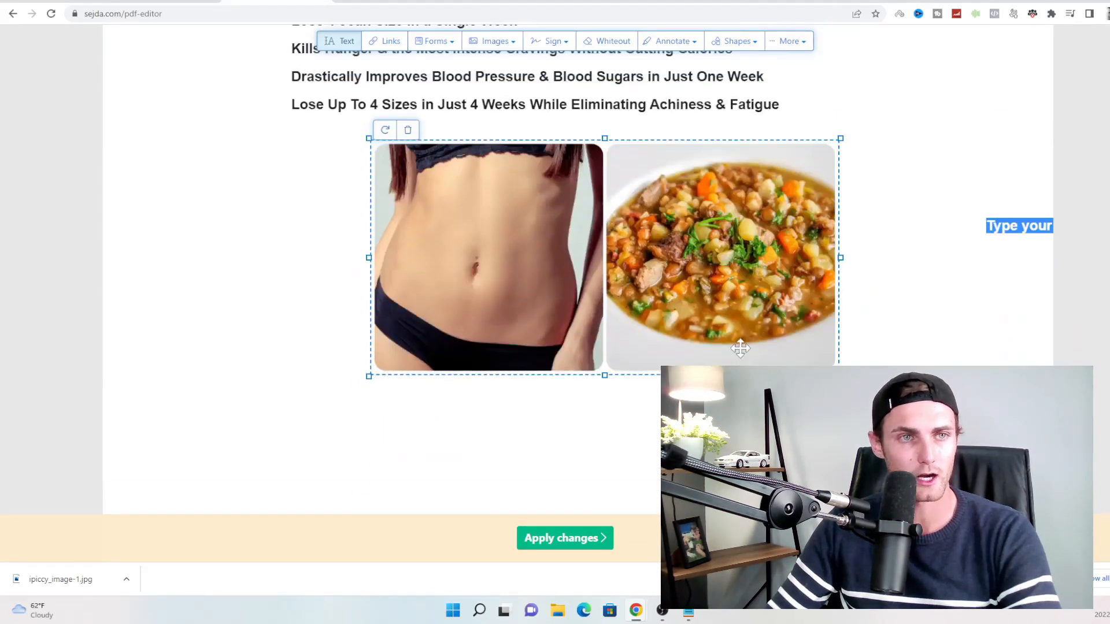
pyautogui.scroll(-3)
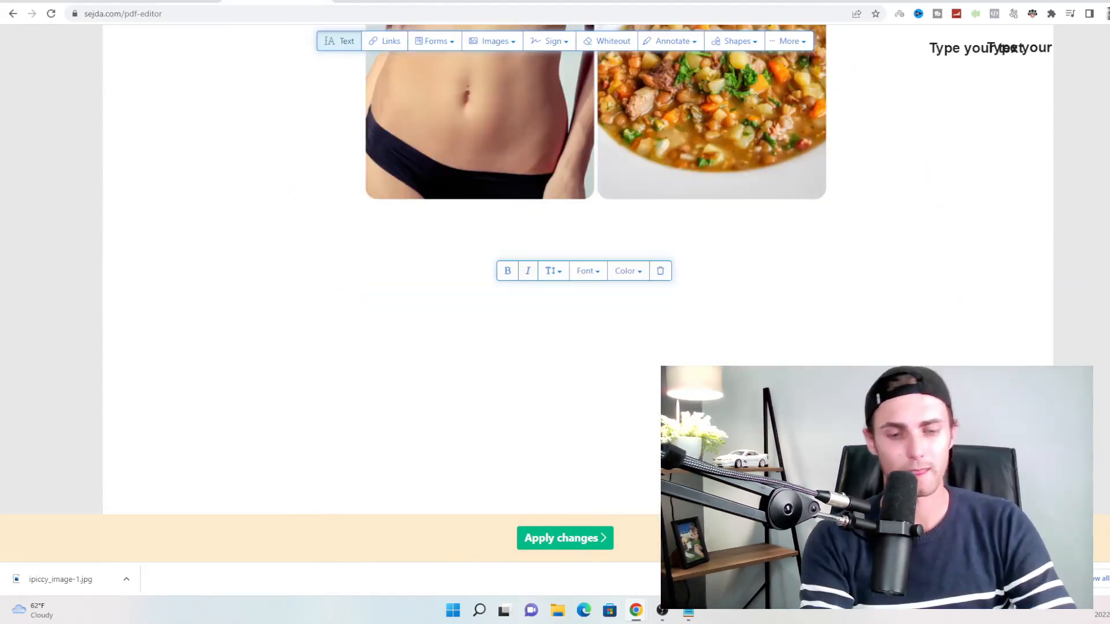
# - Add the >> call-to-action text, link it to the ClickBank hop URL, and remove stray text
pyautogui.write('<<')
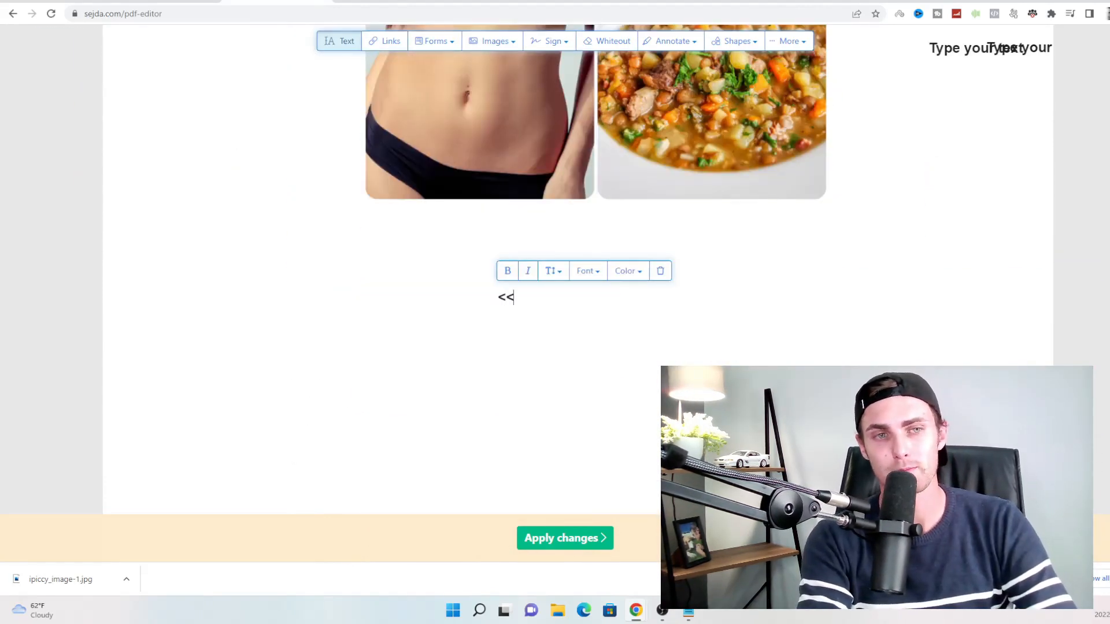
pyautogui.write('>>')
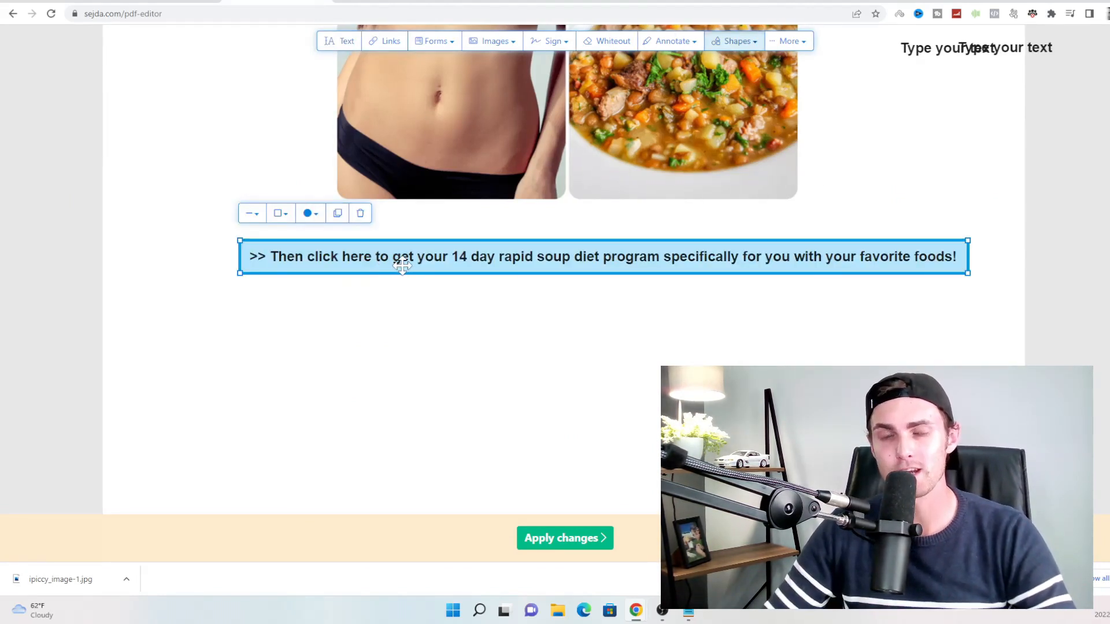
pyautogui.moveTo(635, 270)
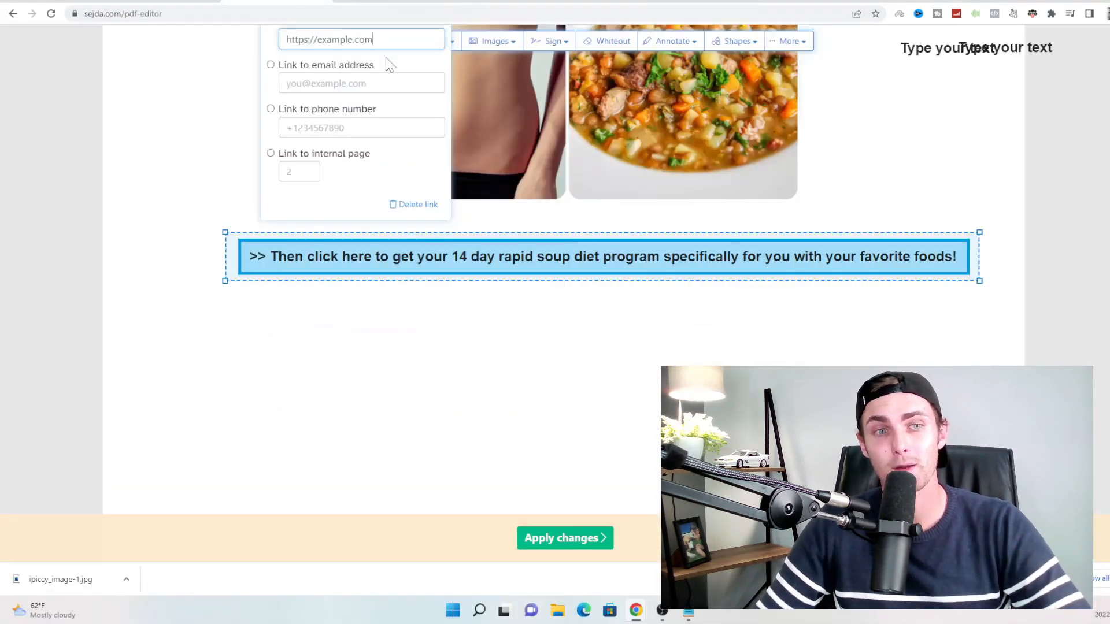
pyautogui.write('s7mfoffppnxq15i5.hop.clickbank.net')
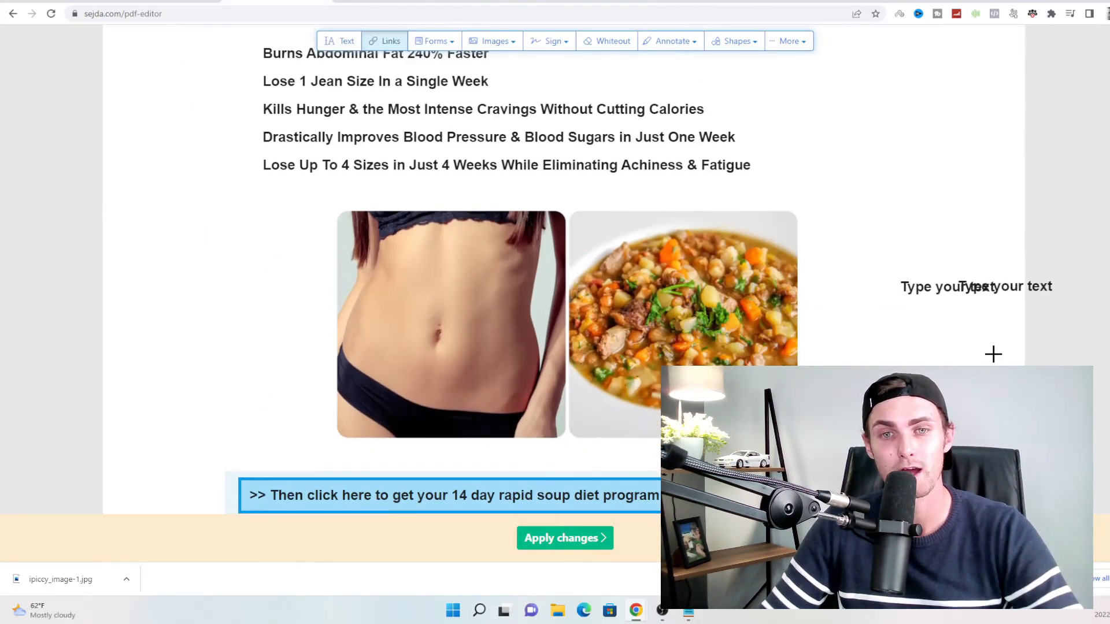
pyautogui.click(979, 289)
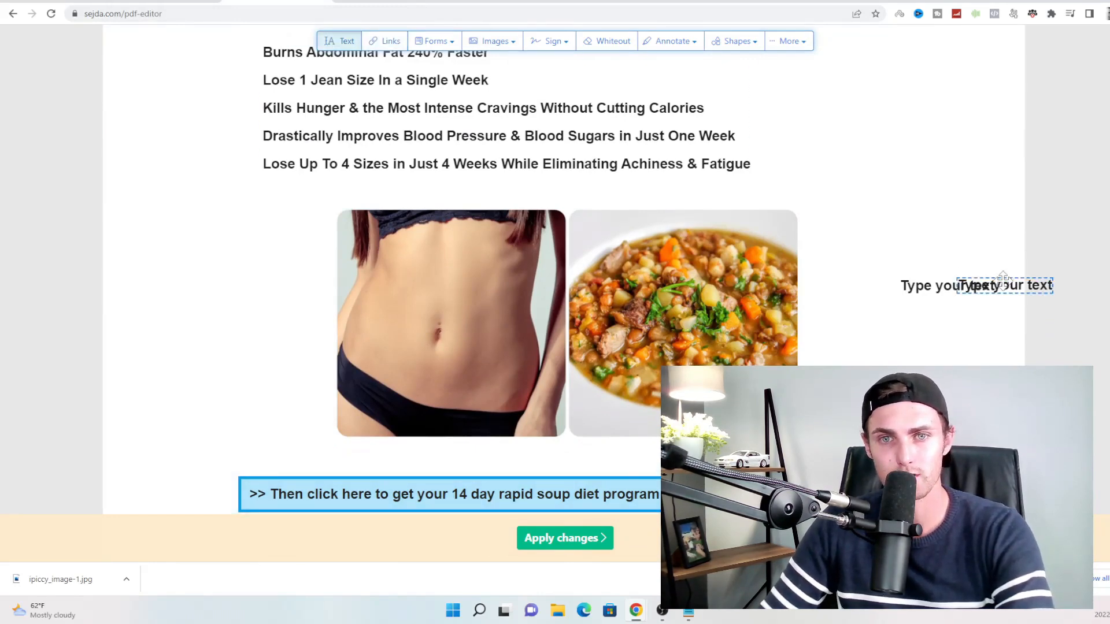
pyautogui.scroll(-3)
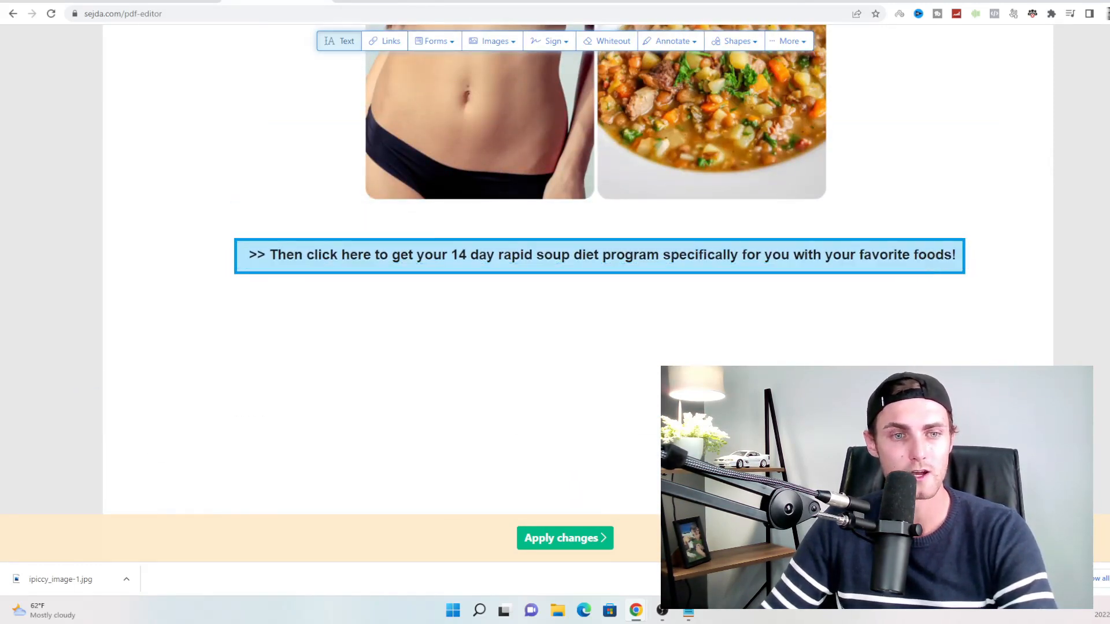
# - Apply all edits, download the finished PDF, and scroll through its preview
pyautogui.click(565, 538)
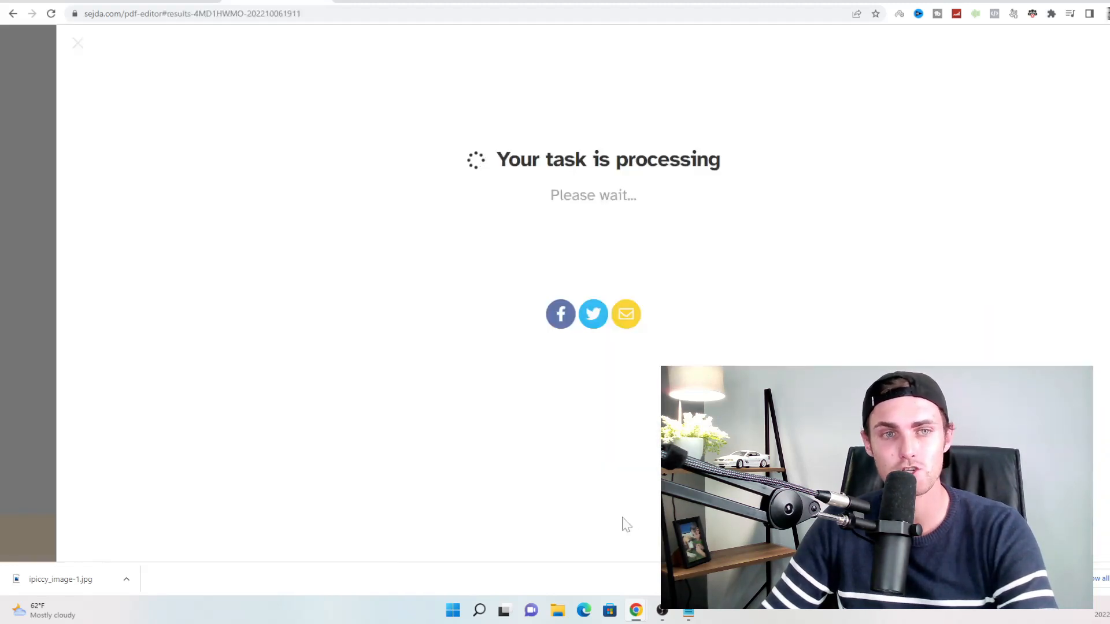
pyautogui.moveTo(651, 210)
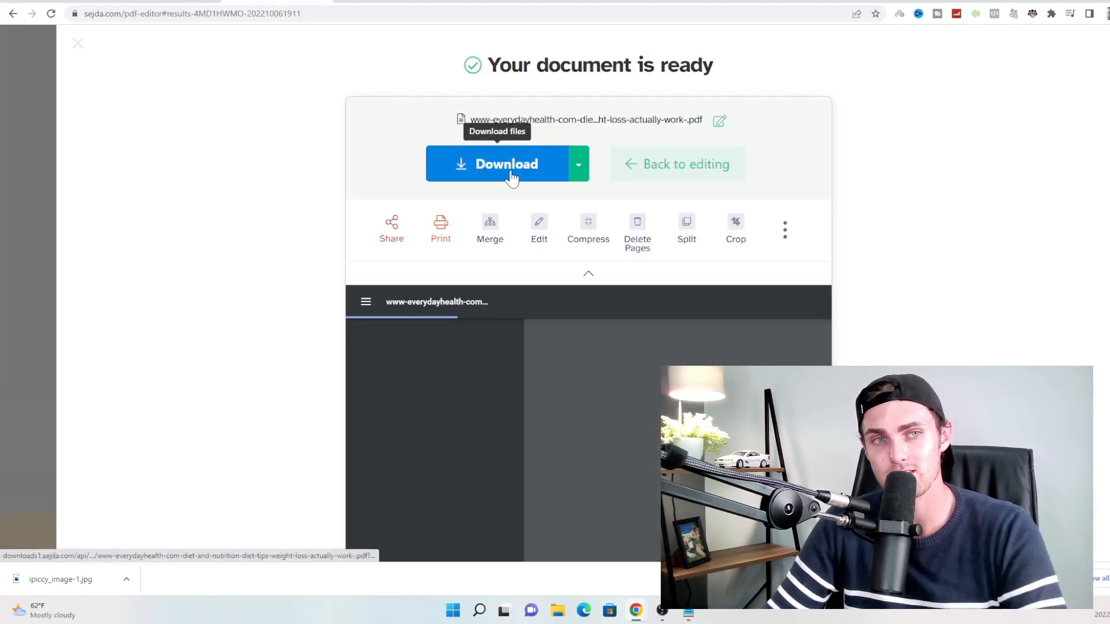
pyautogui.click(506, 164)
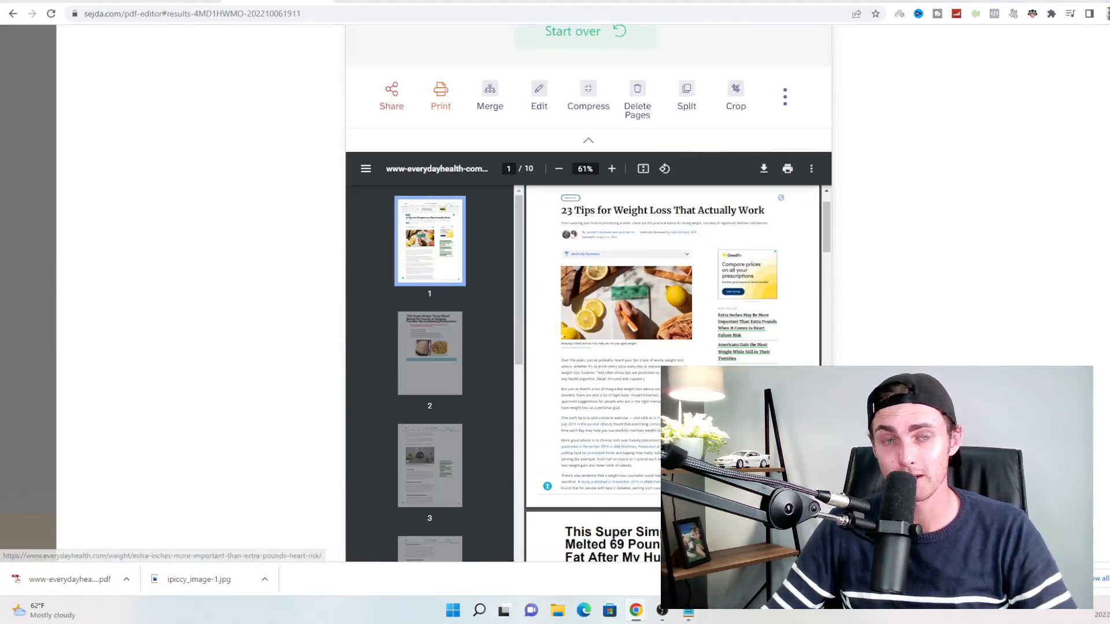
pyautogui.scroll(-3)
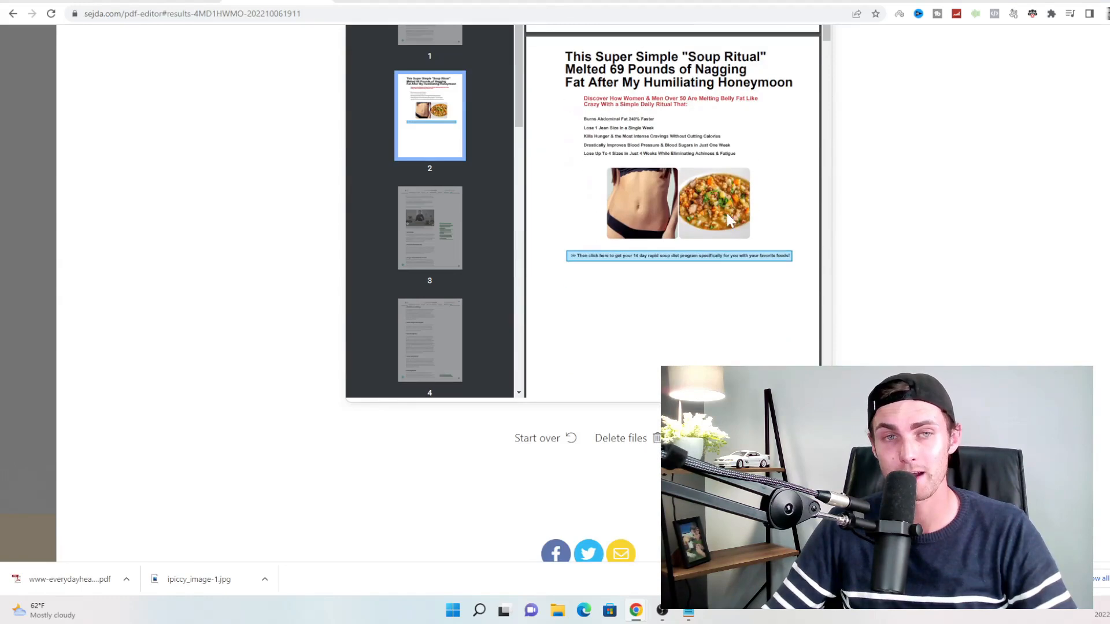
pyautogui.scroll(-3)
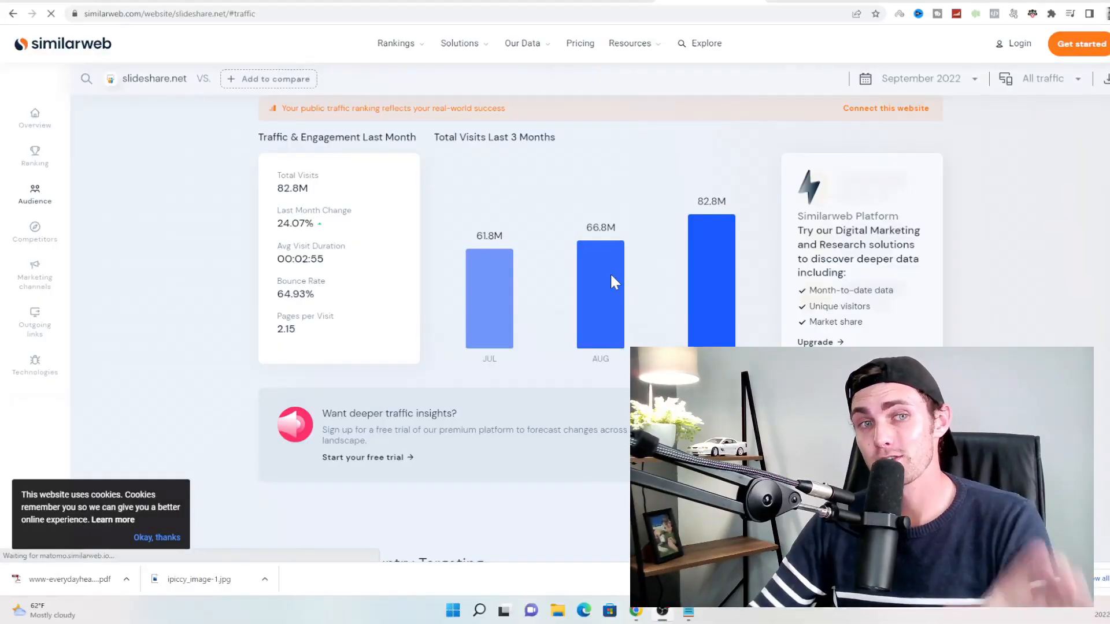
pyautogui.moveTo(536, 304)
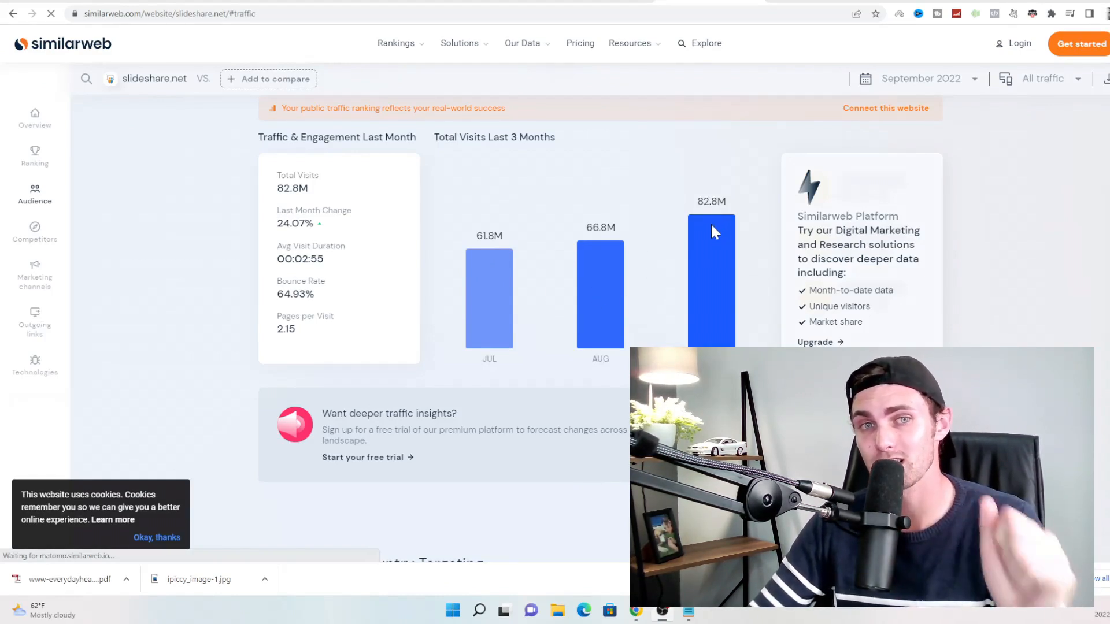
pyautogui.moveTo(735, 275)
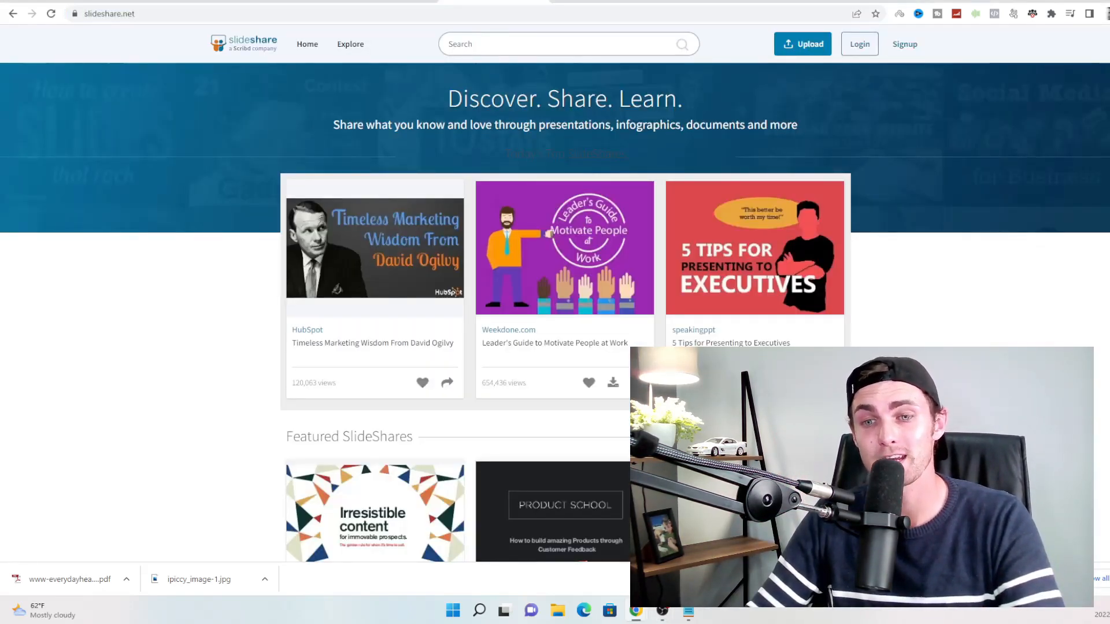
pyautogui.moveTo(562, 372)
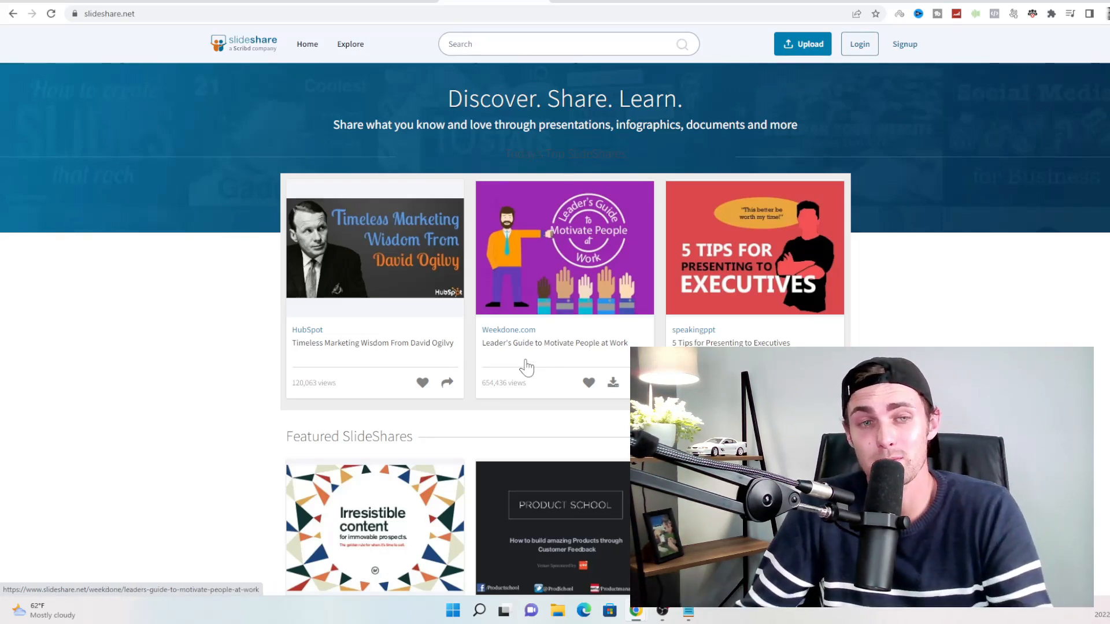
# - Scroll down the SlideShare homepage through the Featured SlideShares presentations
pyautogui.scroll(-3)
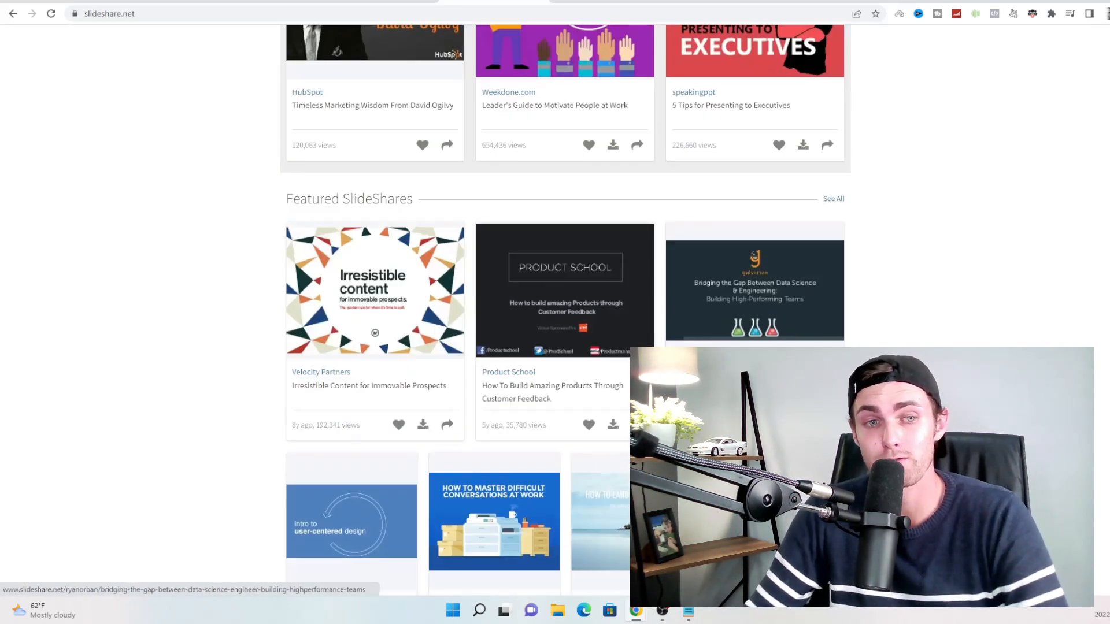
pyautogui.scroll(-3)
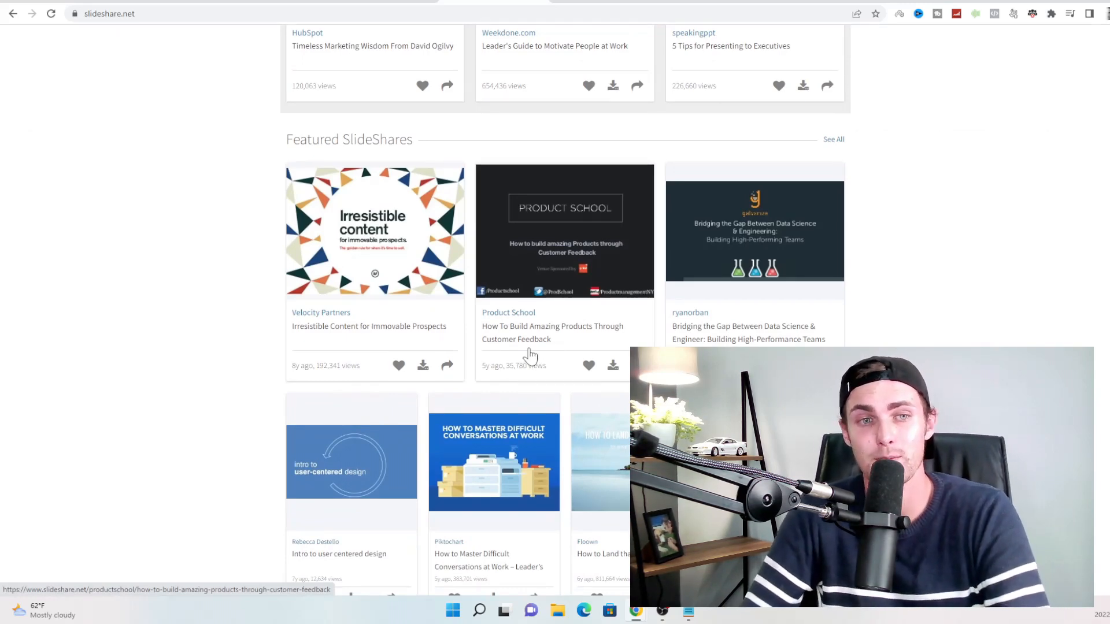
pyautogui.scroll(-3)
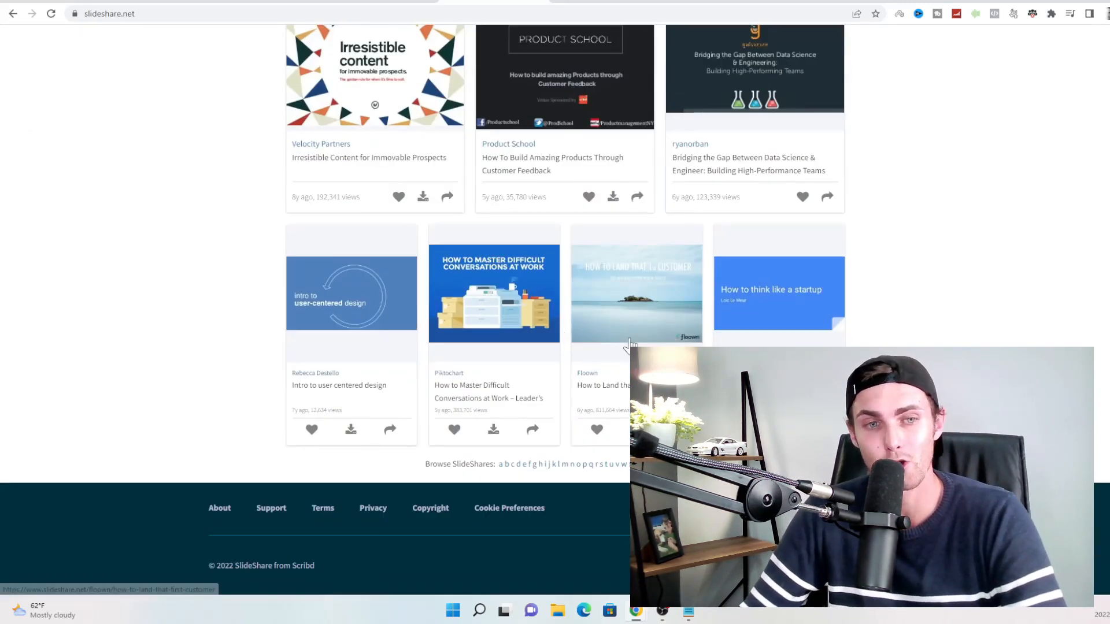
pyautogui.moveTo(626, 435)
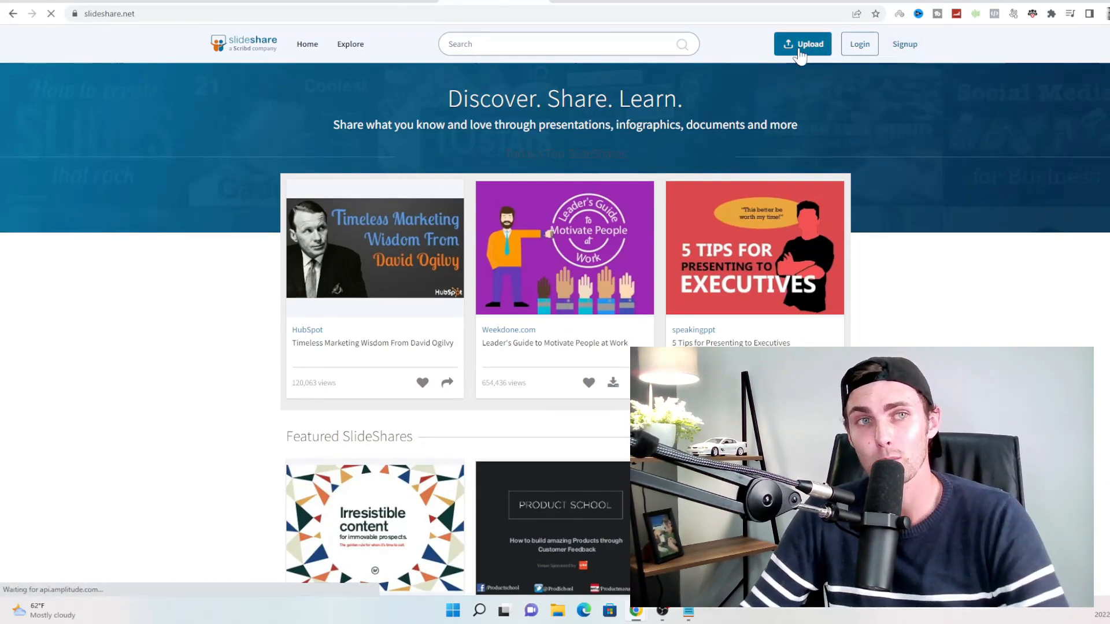
# - Open SlideShare's Upload page and start selecting a document to upload
pyautogui.click(802, 43)
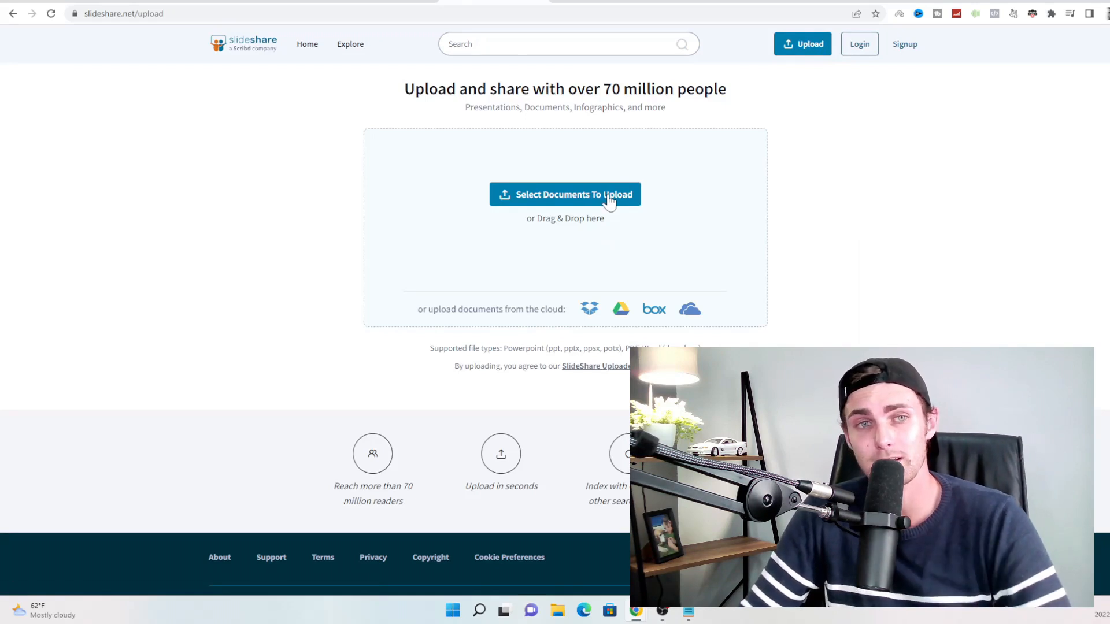
pyautogui.click(569, 194)
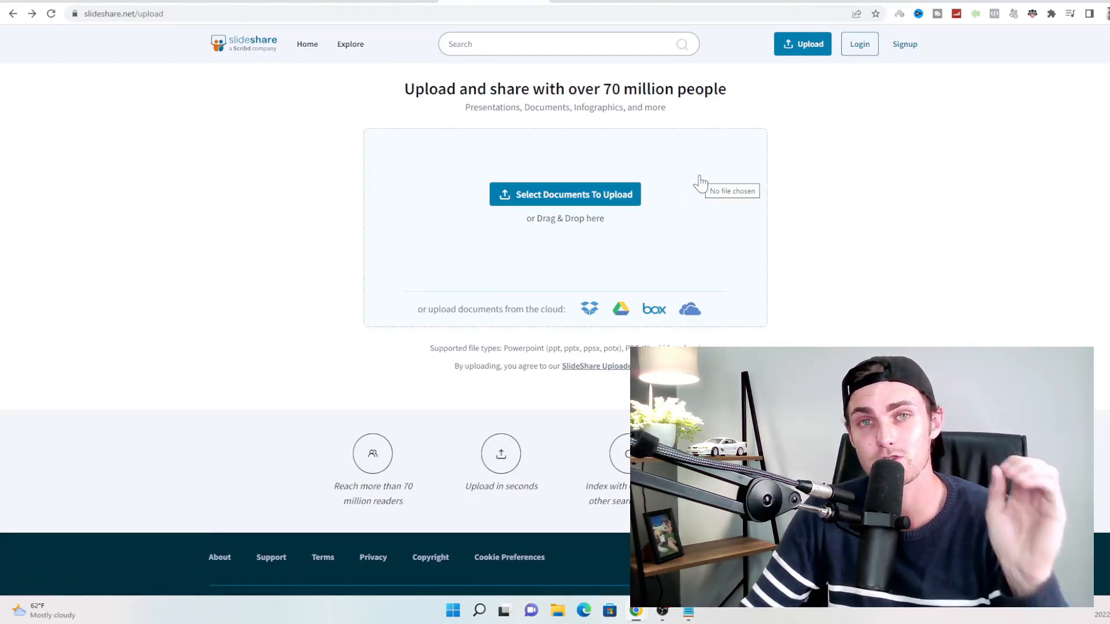
pyautogui.moveTo(744, 122)
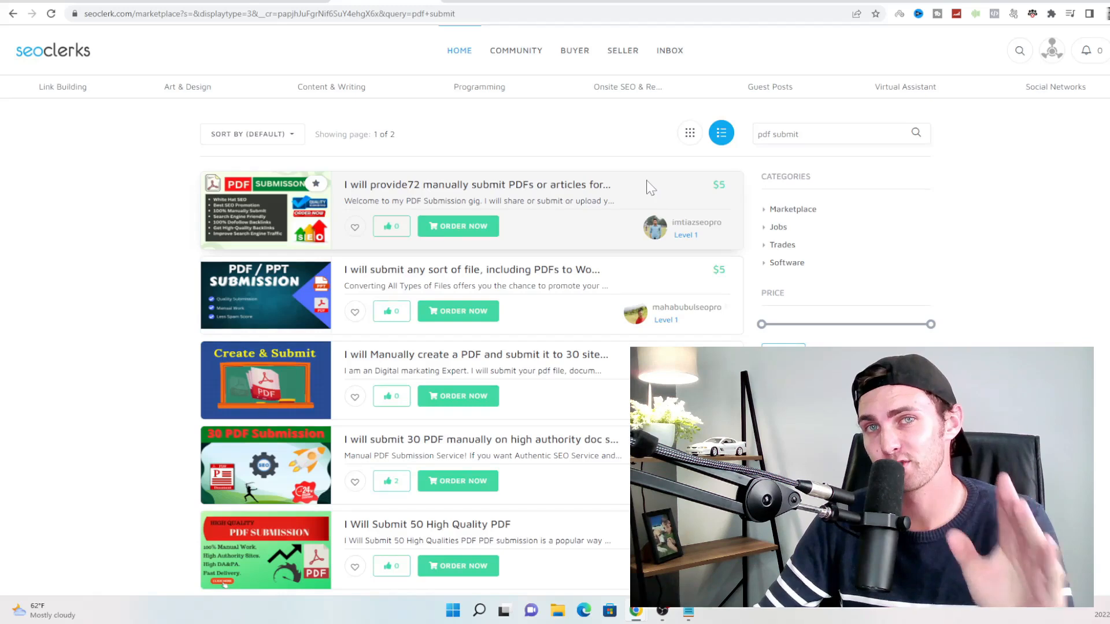
pyautogui.moveTo(576, 201)
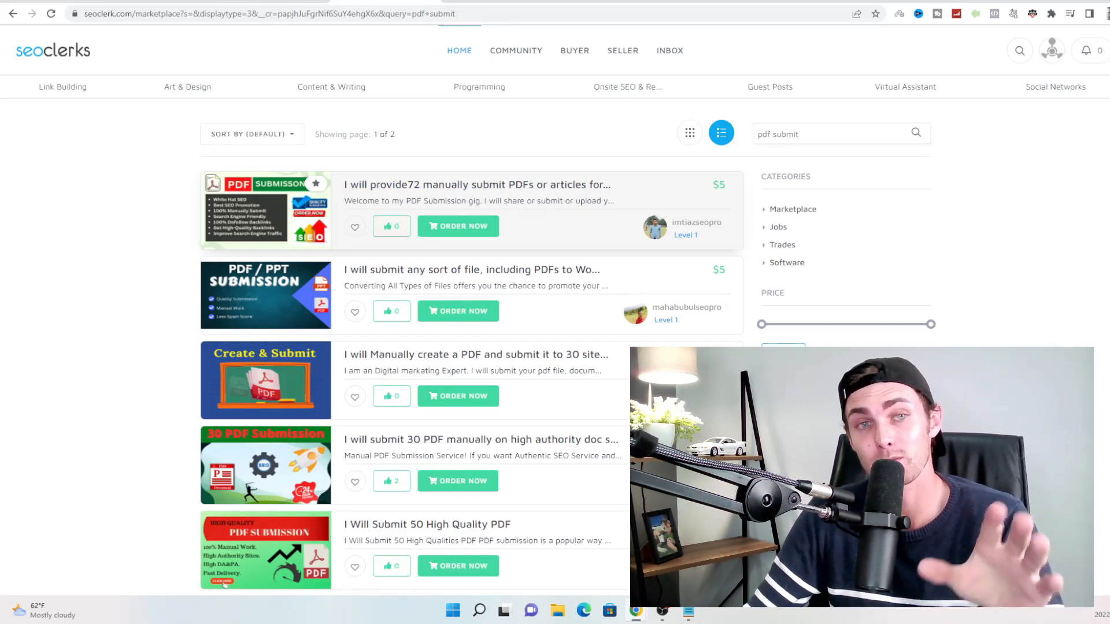
# - Scroll through the 'pdf submit' gig results, priced around $1 to $5
pyautogui.scroll(-3)
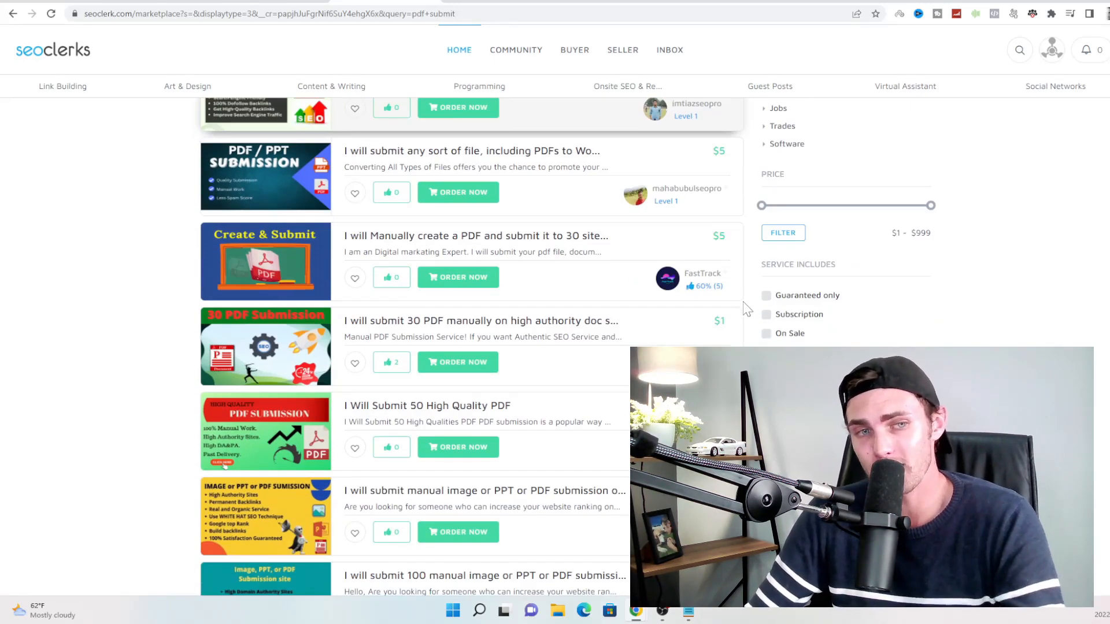
pyautogui.scroll(-3)
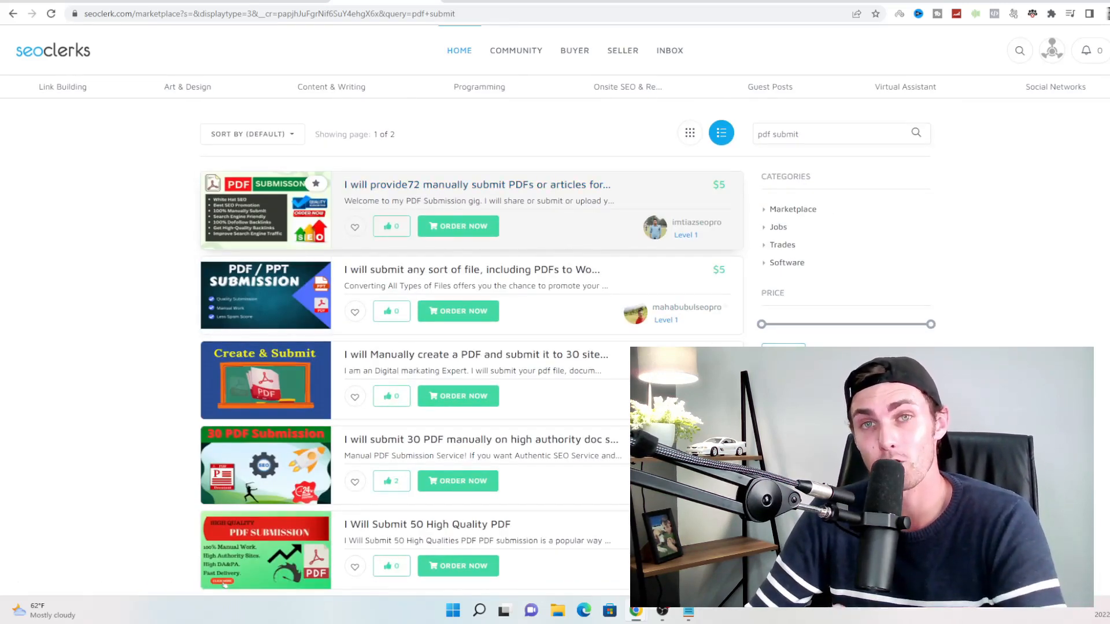
pyautogui.moveTo(546, 231)
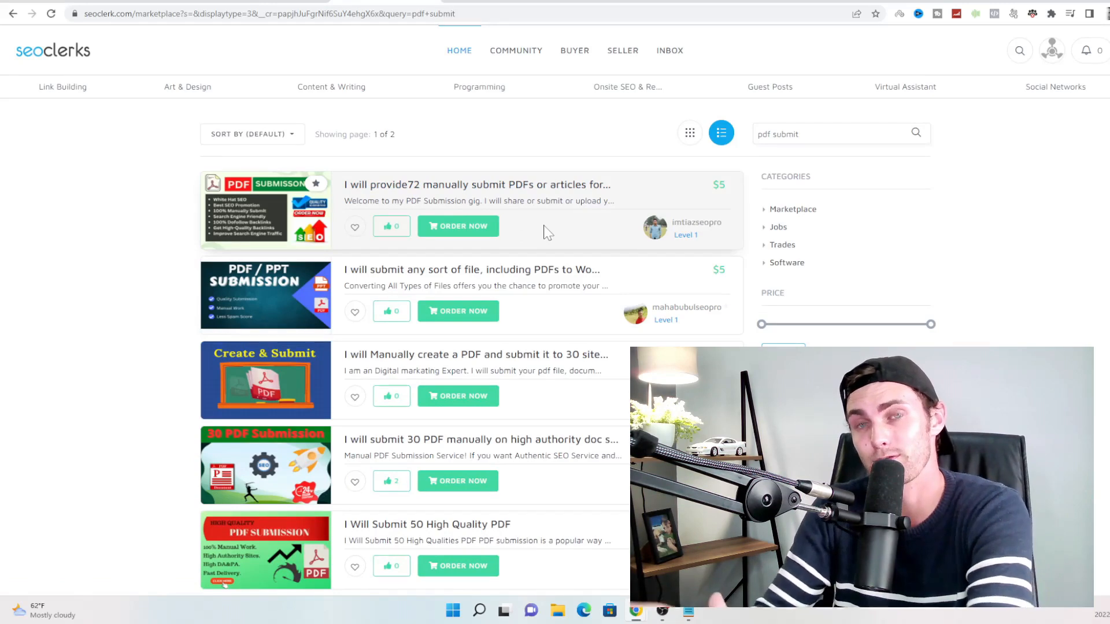
pyautogui.moveTo(609, 171)
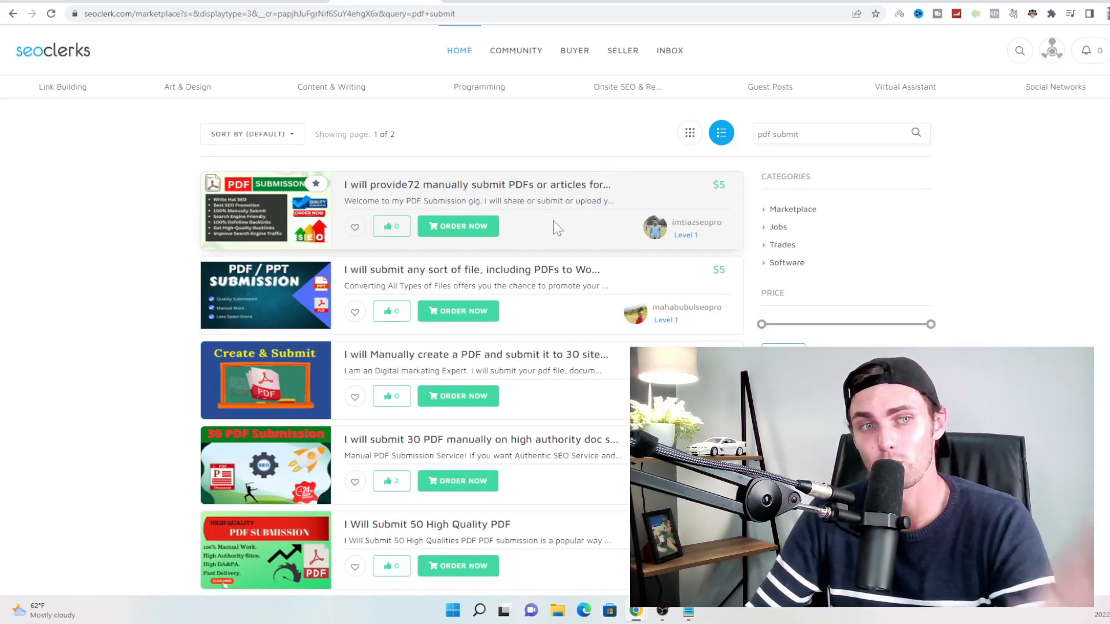
pyautogui.scroll(-3)
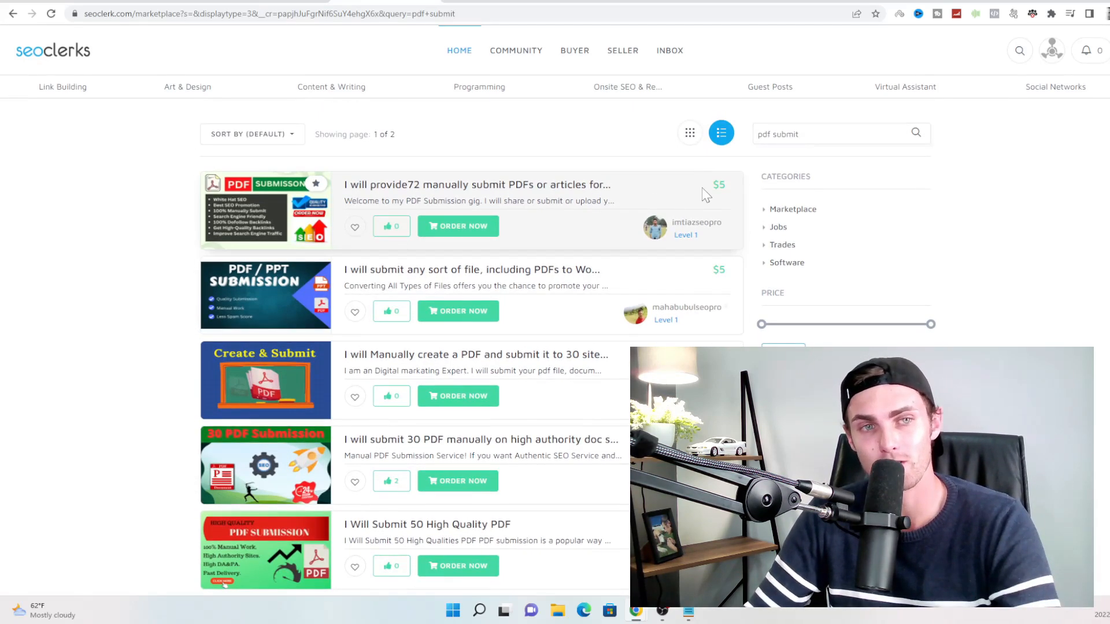
pyautogui.scroll(-3)
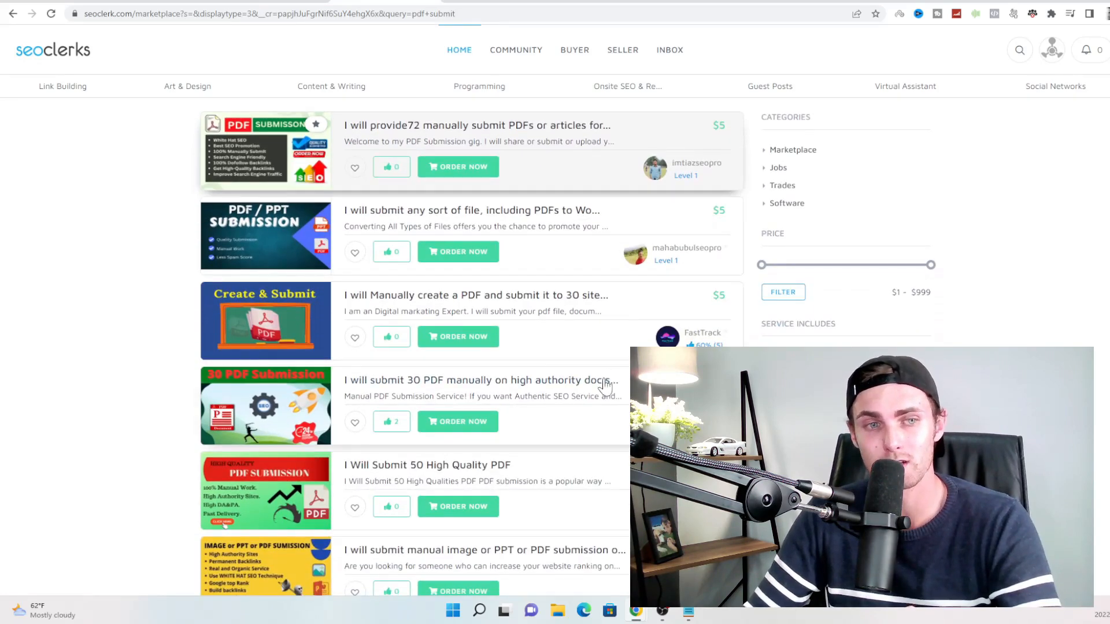
# - Order the $1 '30 PDF manually on high authority doc sharing sites' gig
pyautogui.click(480, 380)
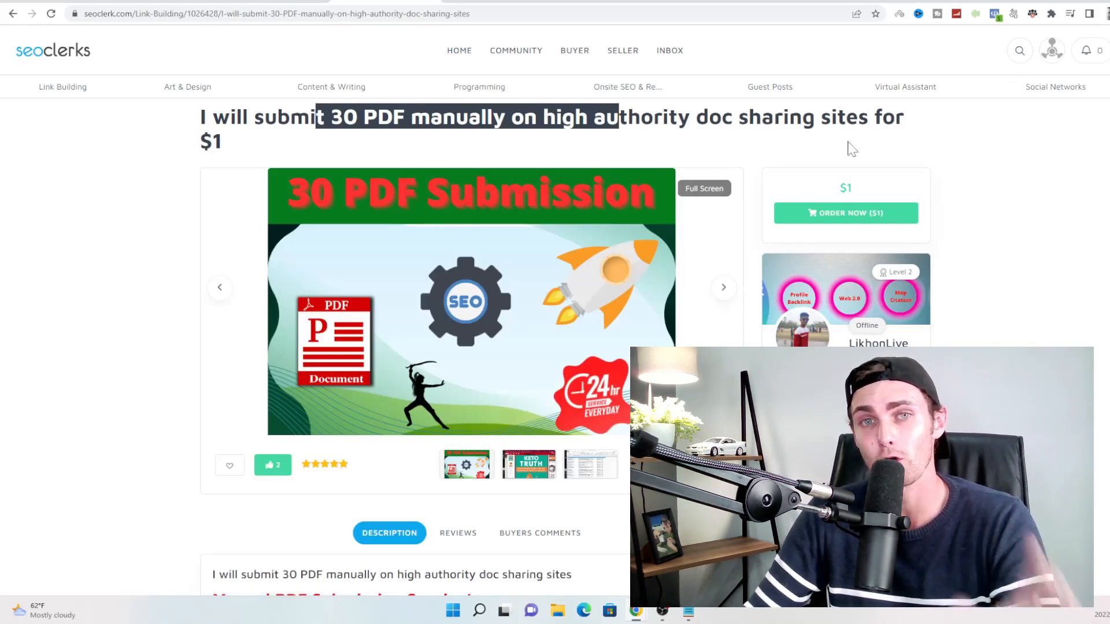
pyautogui.scroll(-3)
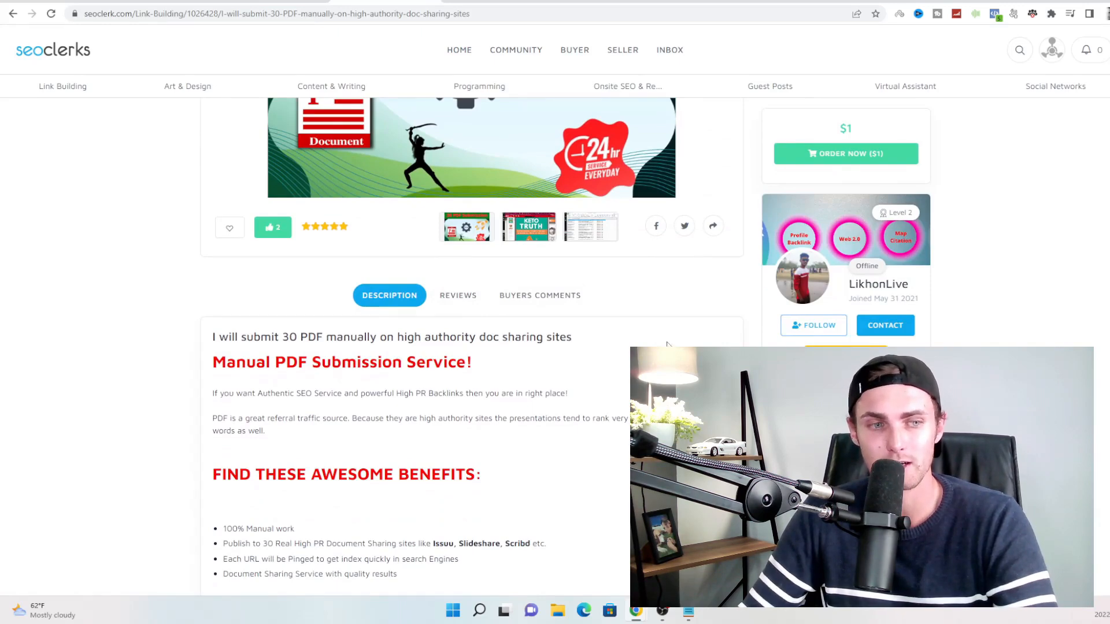
pyautogui.click(846, 153)
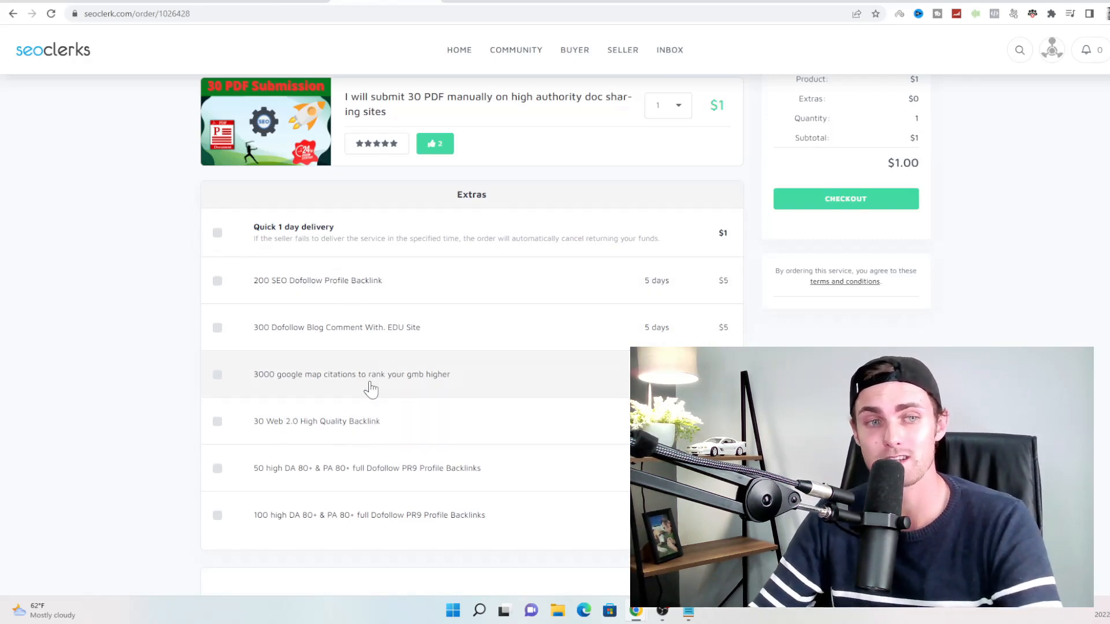
pyautogui.moveTo(420, 352)
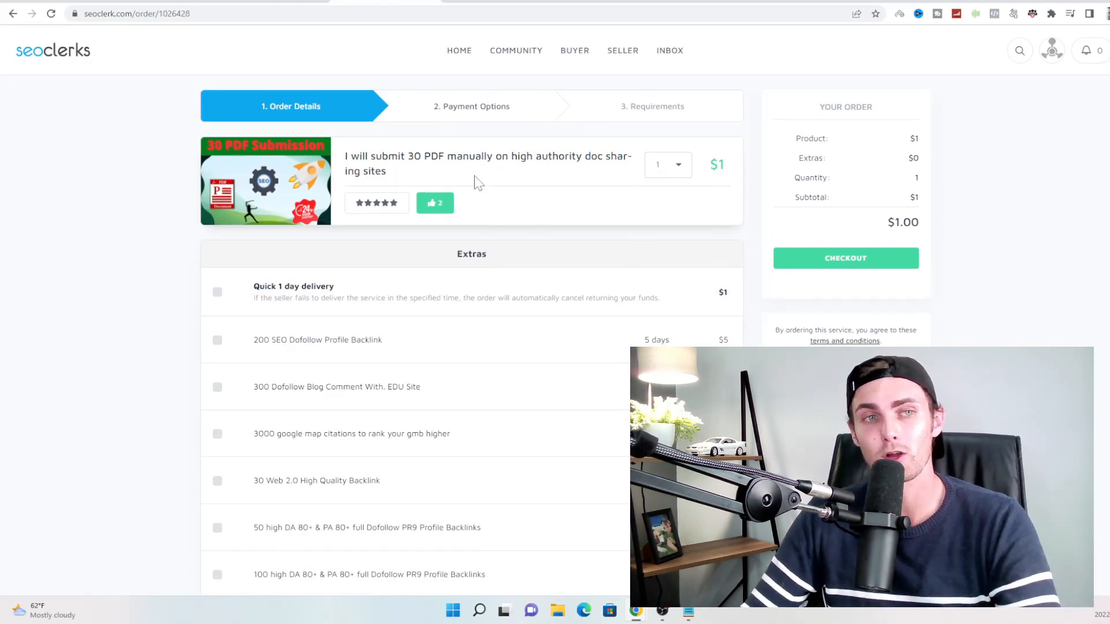
# - Set order quantity to 20 ($20.00) and verify 20 × 30 = 600 in Calculator
pyautogui.click(667, 165)
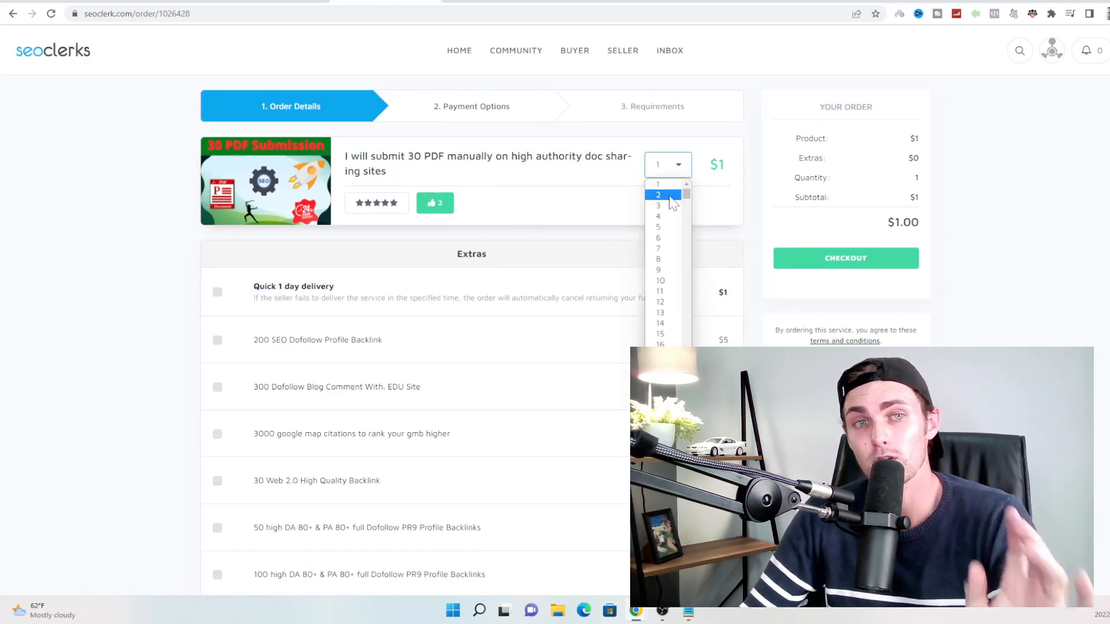
pyautogui.click(658, 195)
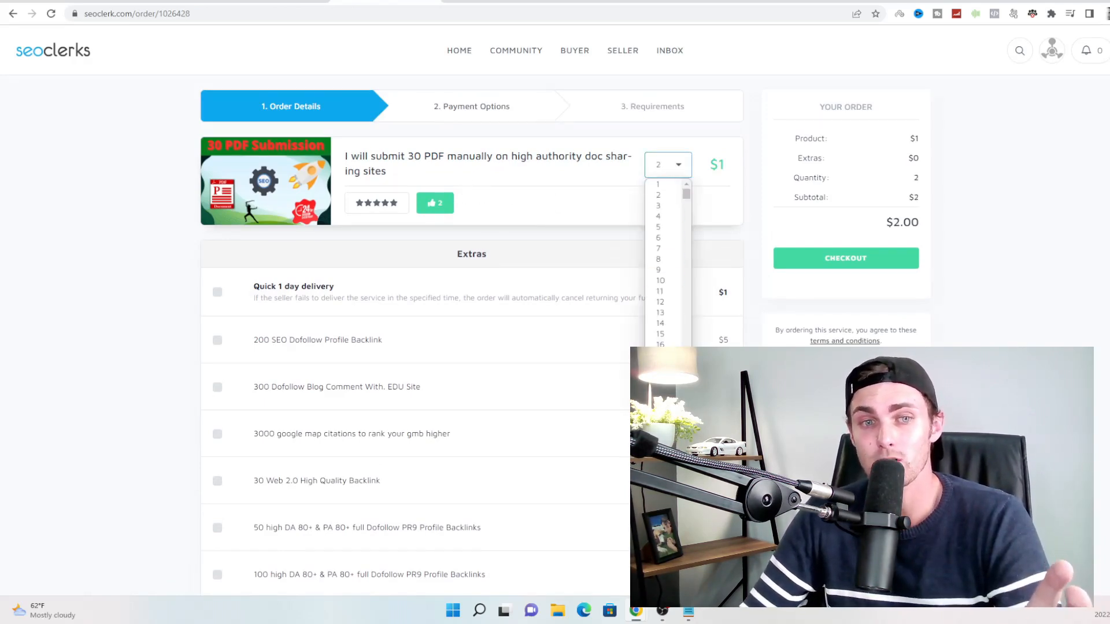
pyautogui.click(453, 609)
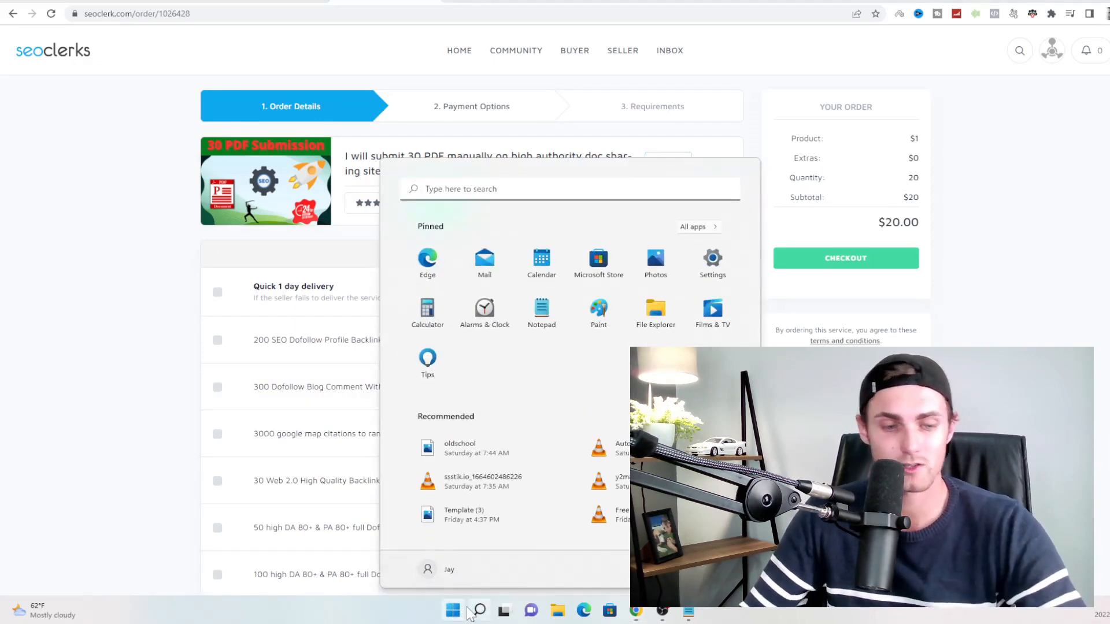
pyautogui.click(428, 307)
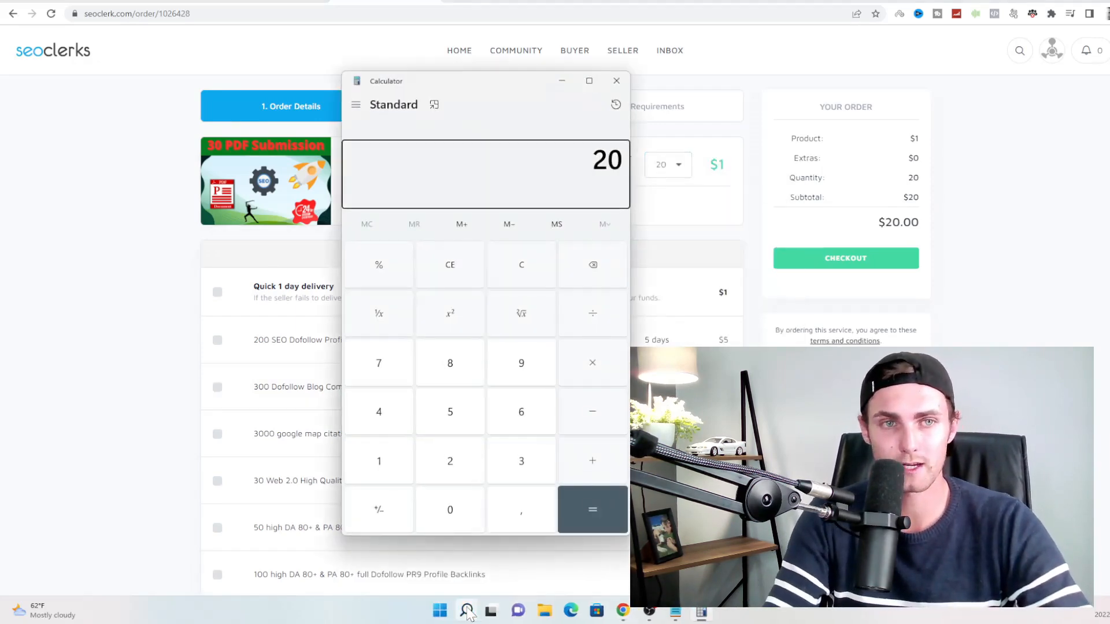
pyautogui.click(593, 510)
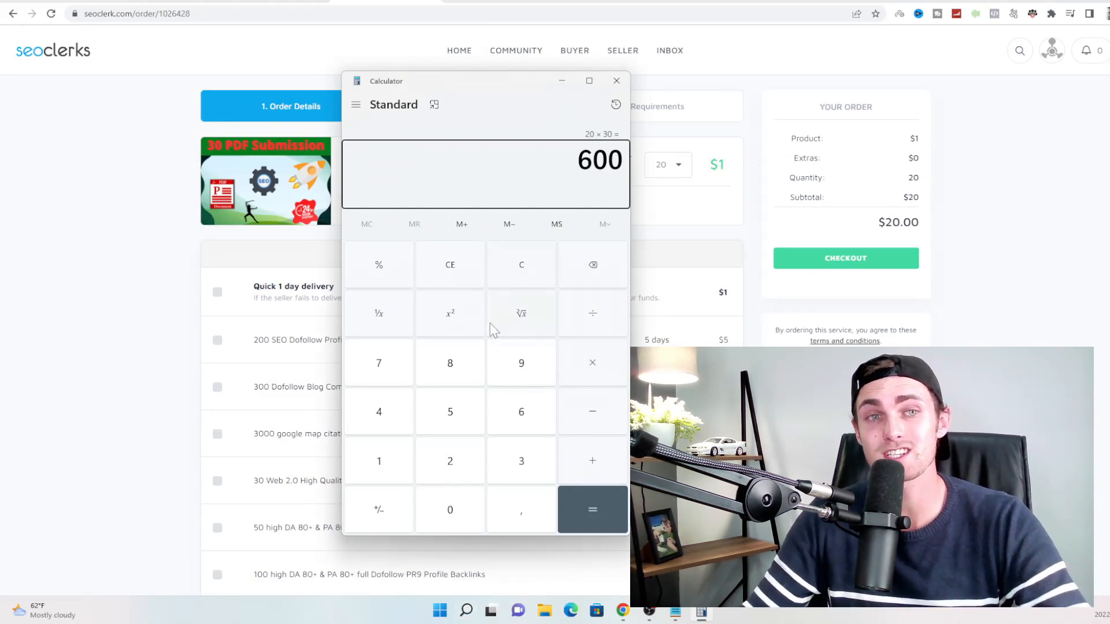
pyautogui.click(617, 80)
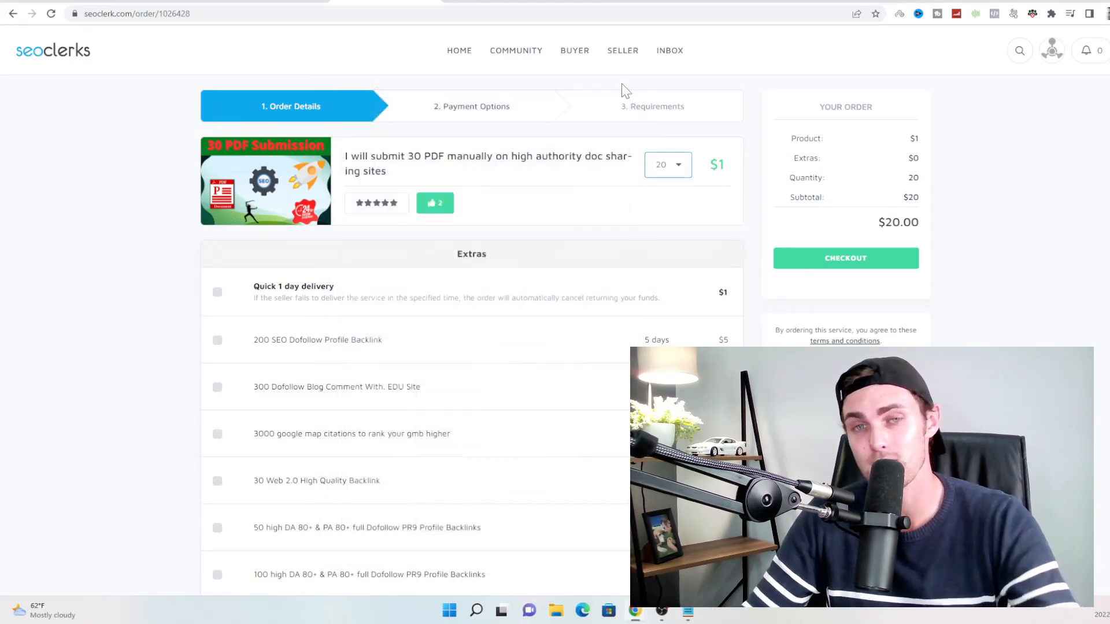
# - Change the order quantity dropdown back to 1 for a $1.00 total
pyautogui.click(668, 165)
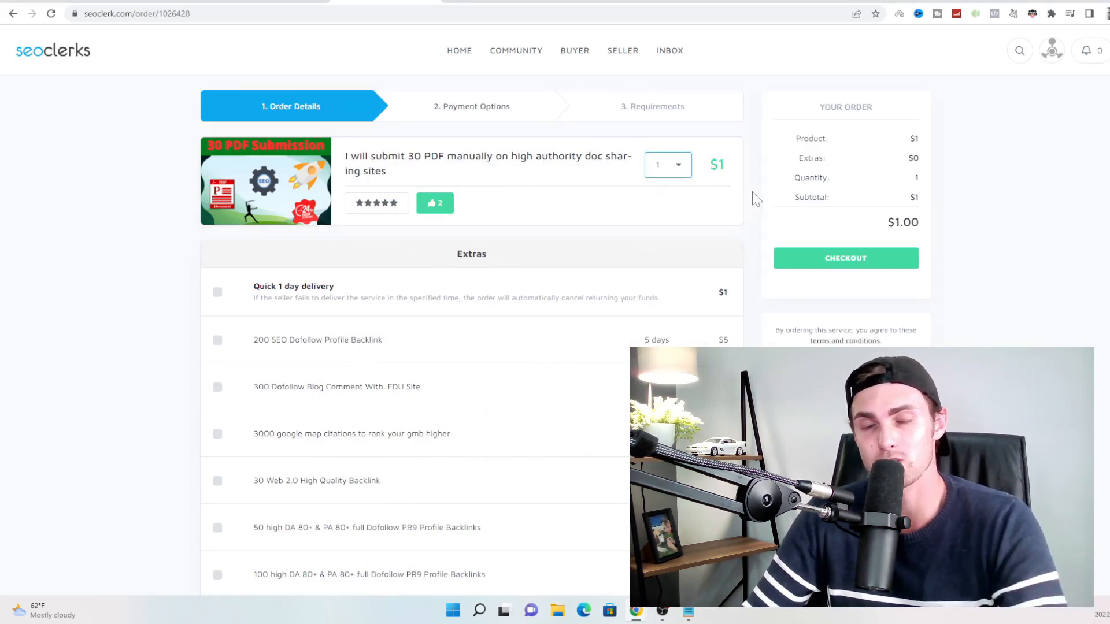
pyautogui.moveTo(855, 273)
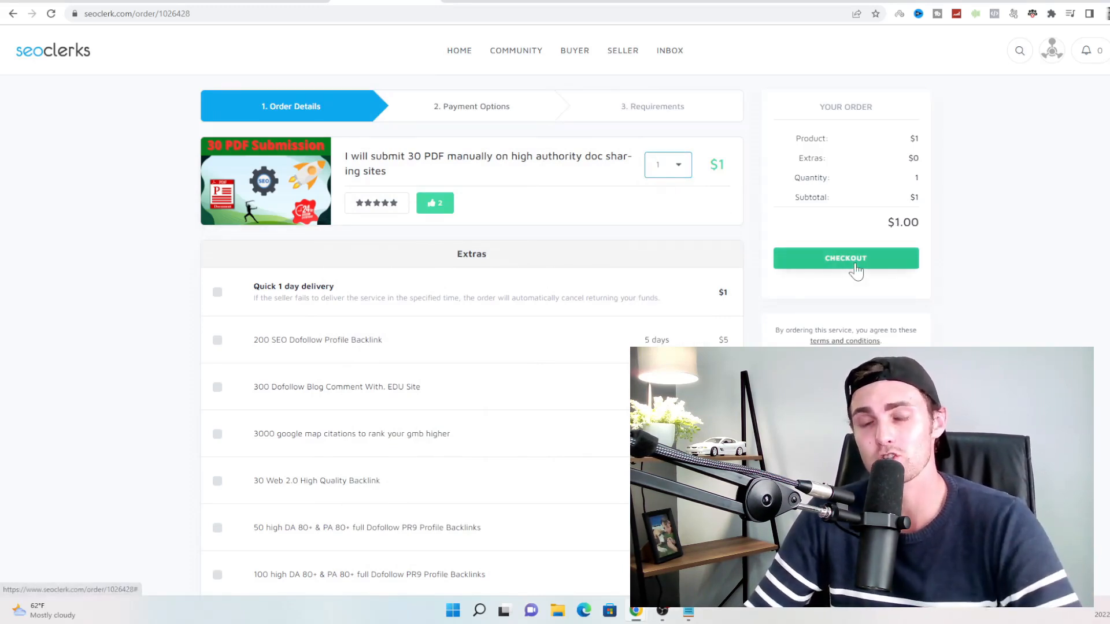